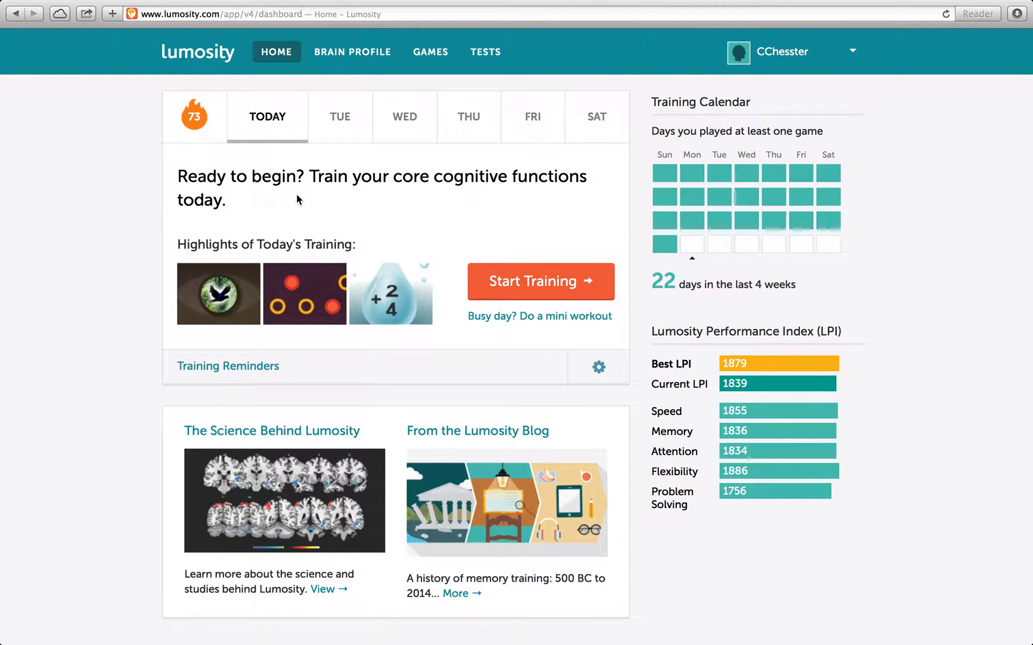
pyautogui.moveTo(117, 326)
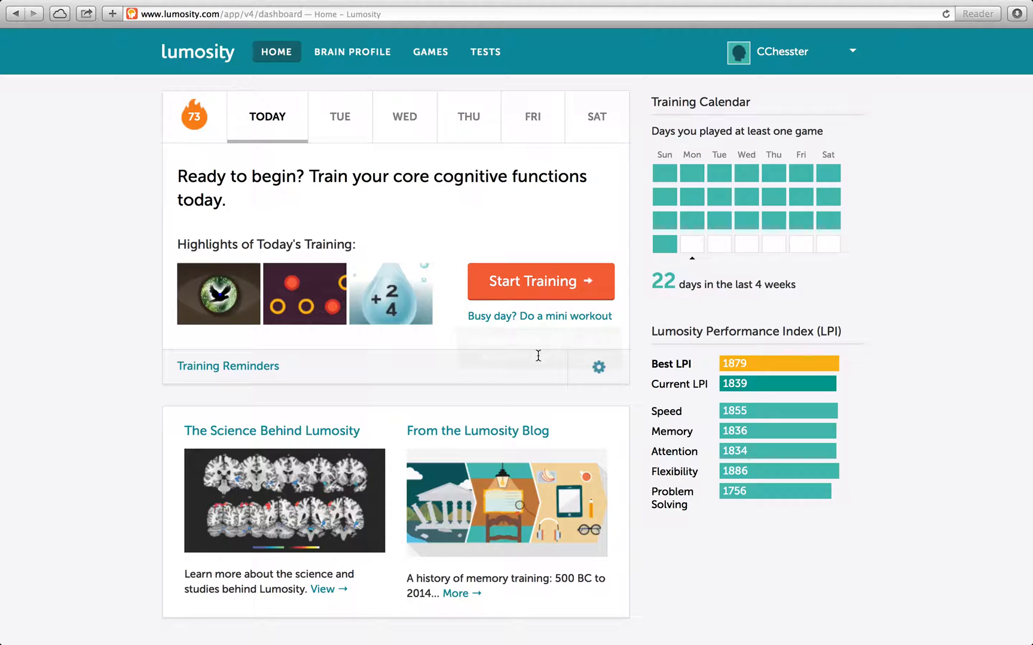
# - Launch today's daily training session with the Start Training button
pyautogui.click(540, 281)
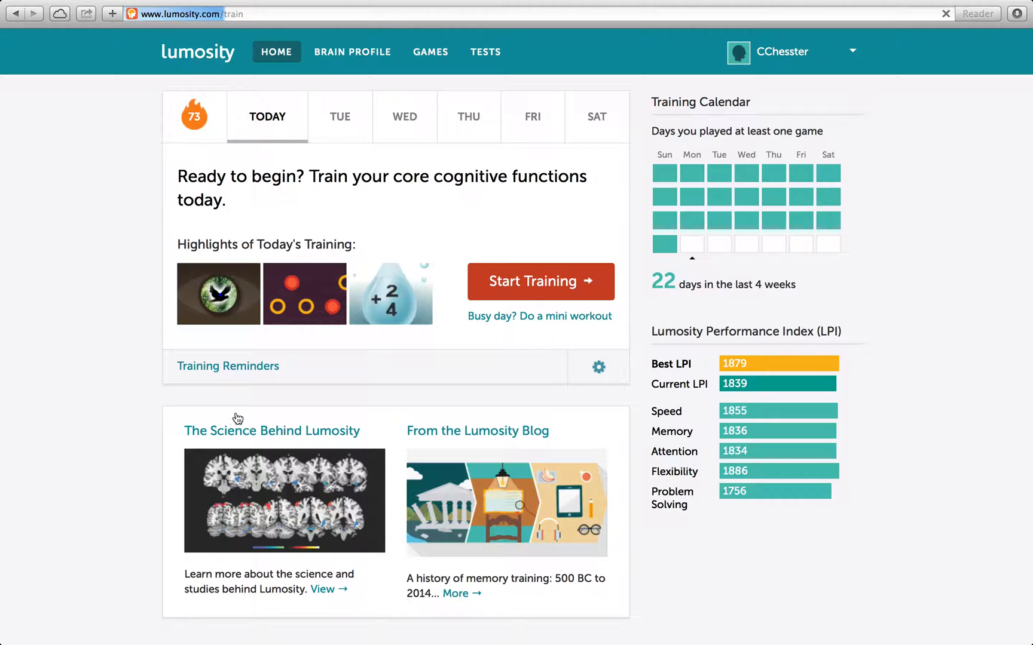
# - Answer the check-in survey with mood Great and sleep of 5 hours or less
pyautogui.click(540, 282)
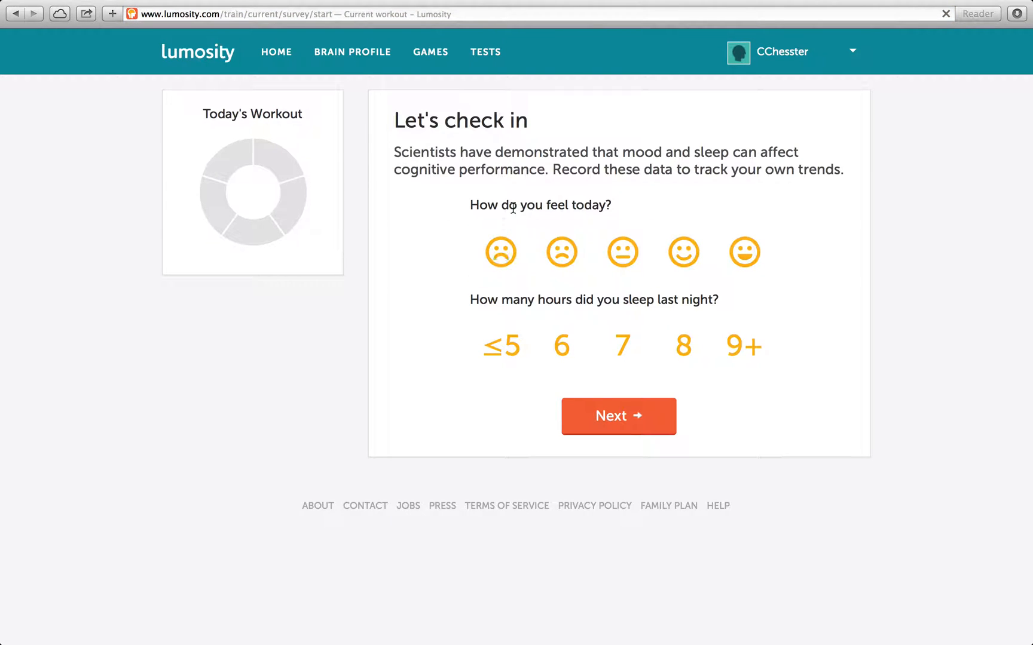
pyautogui.click(683, 252)
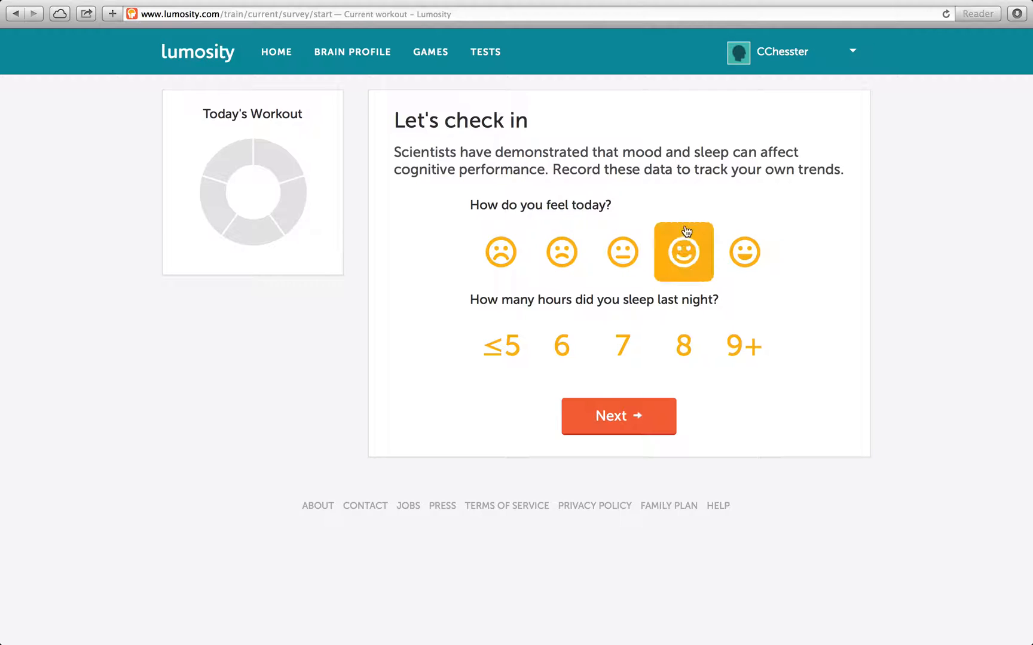
pyautogui.click(683, 252)
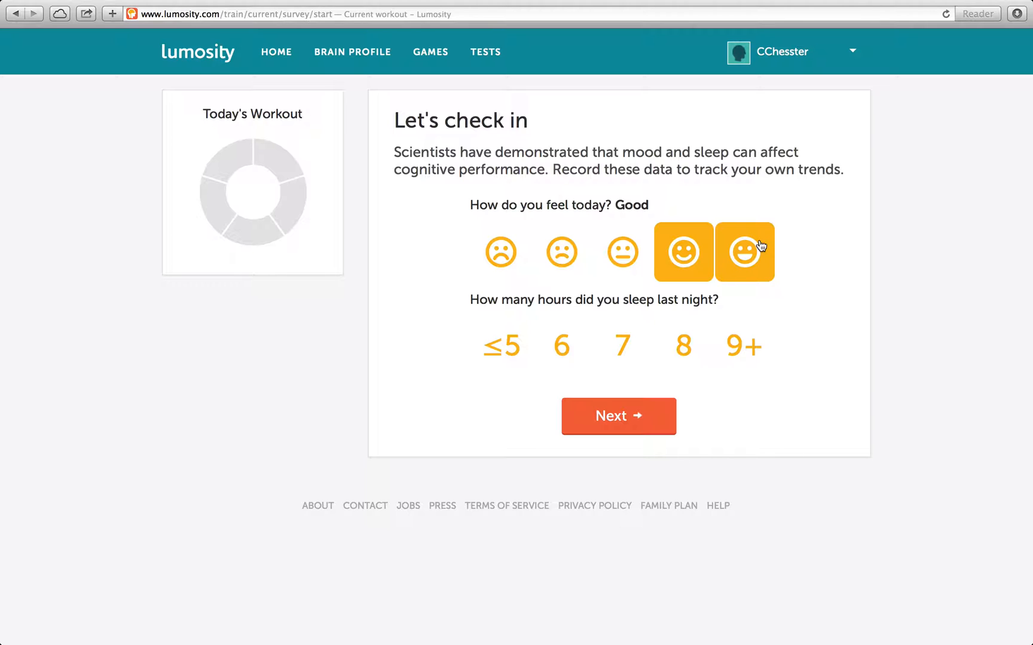
pyautogui.click(744, 251)
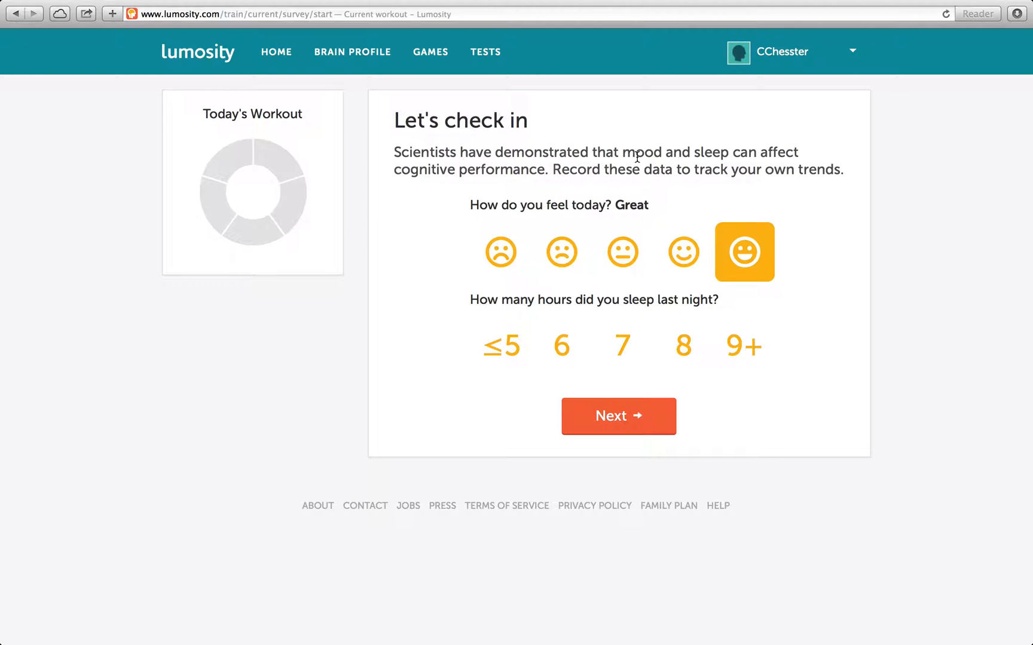
pyautogui.click(744, 346)
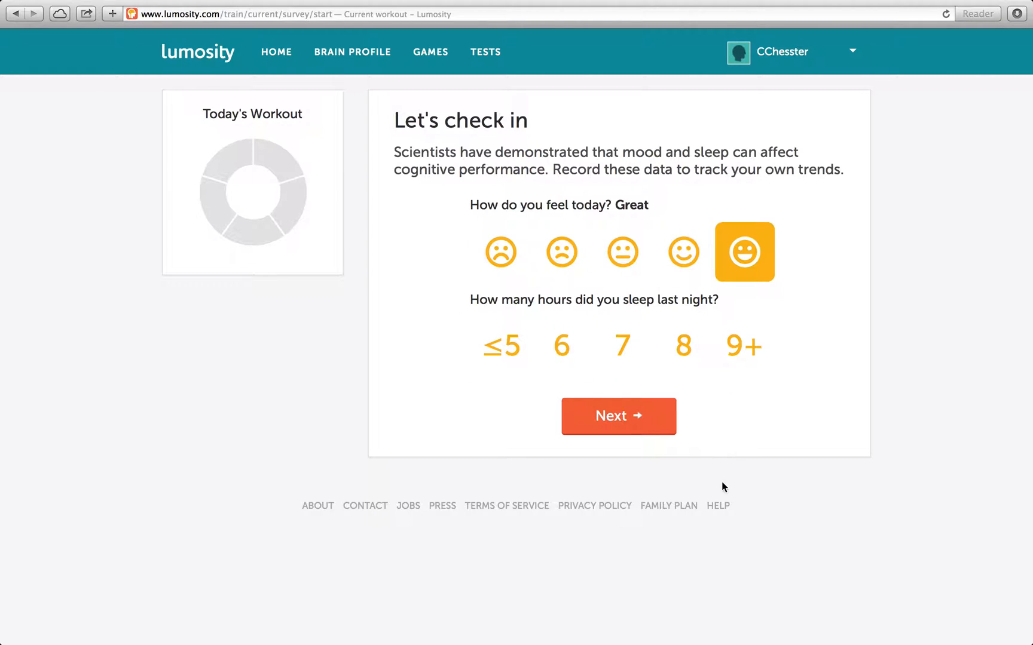
pyautogui.moveTo(705, 419)
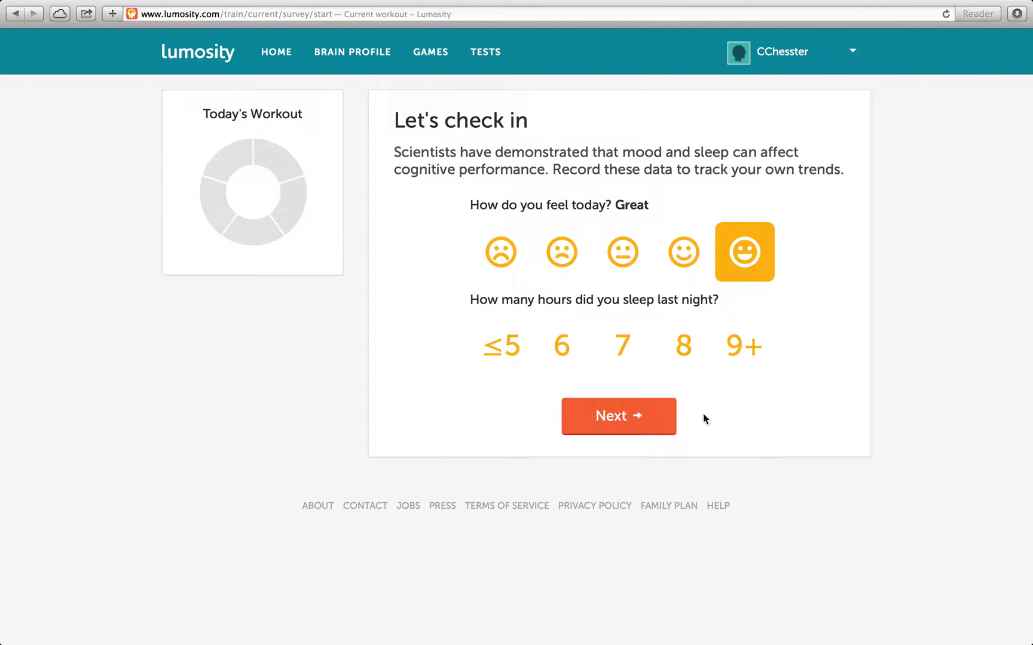
pyautogui.moveTo(695, 308)
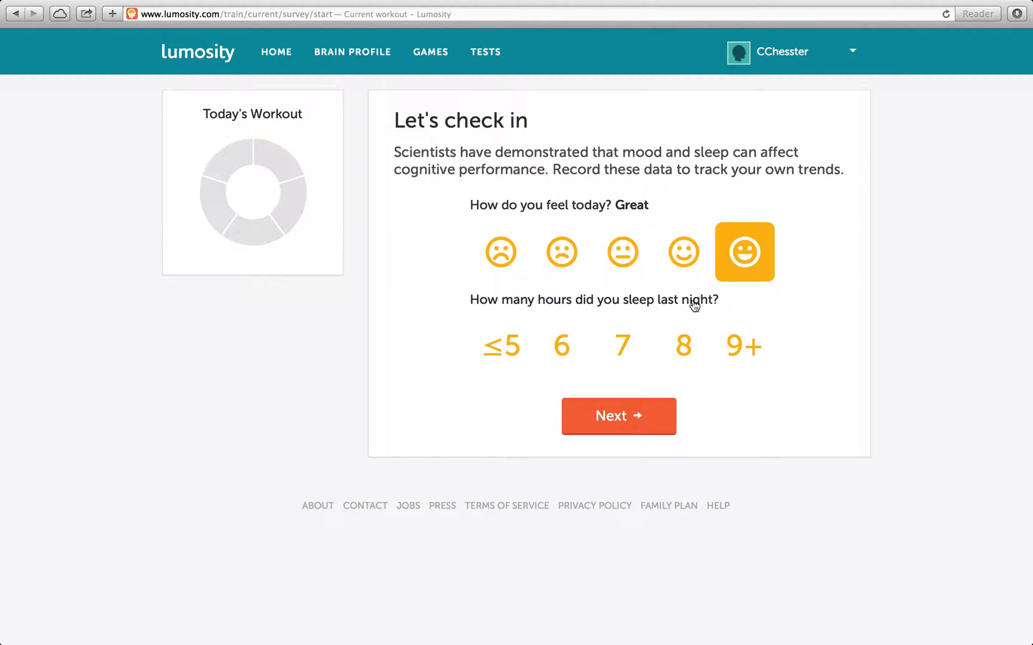
pyautogui.moveTo(652, 221)
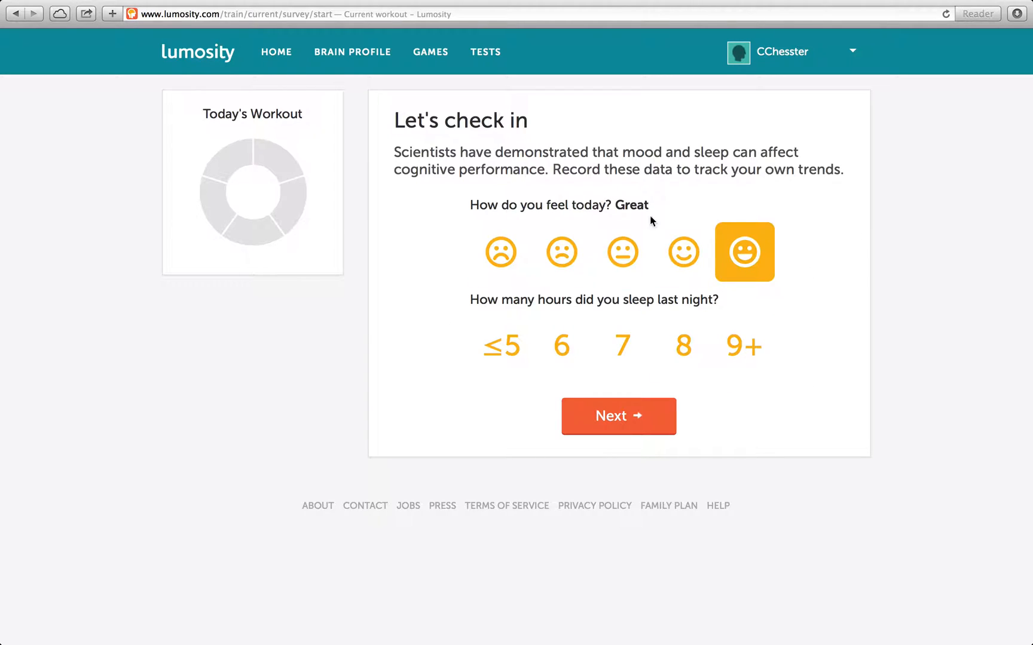
pyautogui.click(622, 346)
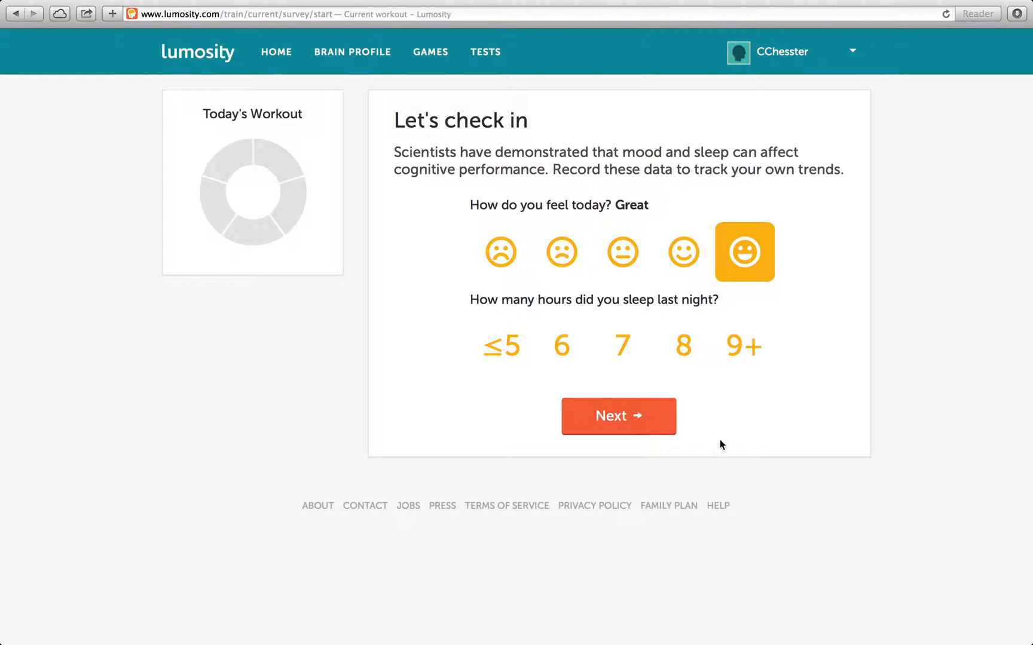
pyautogui.click(622, 346)
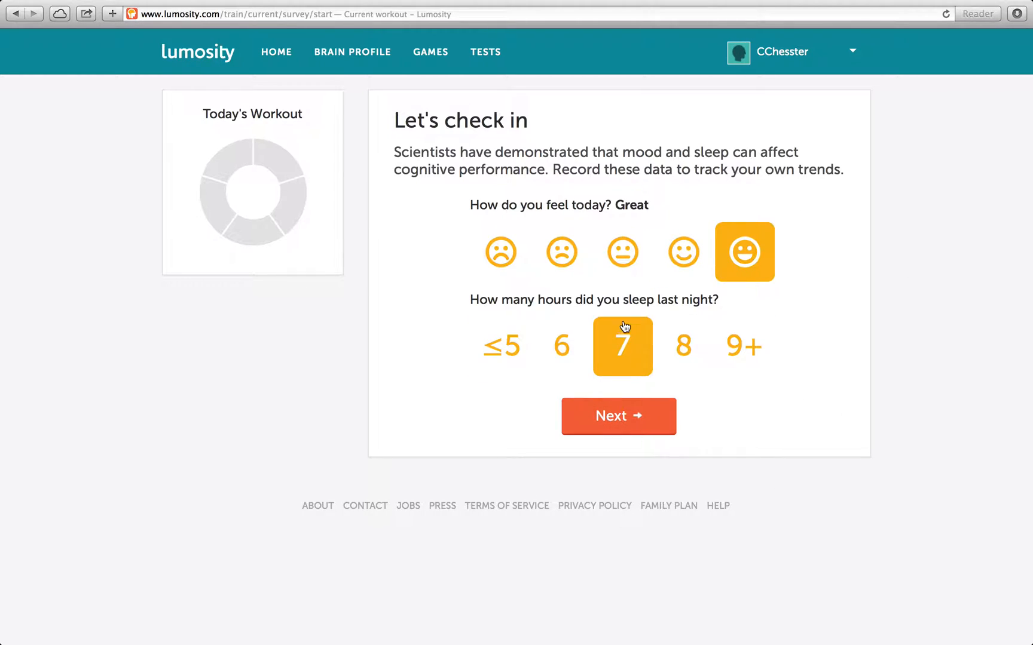
pyautogui.click(501, 346)
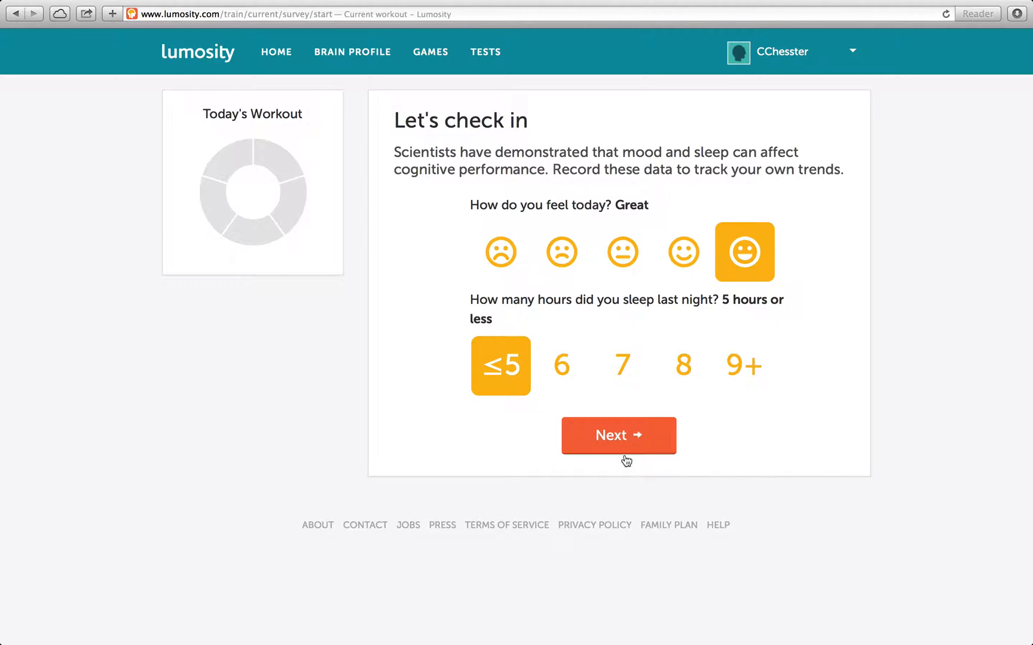
pyautogui.moveTo(703, 323)
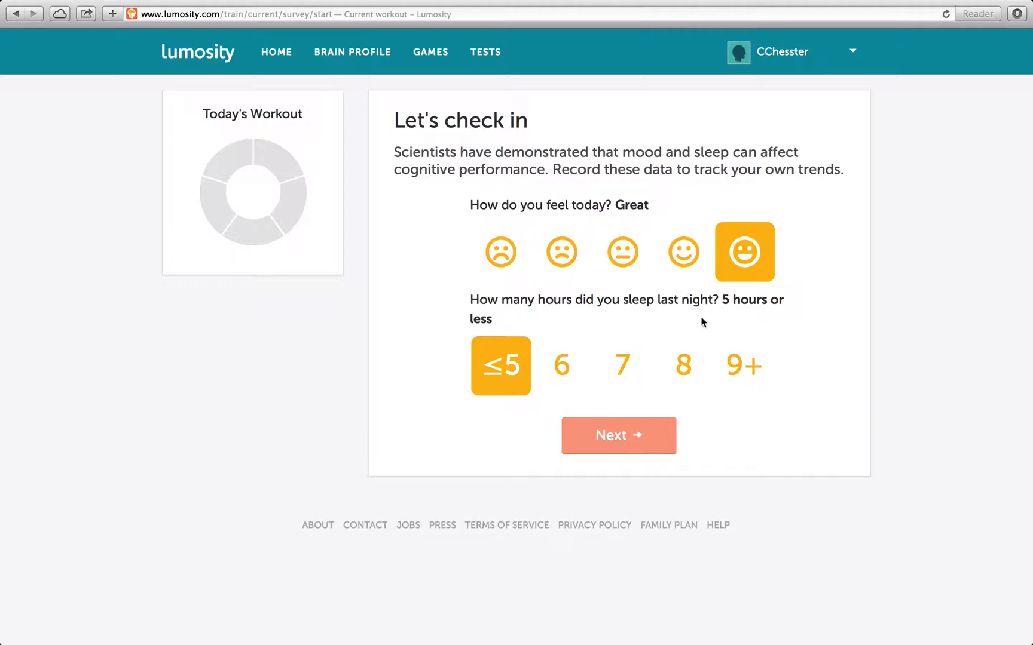
# - Submit the mood and sleep check-in so the Raindrops game loads
pyautogui.click(618, 436)
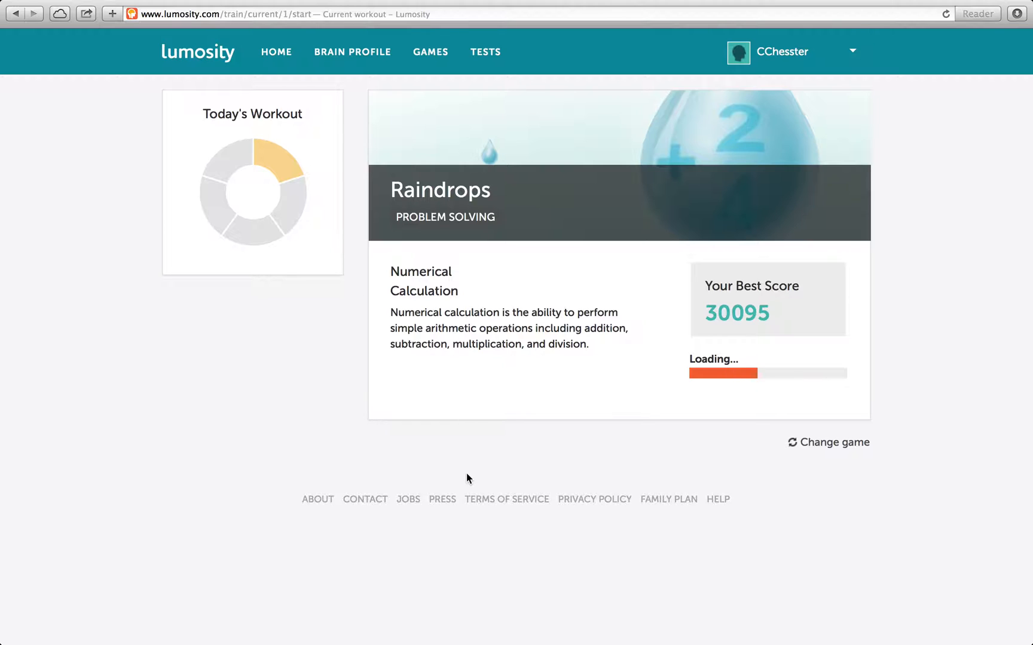
pyautogui.moveTo(330, 199)
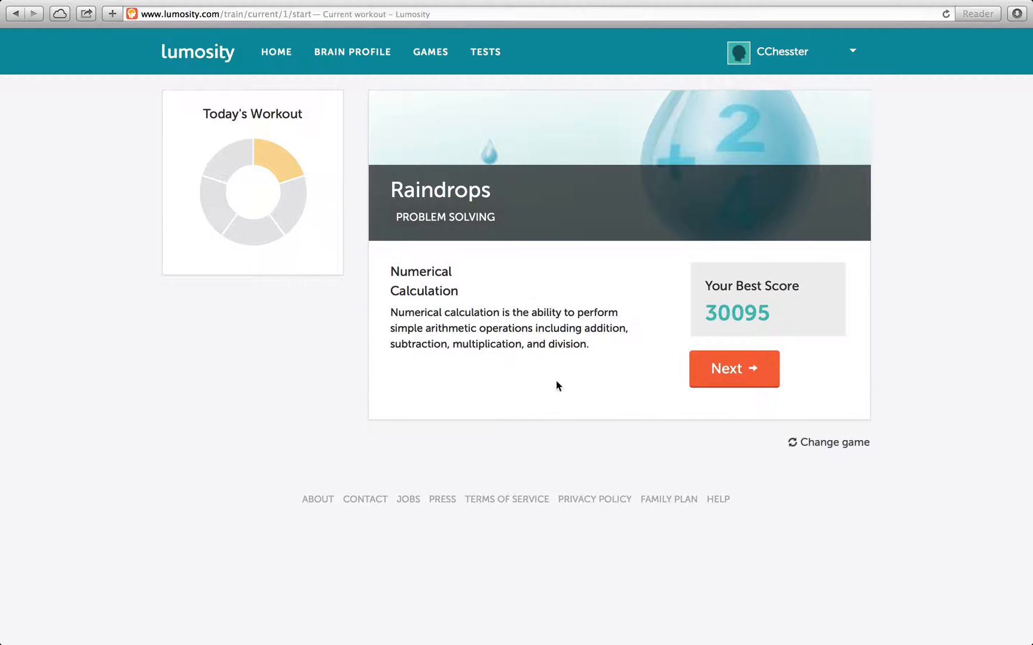
# - Replace Raindrops with Color Match from the recommended games
pyautogui.click(834, 442)
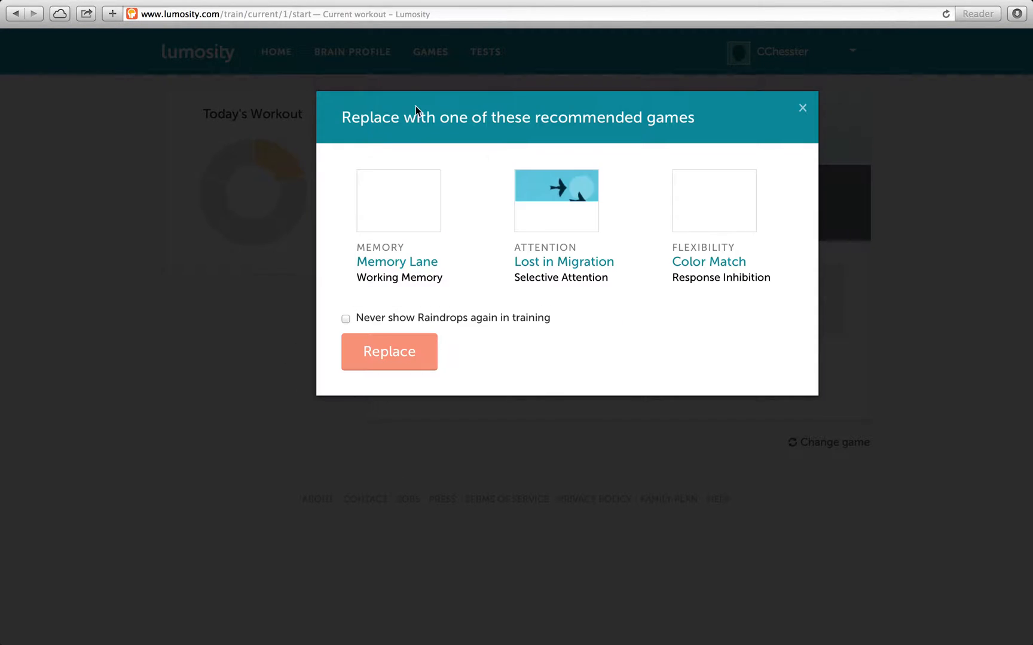
pyautogui.moveTo(726, 269)
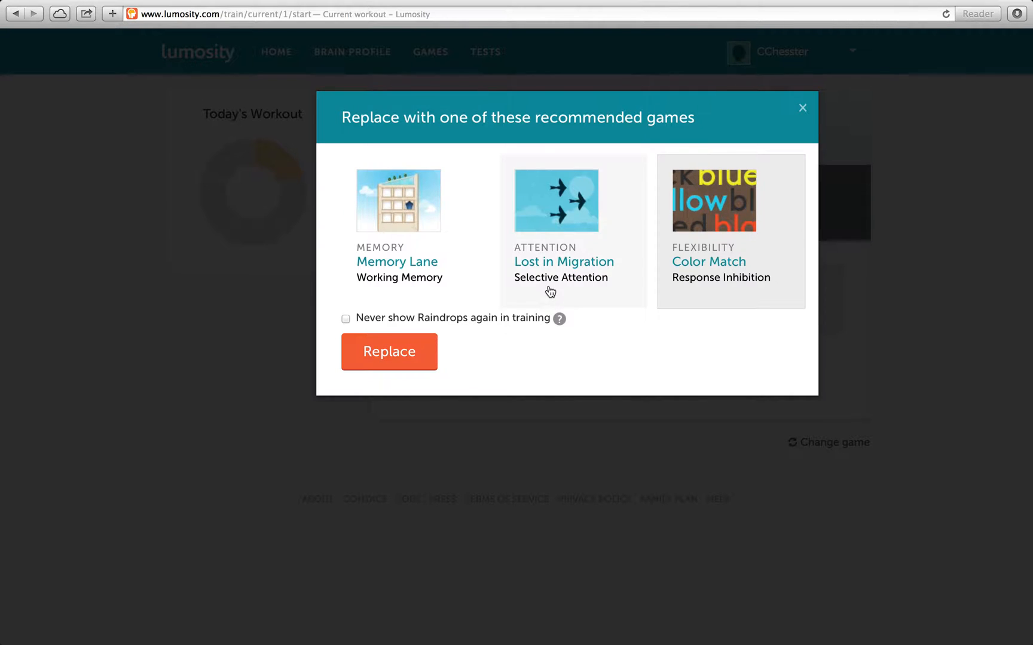
pyautogui.moveTo(684, 303)
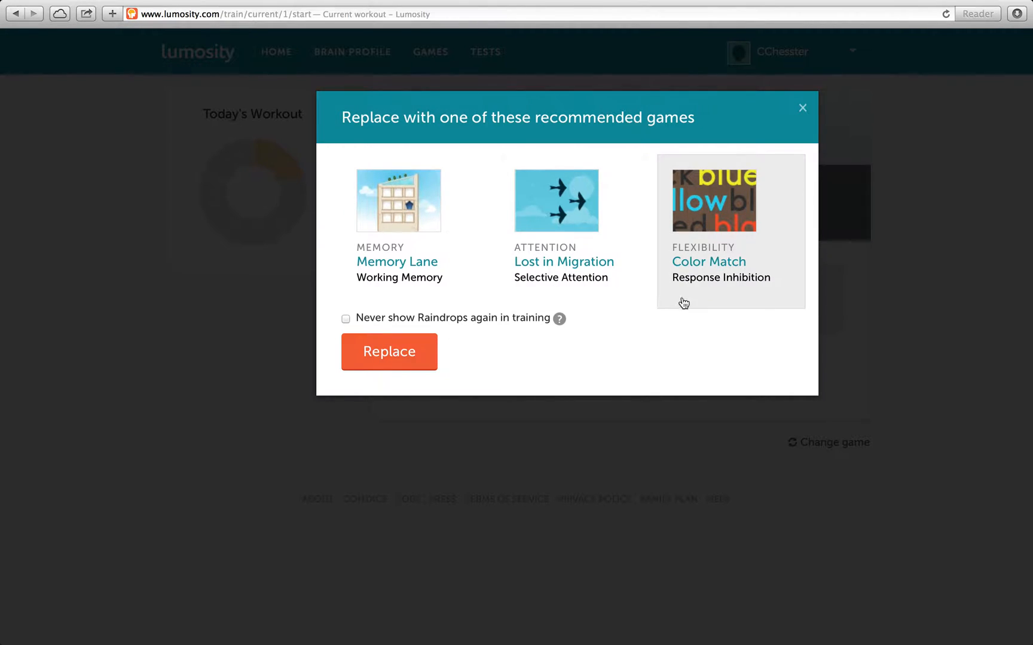
pyautogui.moveTo(650, 251)
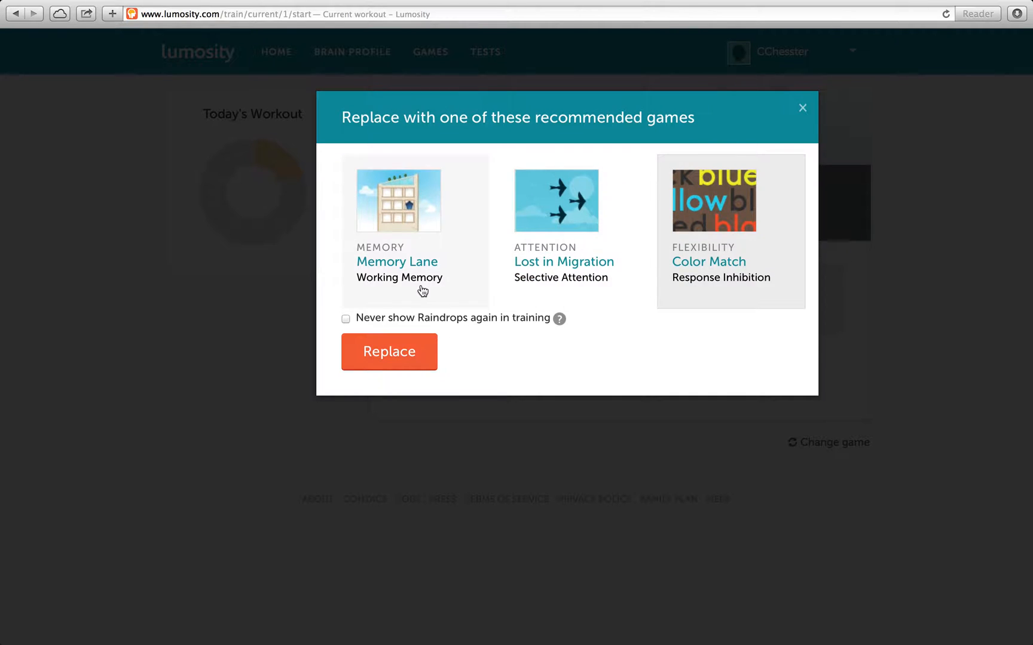
pyautogui.click(709, 262)
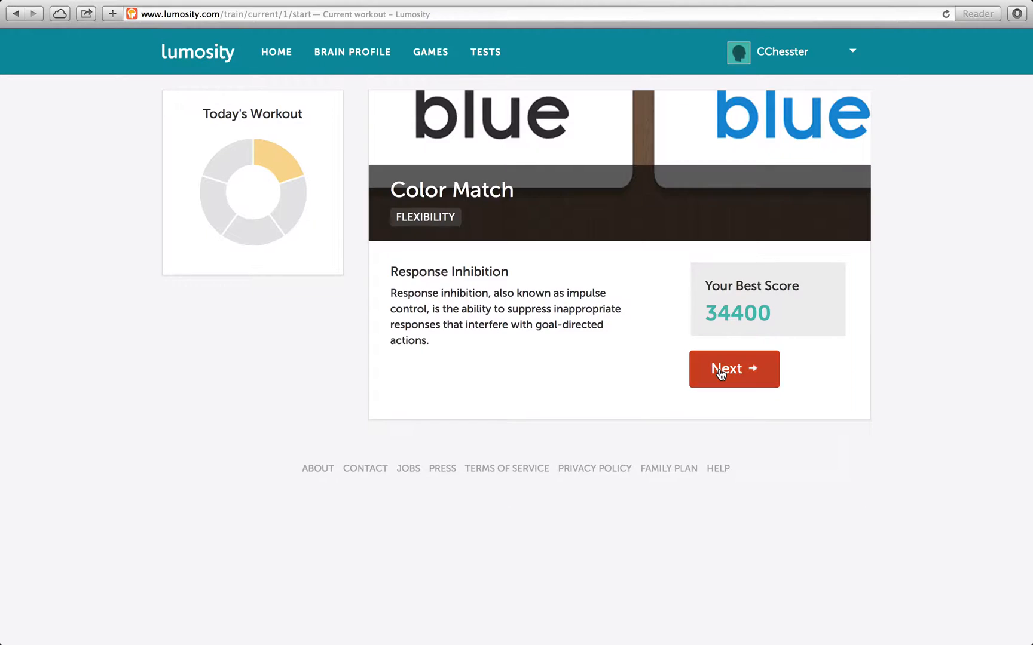
# - Play a full Color Match round, scoring 19150 with 61 of 67 correct
pyautogui.click(733, 369)
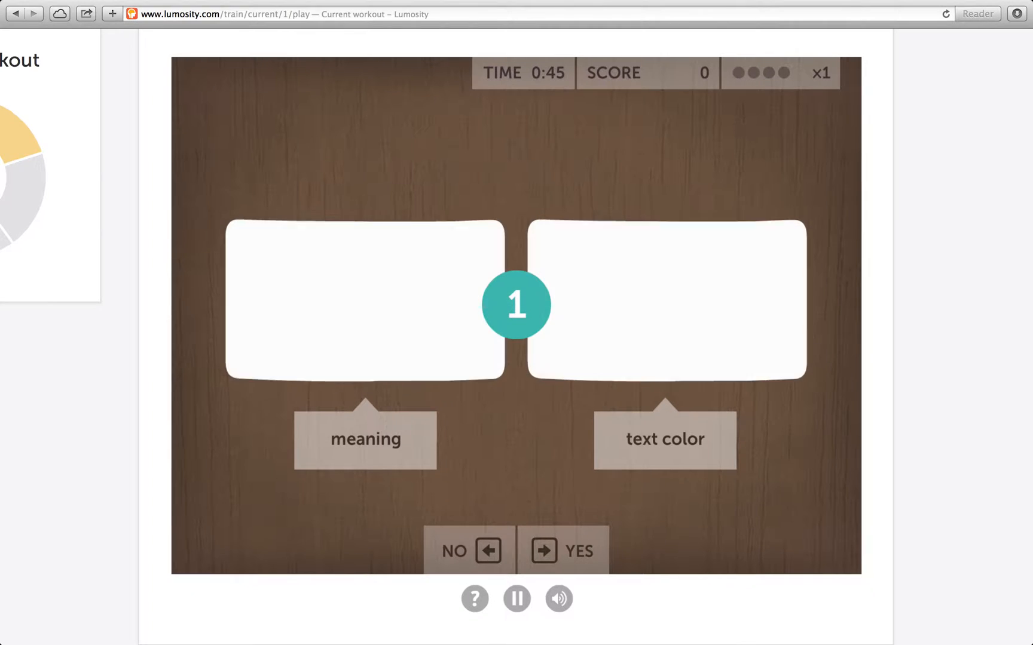
pyautogui.click(547, 551)
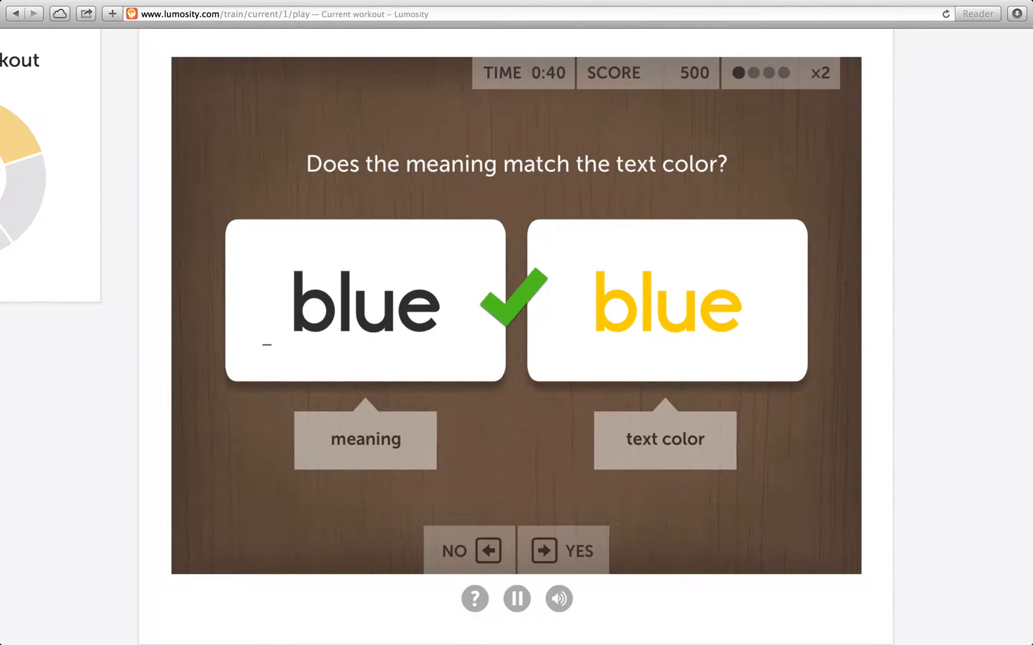
pyautogui.click(546, 551)
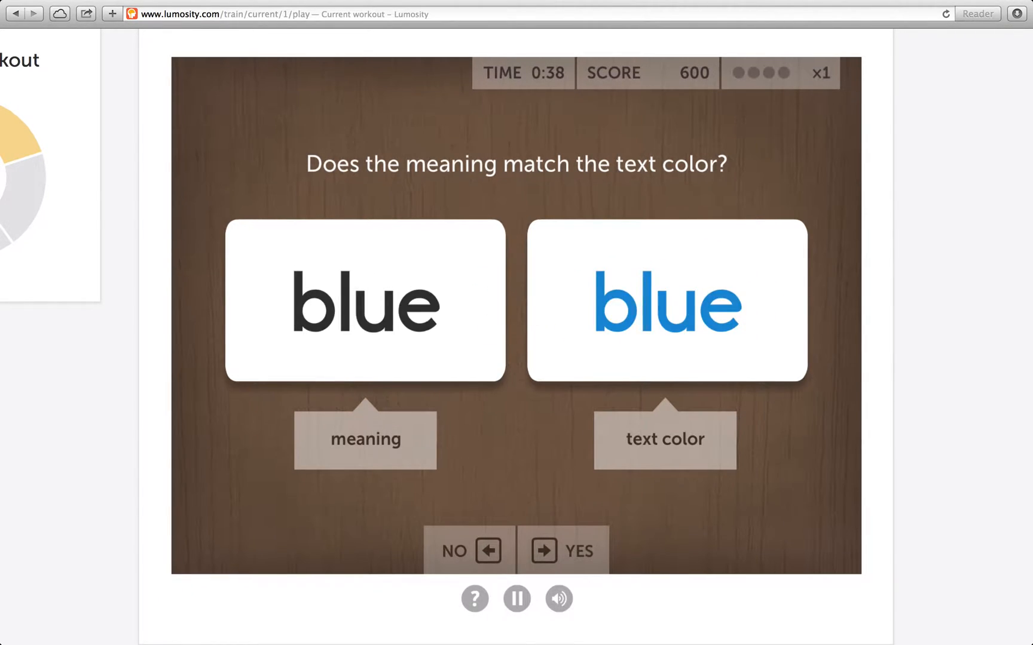
pyautogui.click(547, 552)
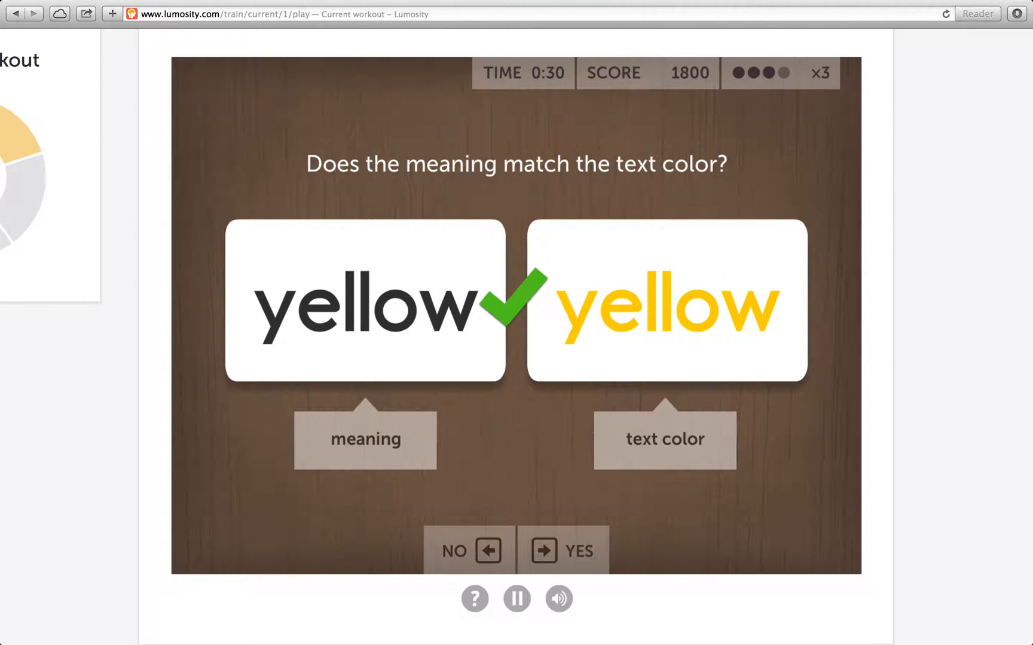
pyautogui.click(546, 551)
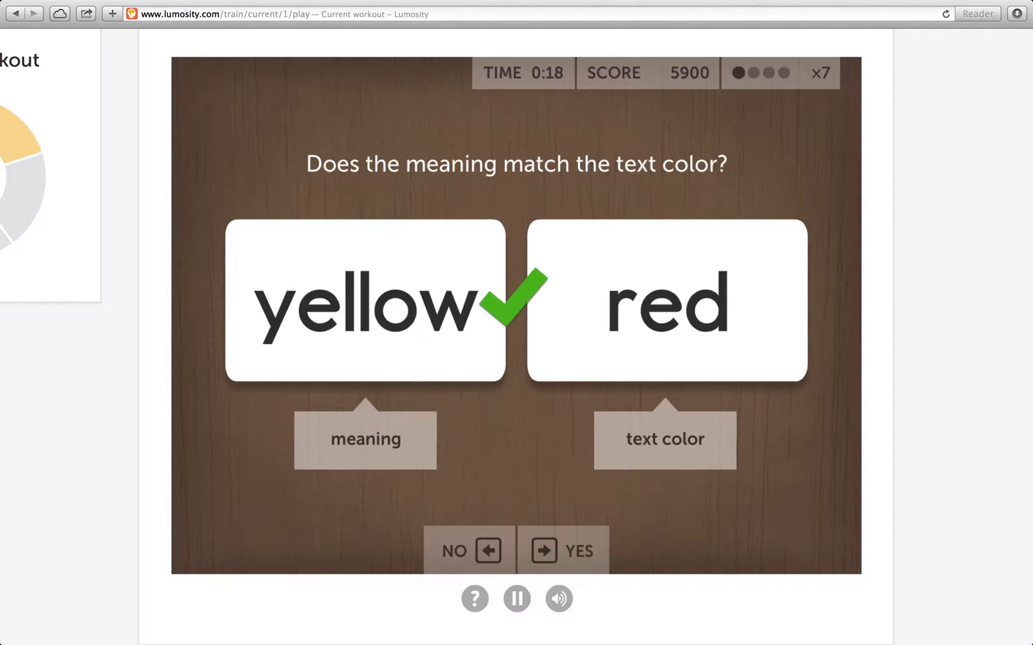
pyautogui.click(560, 551)
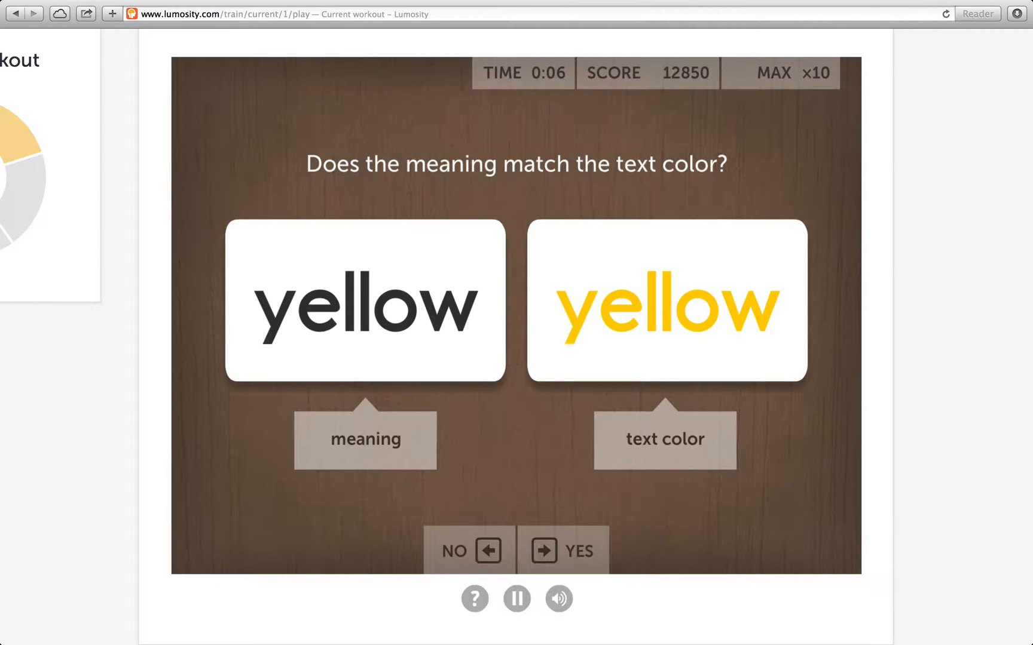
pyautogui.click(547, 551)
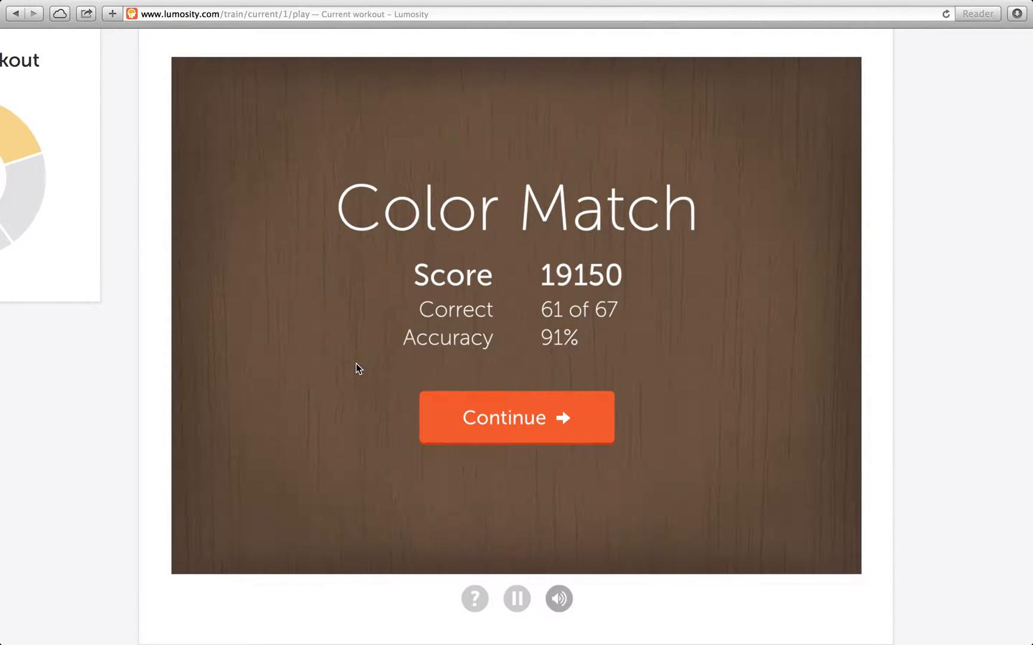
# - Continue past the Color Match score summary to Memory Matrix
pyautogui.click(517, 417)
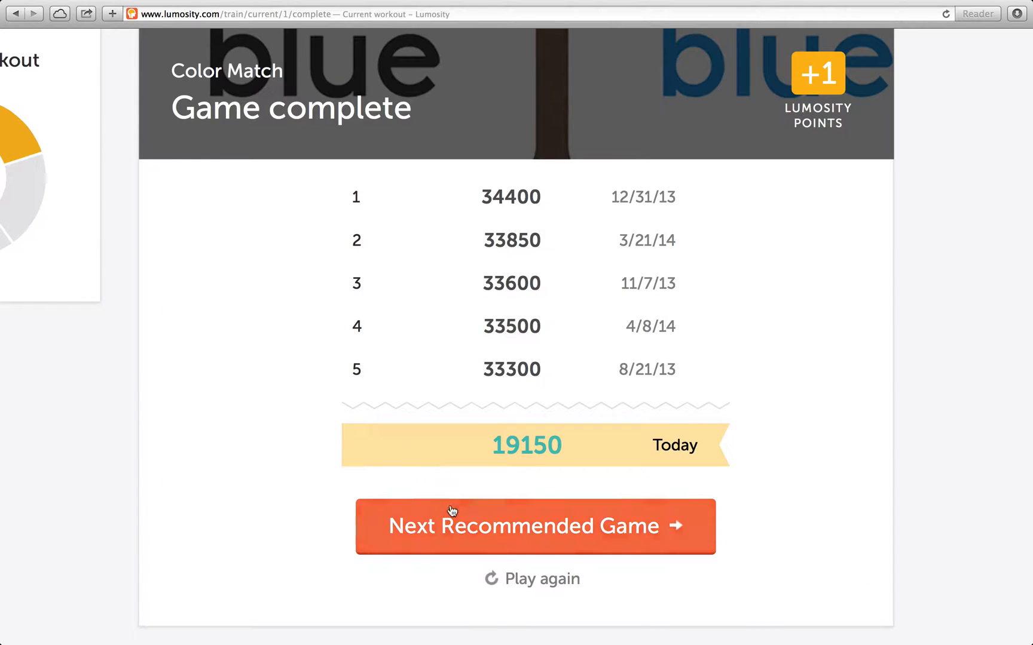
pyautogui.click(536, 526)
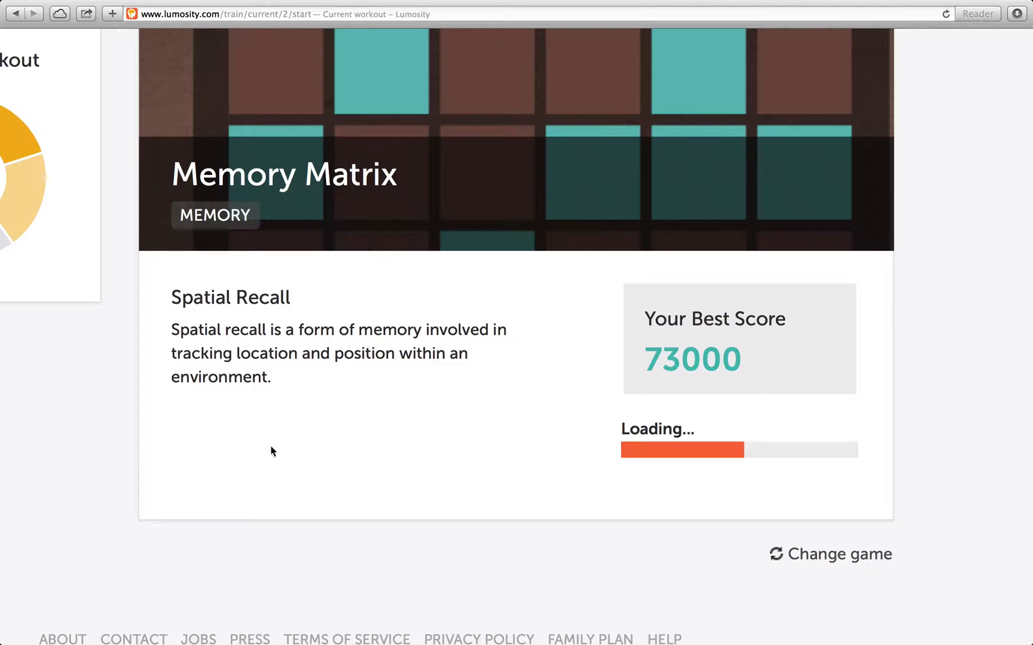
pyautogui.moveTo(373, 323)
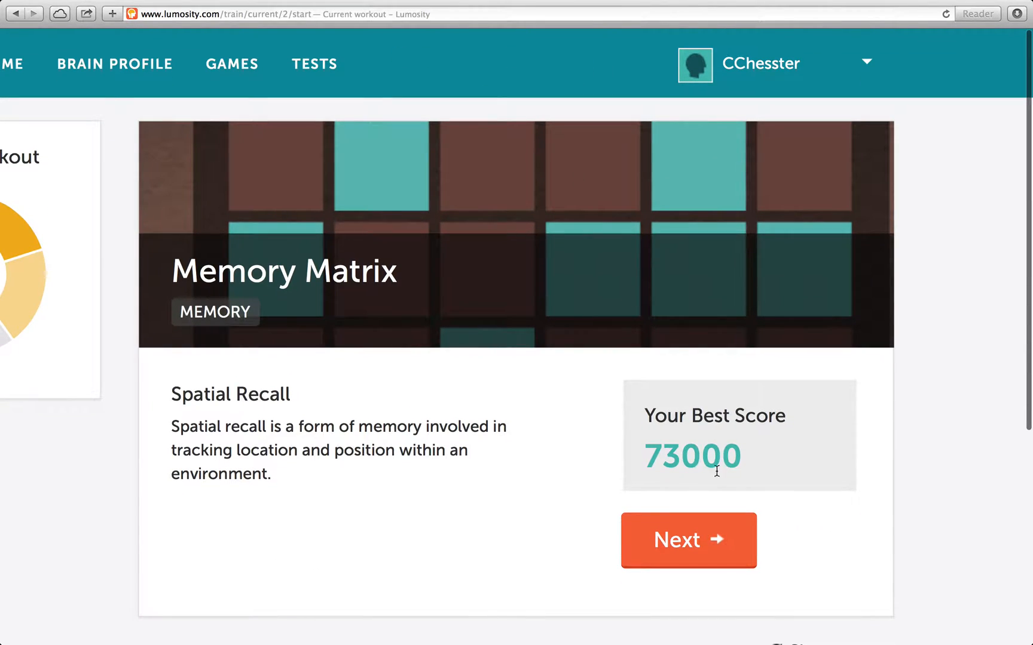
# - Start Memory Matrix and recall the first trial's tile pattern
pyautogui.click(688, 540)
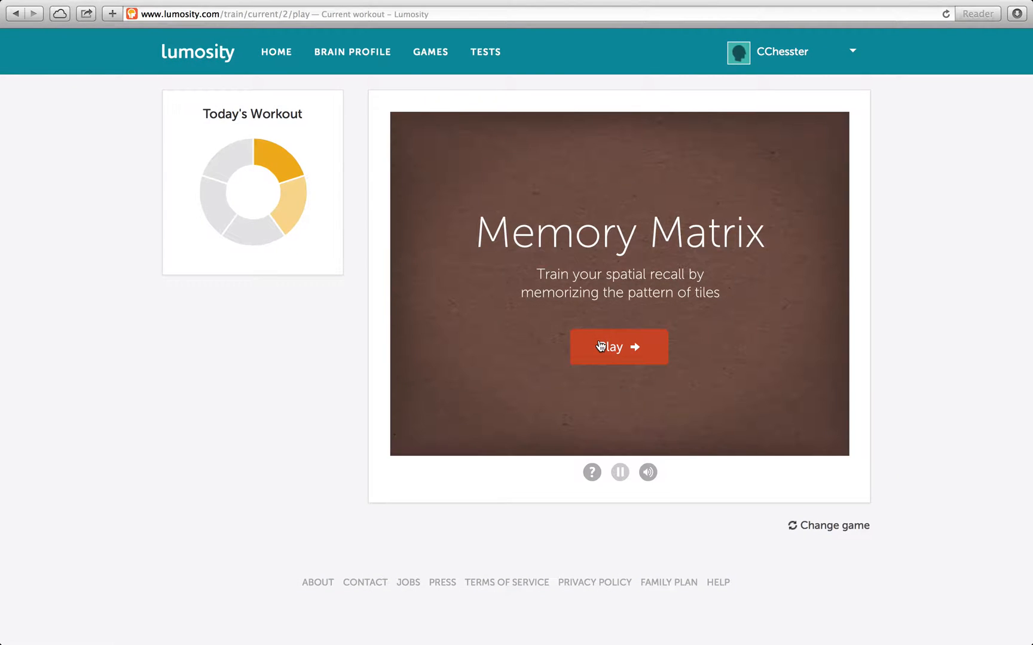
pyautogui.click(619, 347)
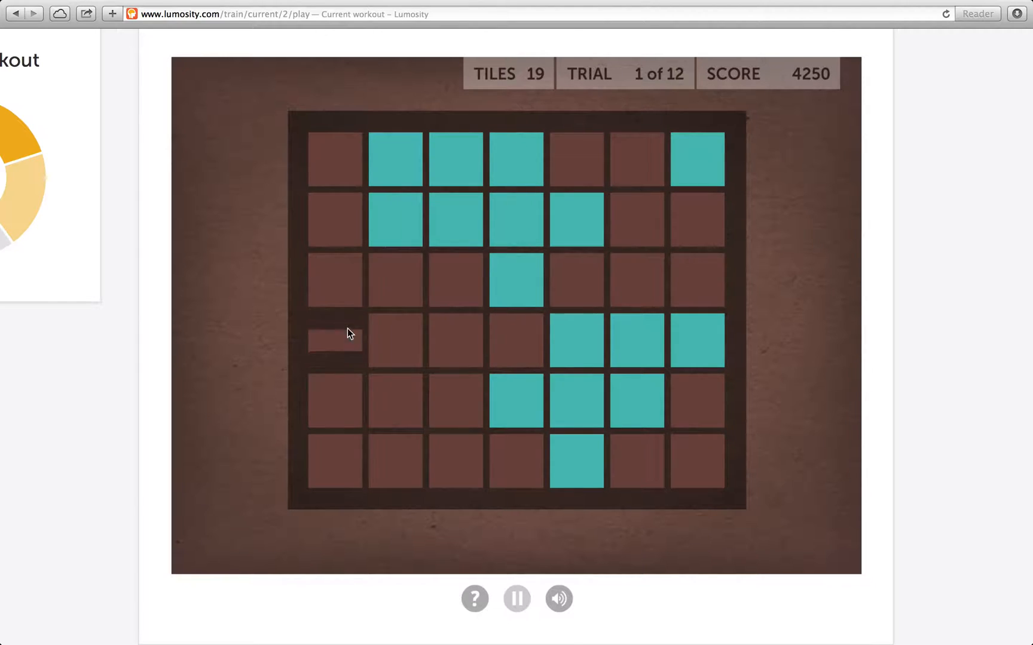
pyautogui.click(334, 345)
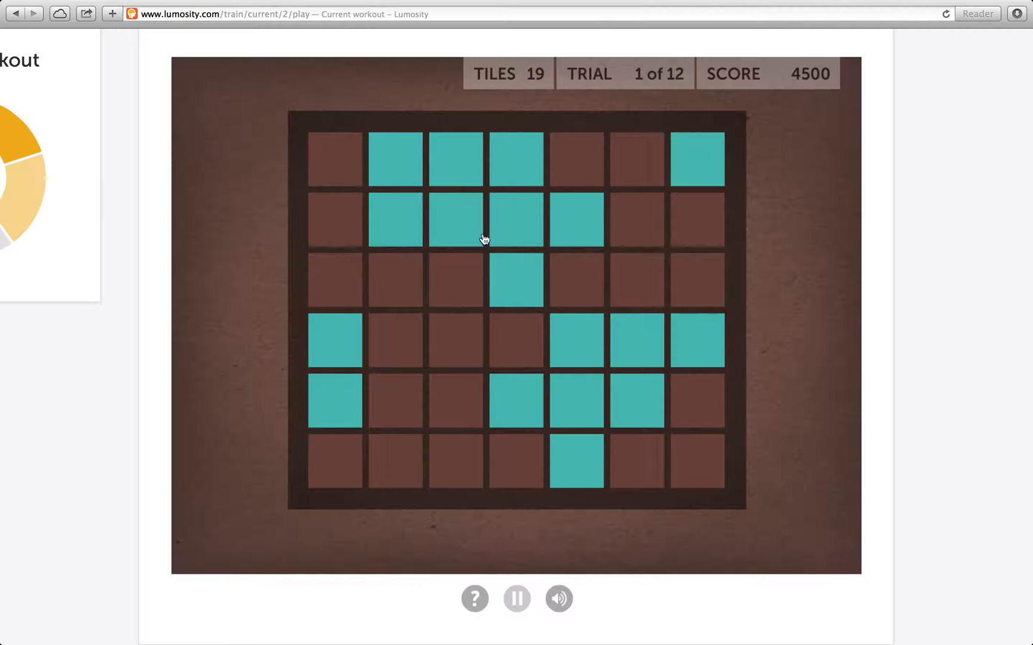
pyautogui.click(335, 280)
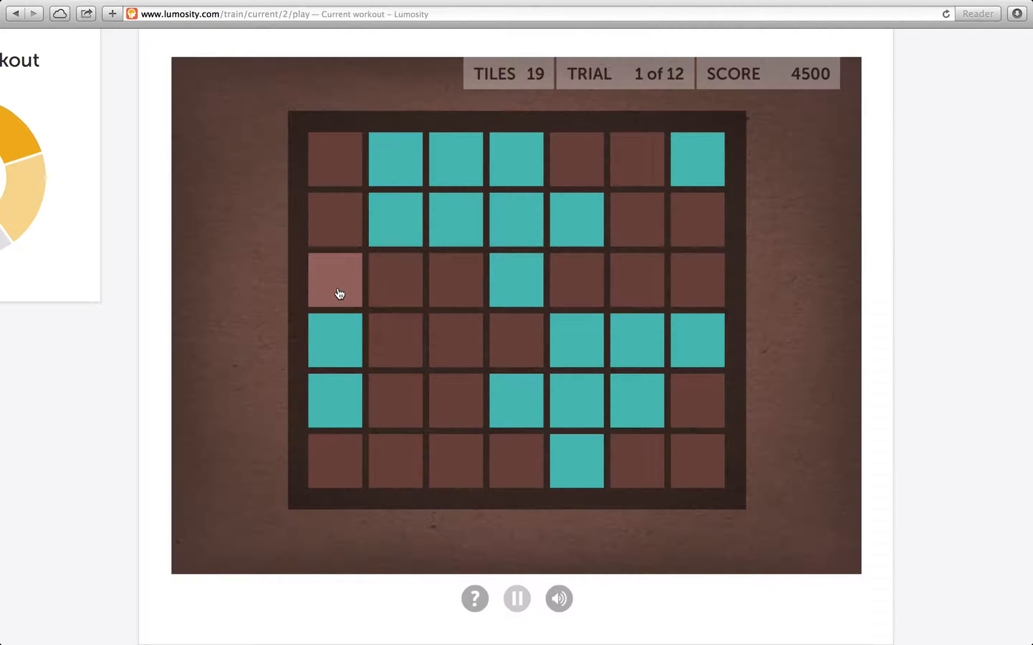
pyautogui.click(335, 280)
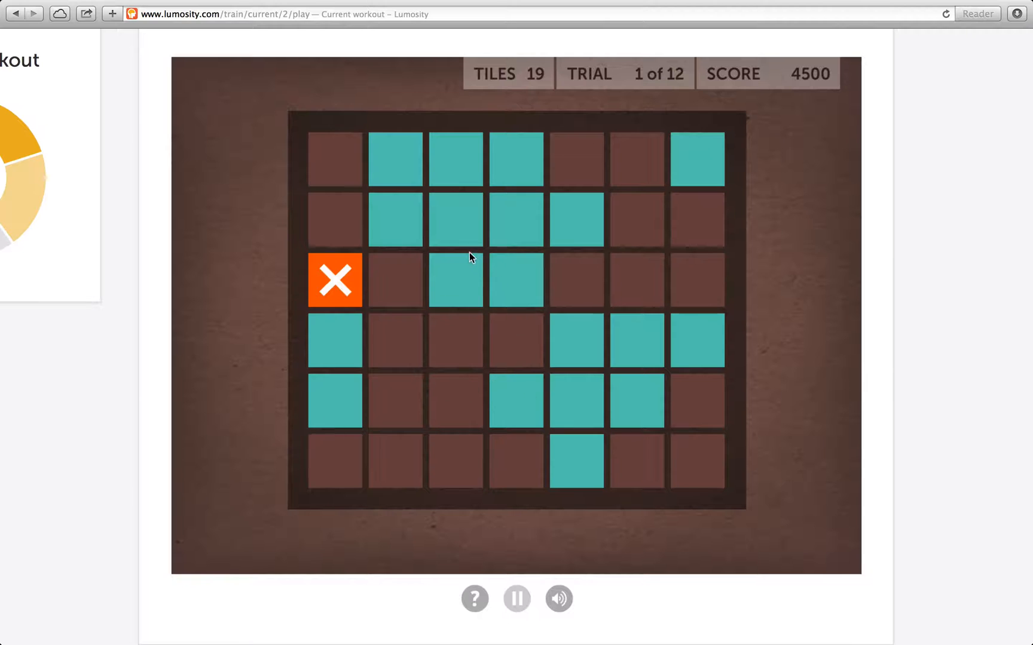
pyautogui.click(335, 281)
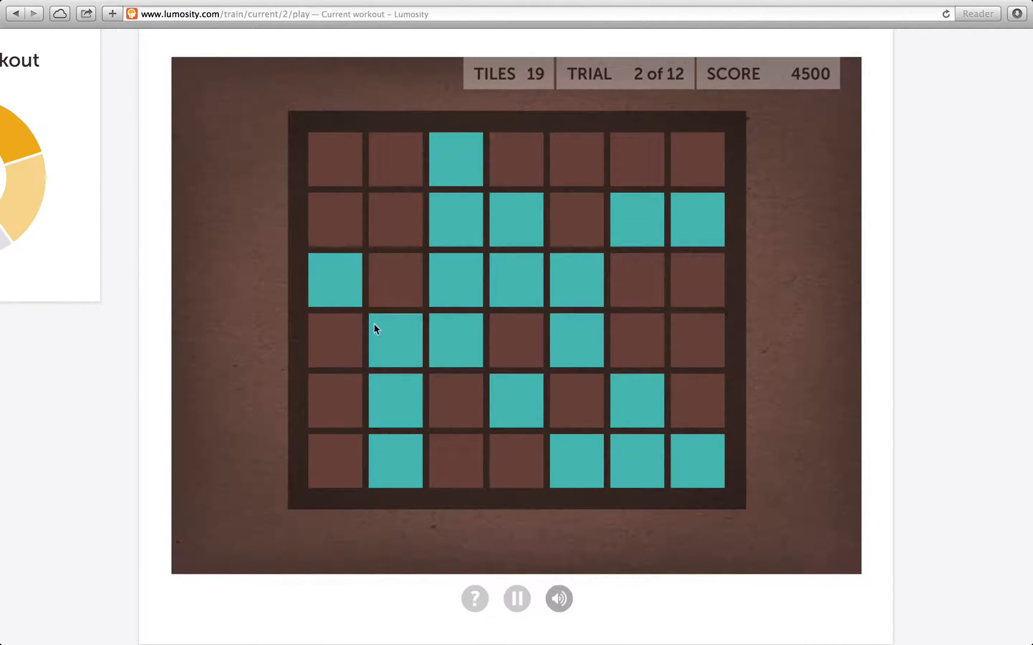
# - Recall tile patterns in trials 2 to 4, reaching trial 6 at 23550 points
pyautogui.click(635, 219)
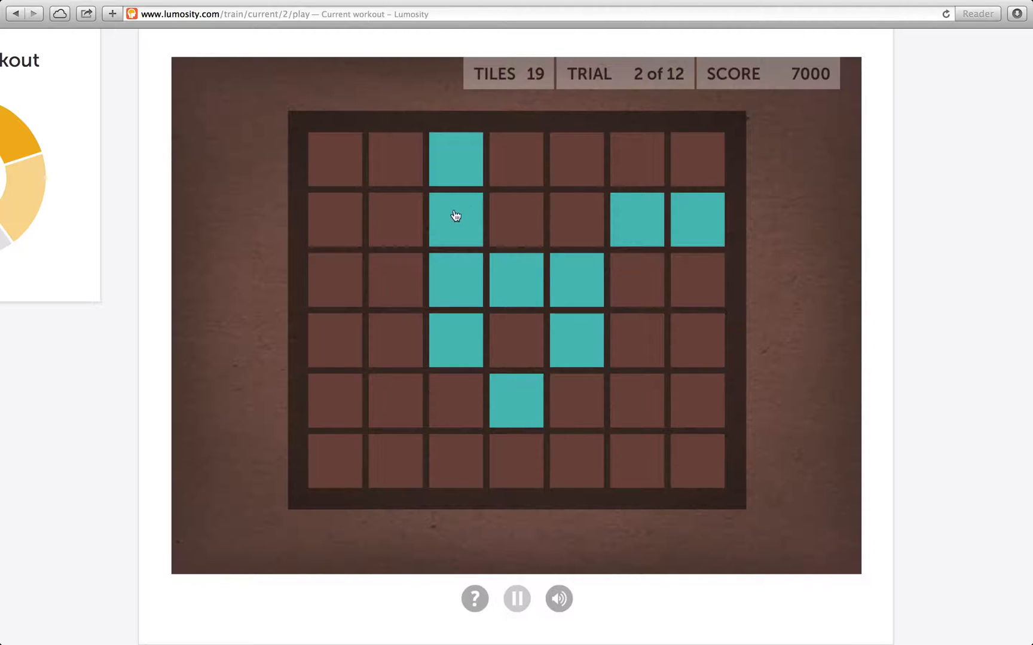
pyautogui.click(395, 402)
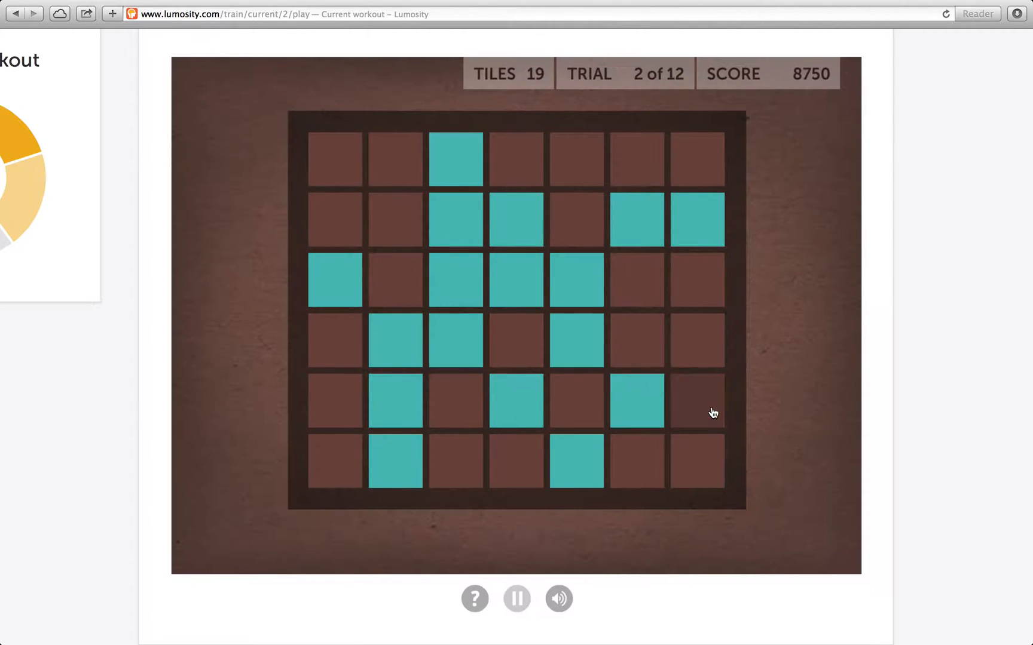
pyautogui.click(698, 400)
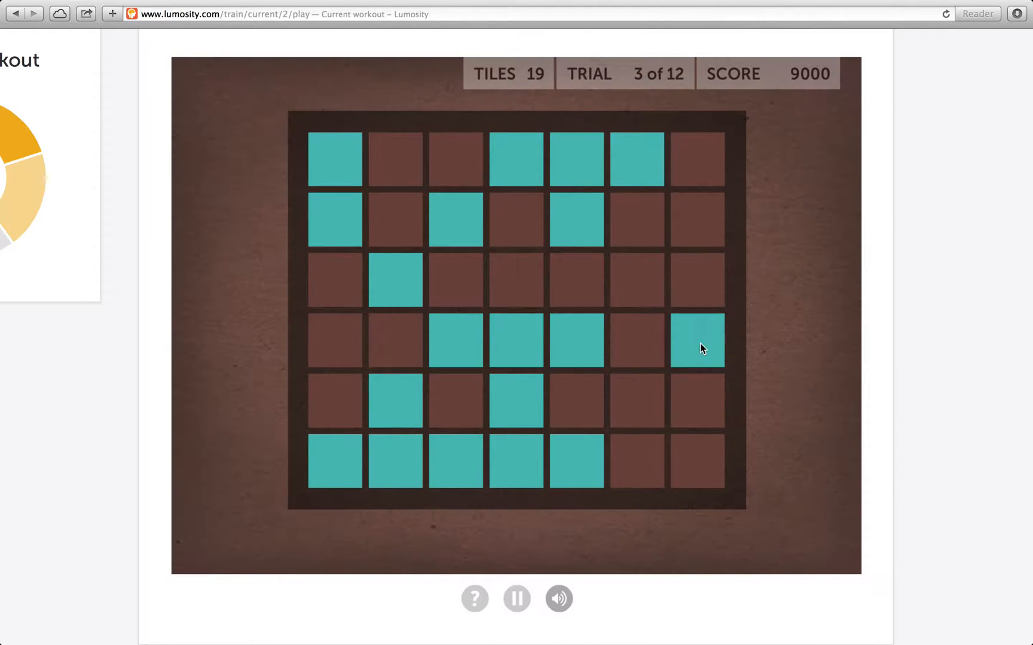
pyautogui.click(575, 220)
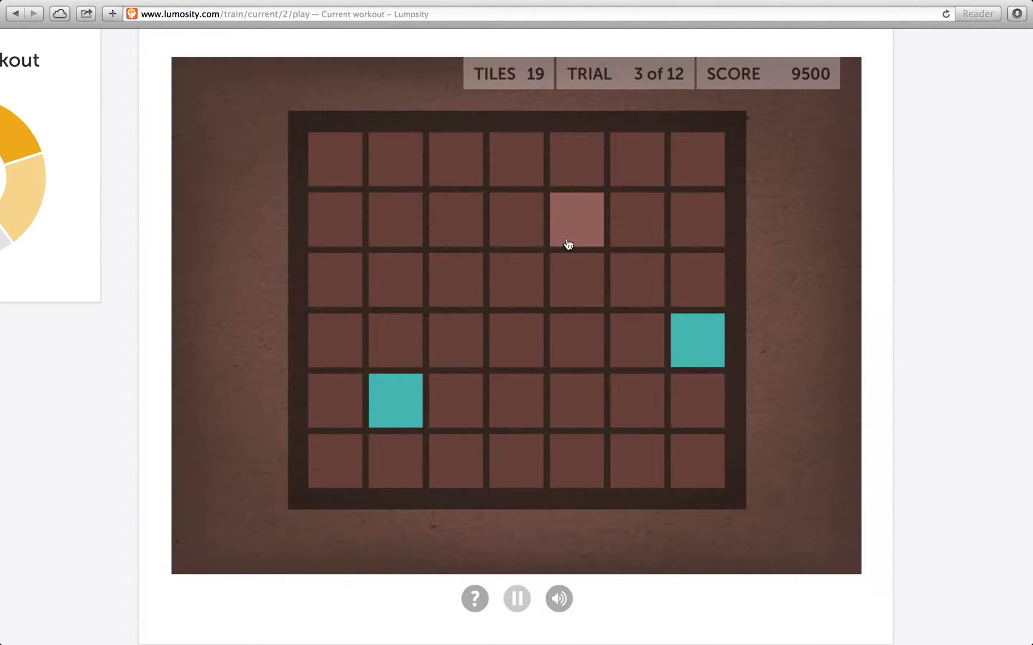
pyautogui.click(576, 220)
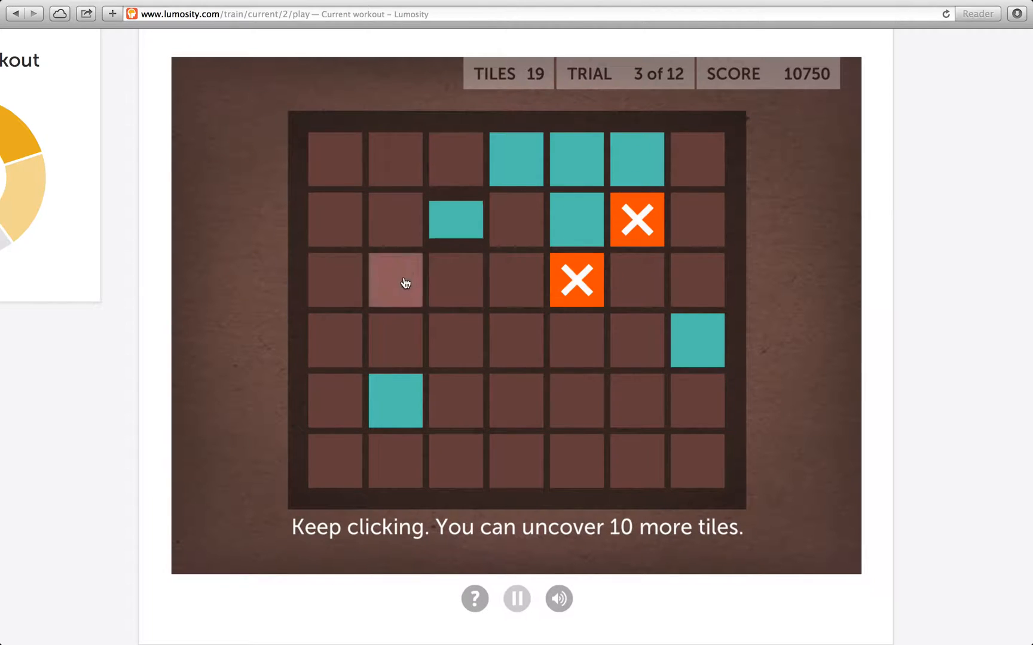
pyautogui.click(395, 281)
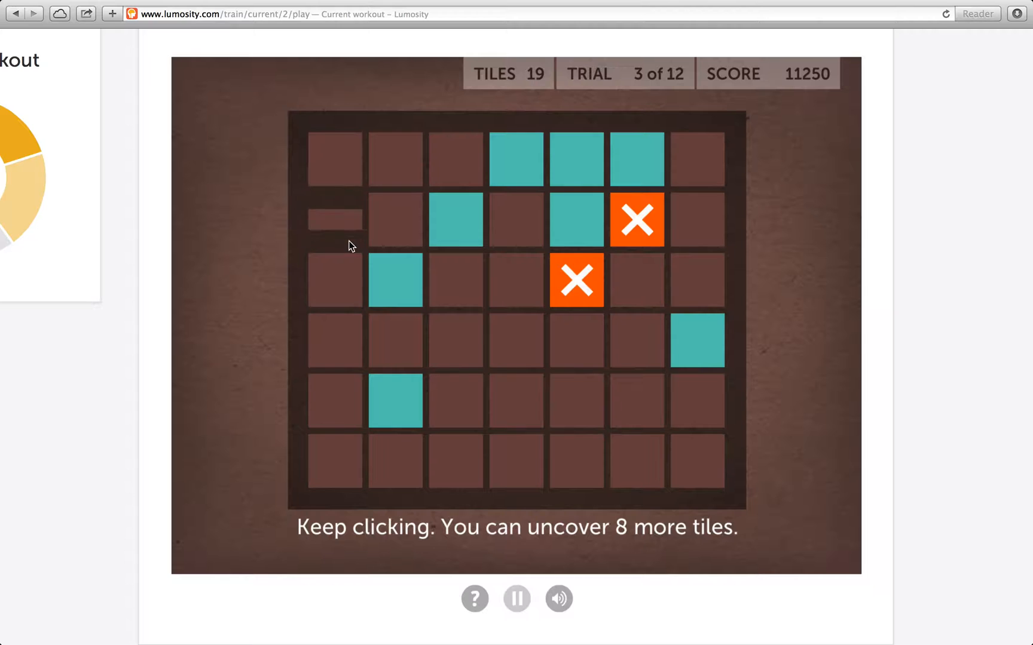
pyautogui.click(456, 401)
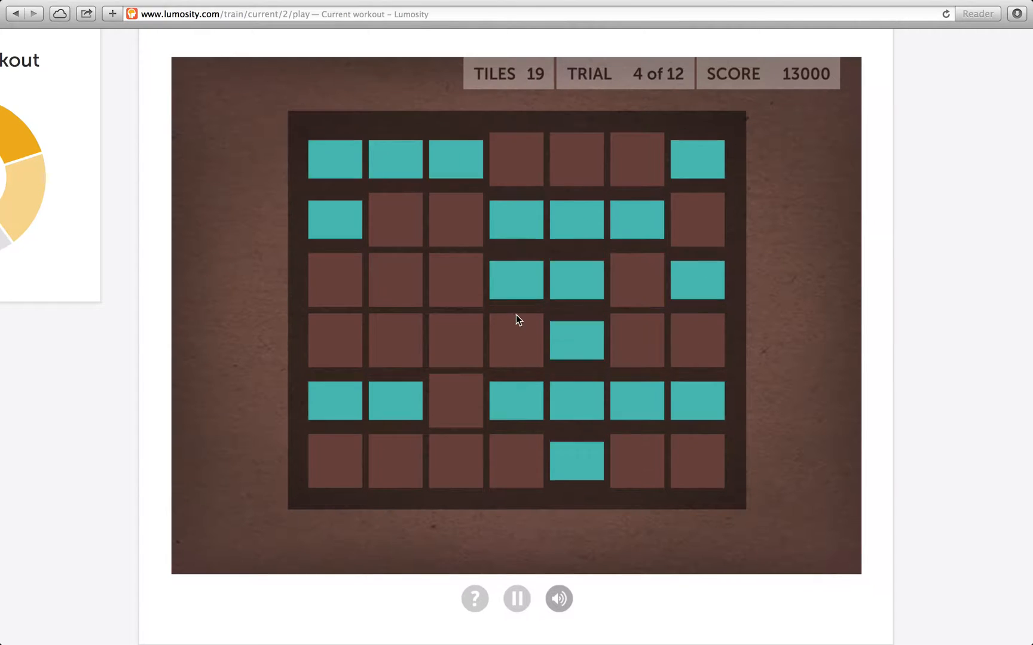
pyautogui.click(696, 219)
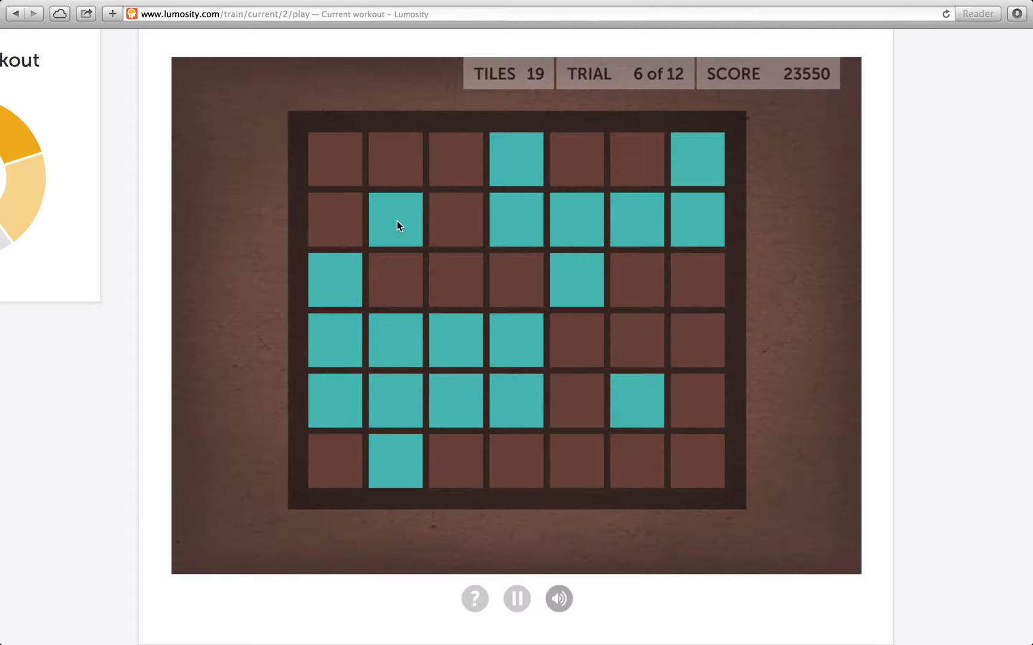
# - Recall the tile patterns in Memory Matrix trials 6, 7 and 8
pyautogui.click(395, 219)
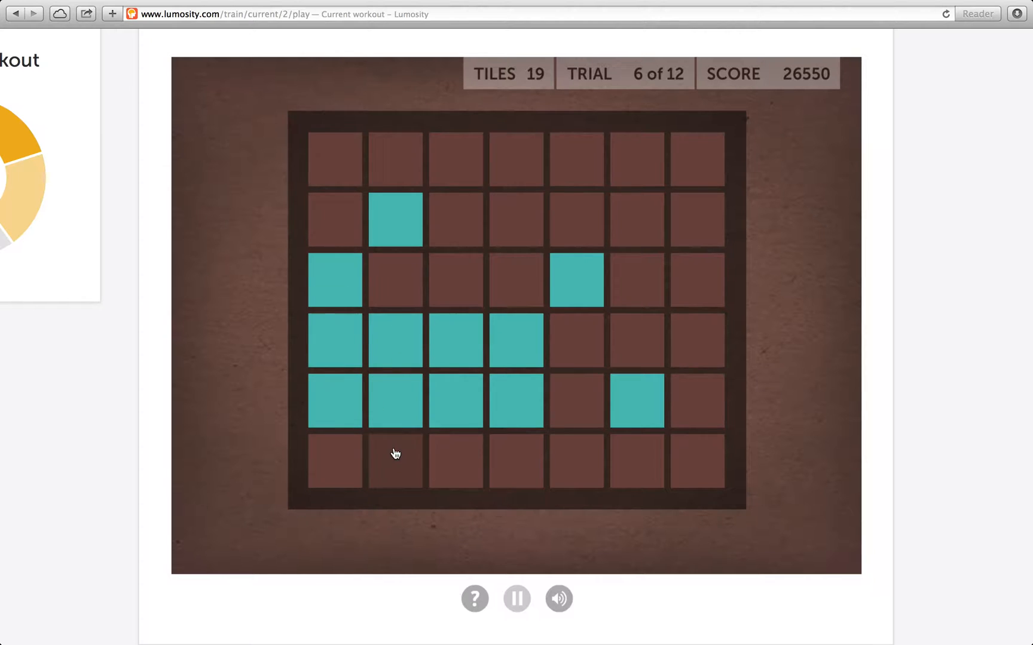
pyautogui.click(634, 219)
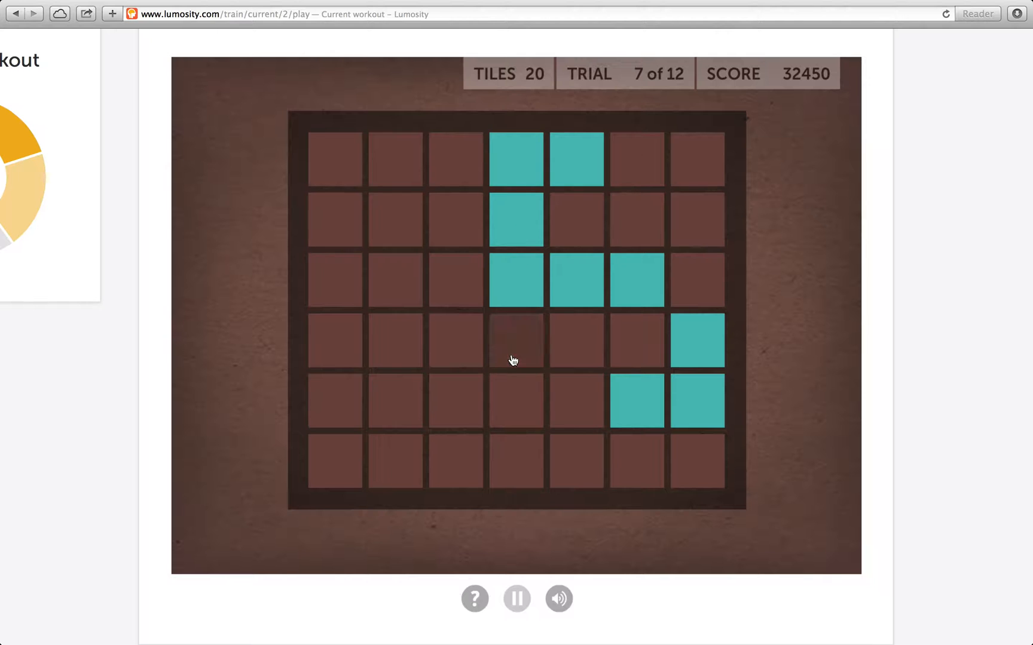
pyautogui.click(335, 160)
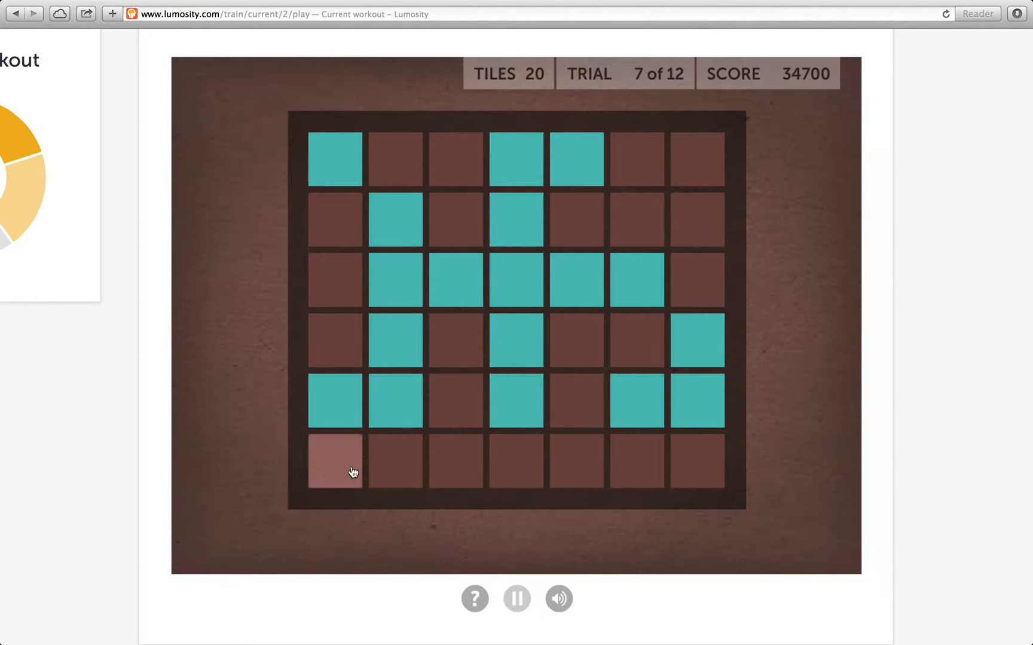
pyautogui.click(336, 463)
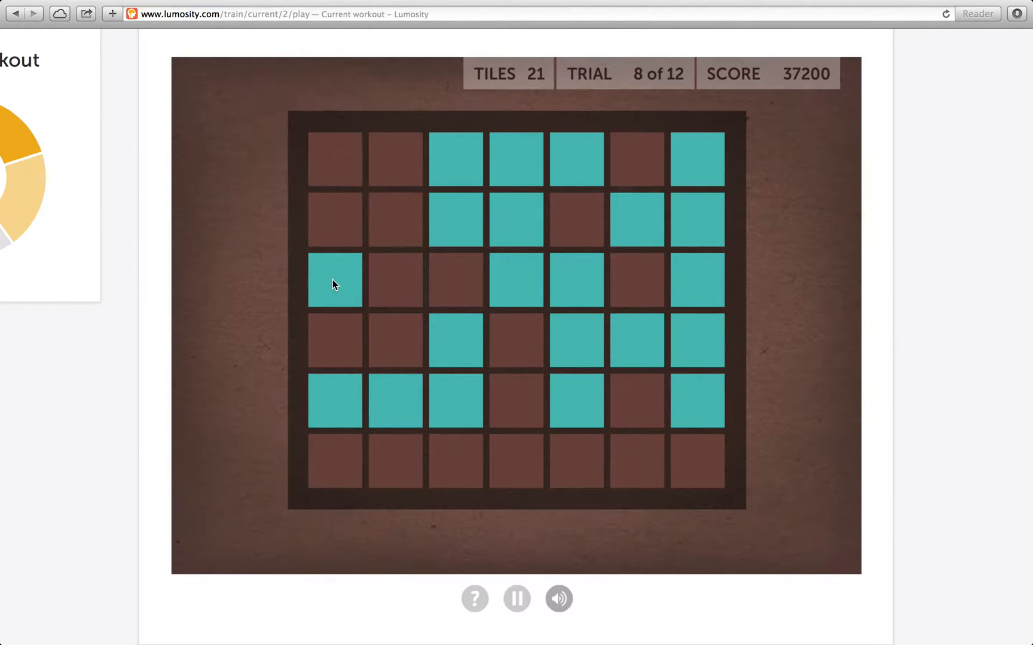
pyautogui.click(395, 283)
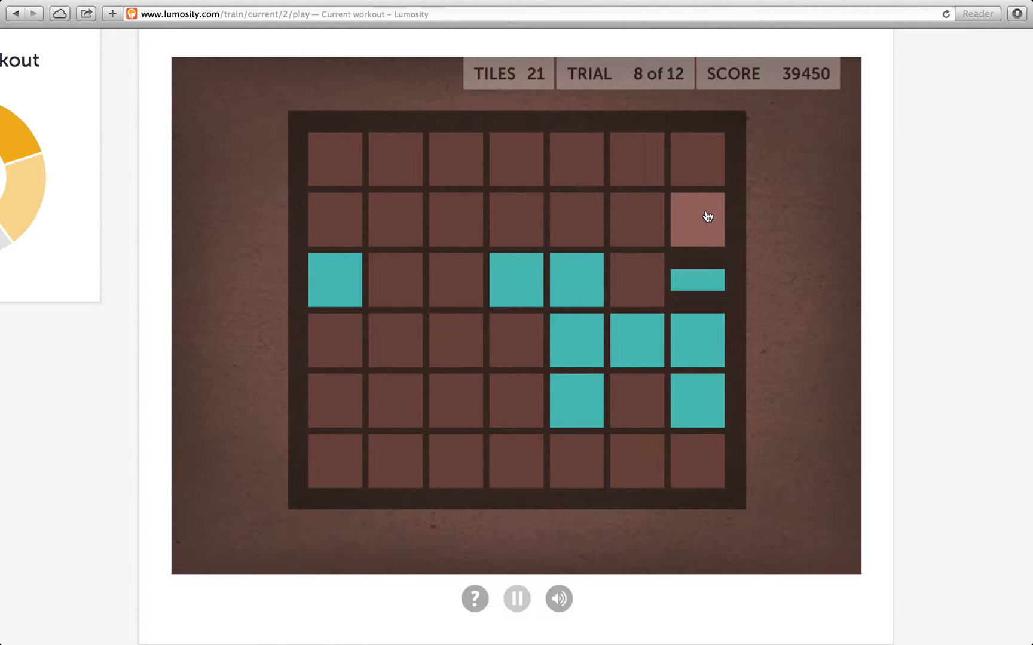
pyautogui.click(696, 218)
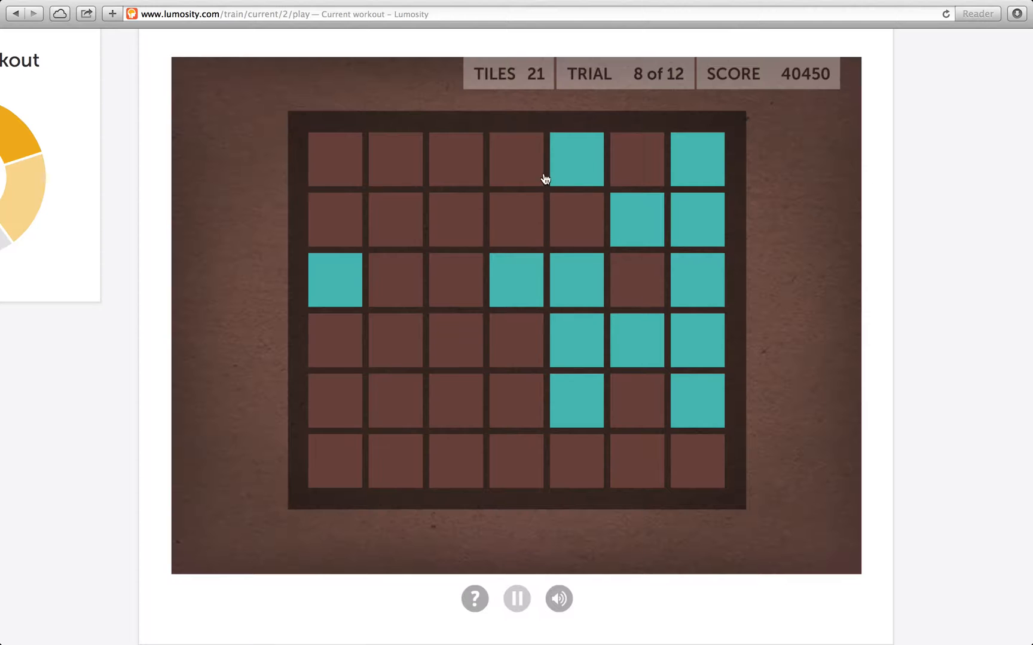
pyautogui.click(394, 342)
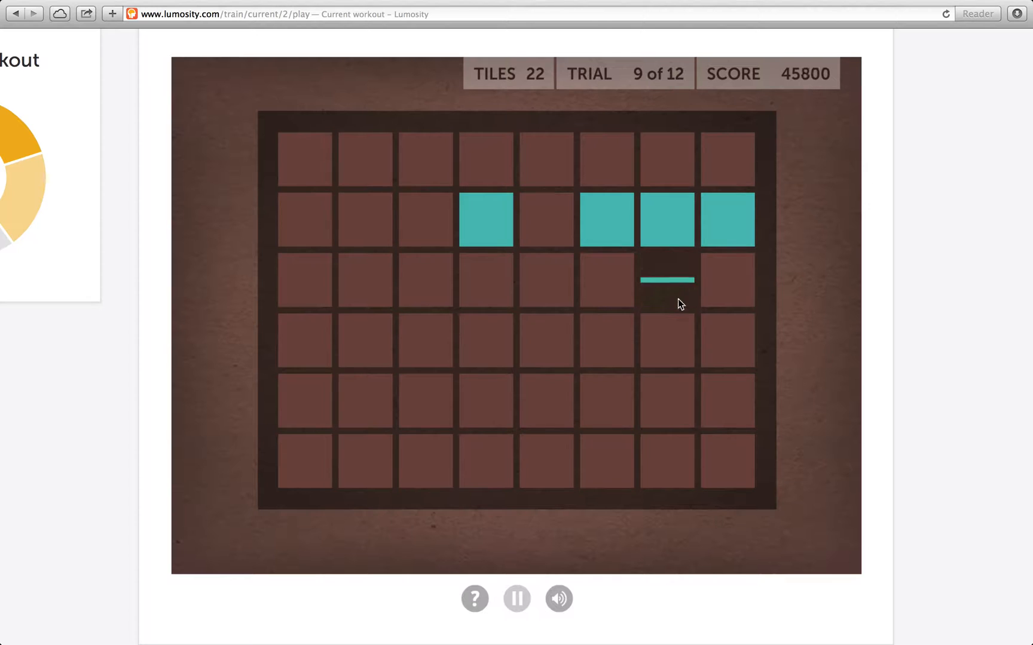
# - Recall Memory Matrix trials 9 to 12, finishing with 67150 points
pyautogui.click(549, 407)
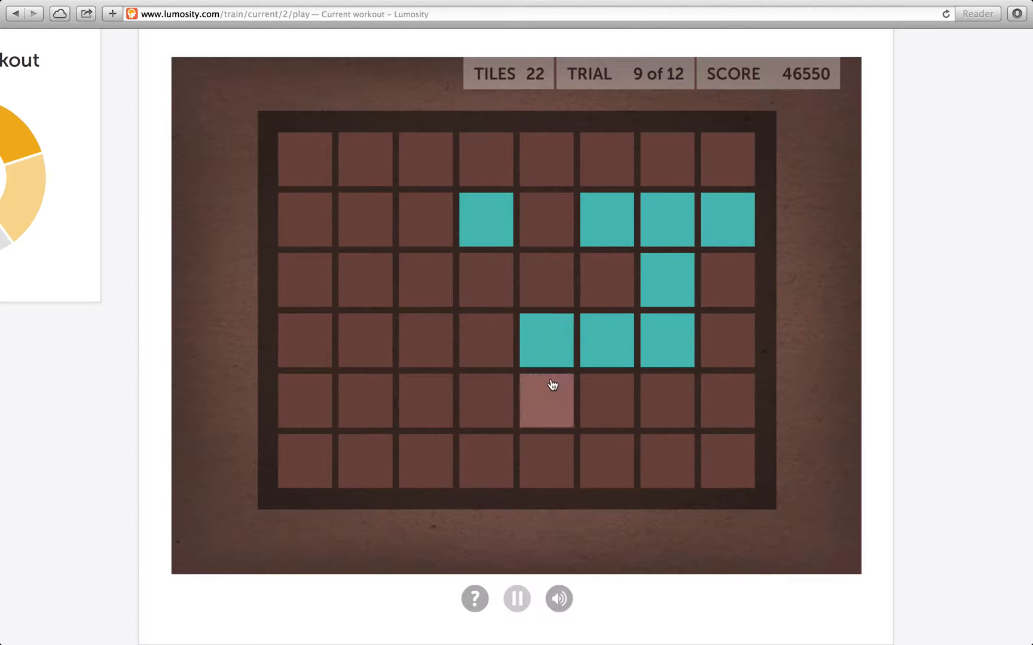
pyautogui.click(546, 401)
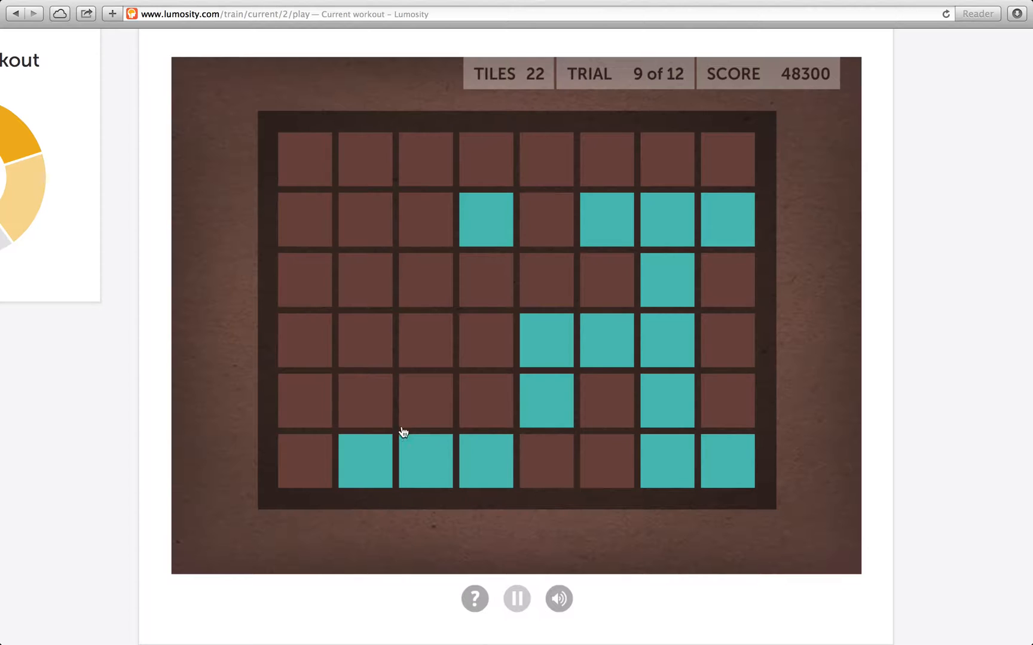
pyautogui.click(305, 279)
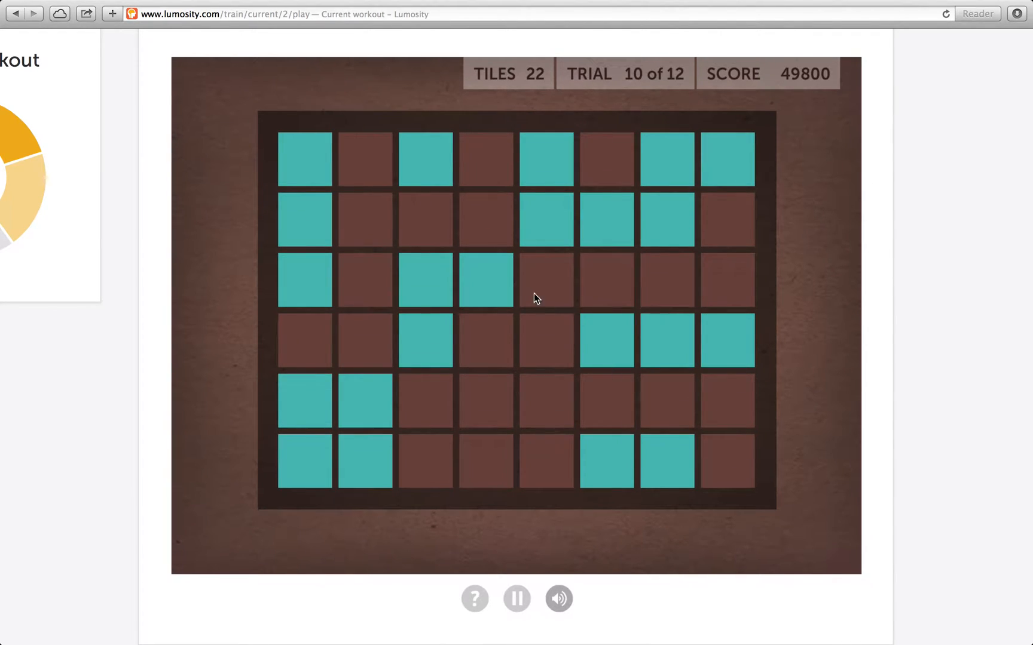
pyautogui.click(546, 218)
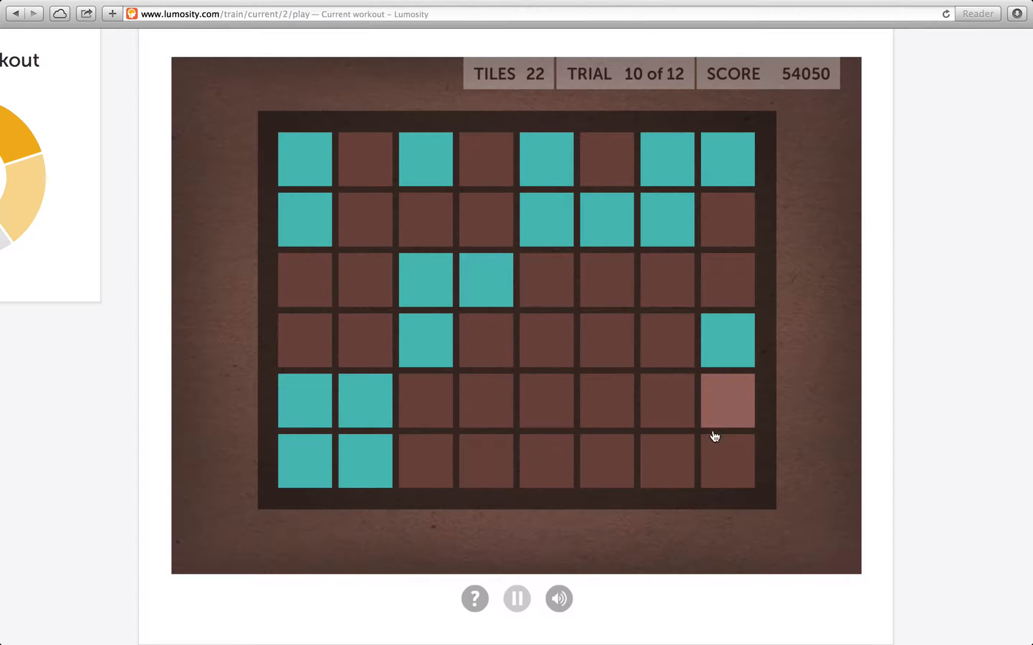
pyautogui.click(724, 401)
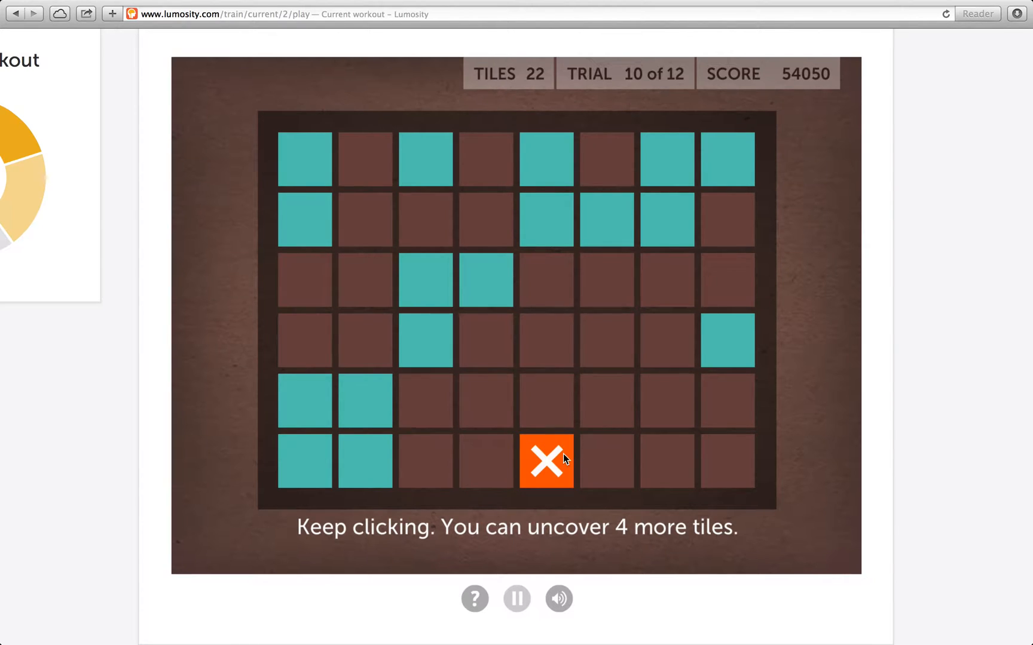
pyautogui.click(666, 469)
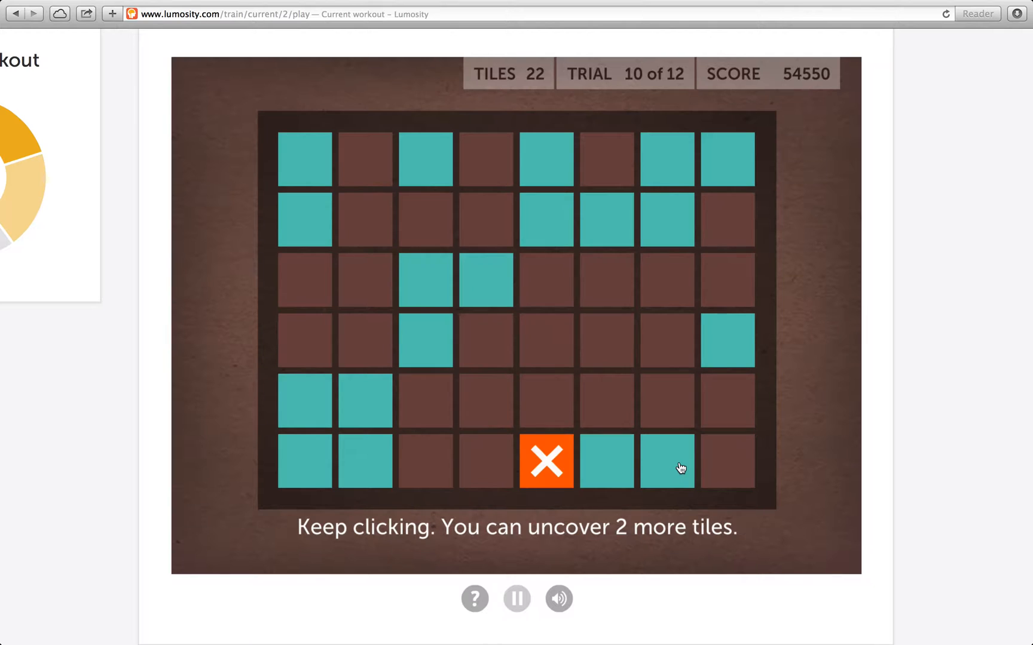
pyautogui.moveTo(661, 444)
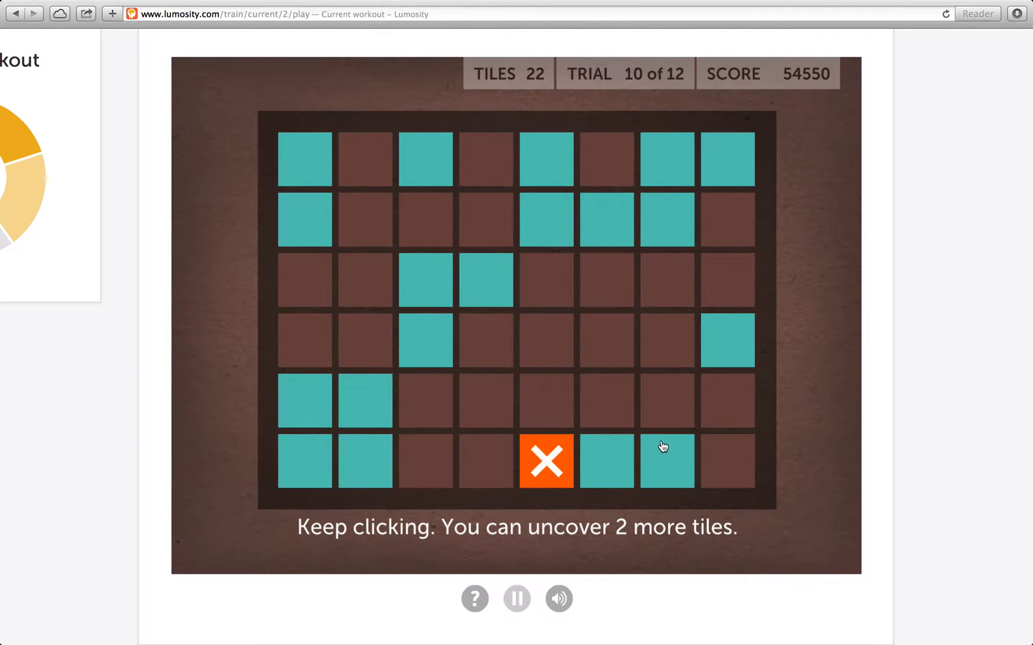
pyautogui.click(727, 461)
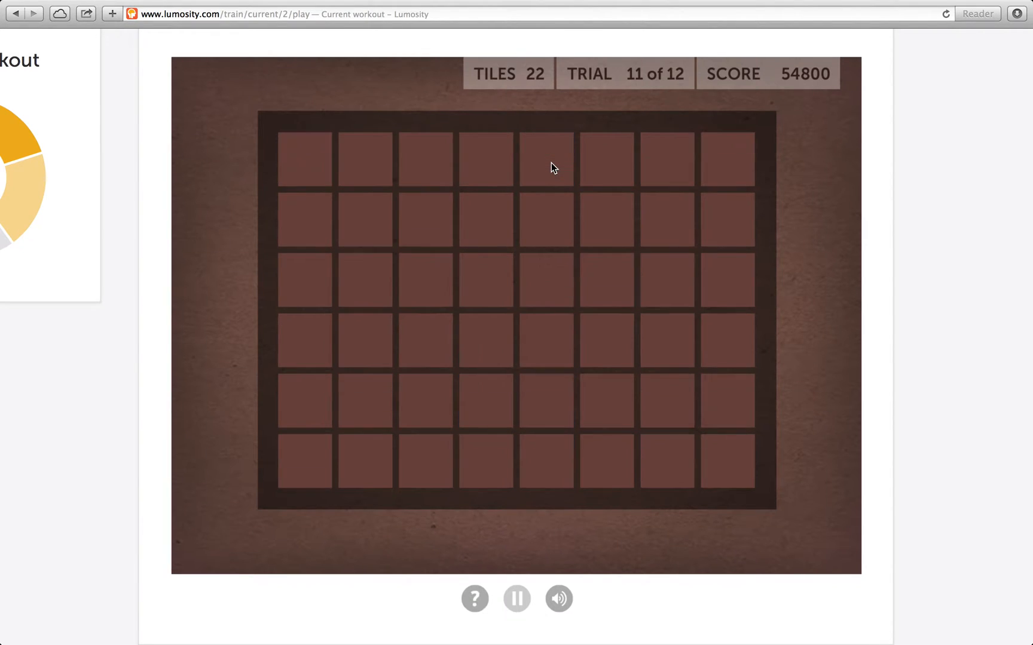
pyautogui.click(667, 169)
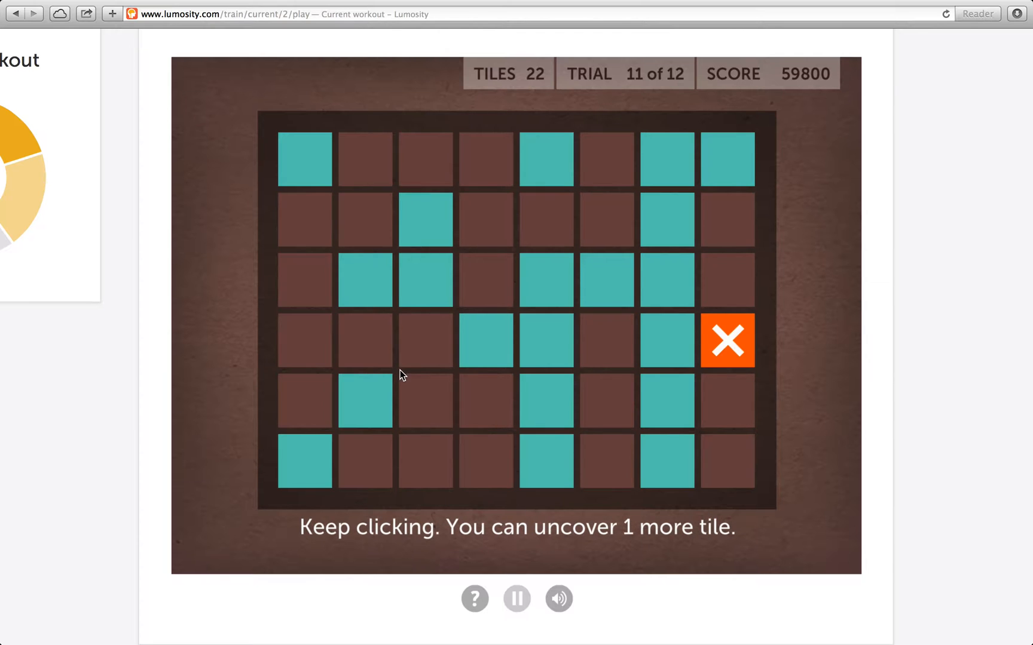
pyautogui.moveTo(627, 310)
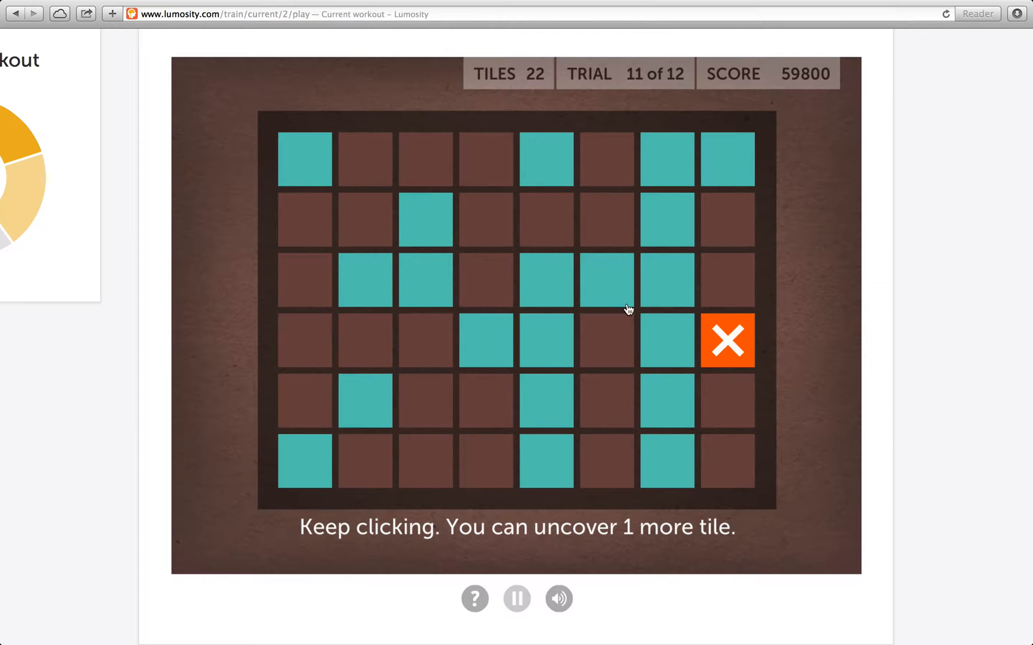
pyautogui.click(545, 218)
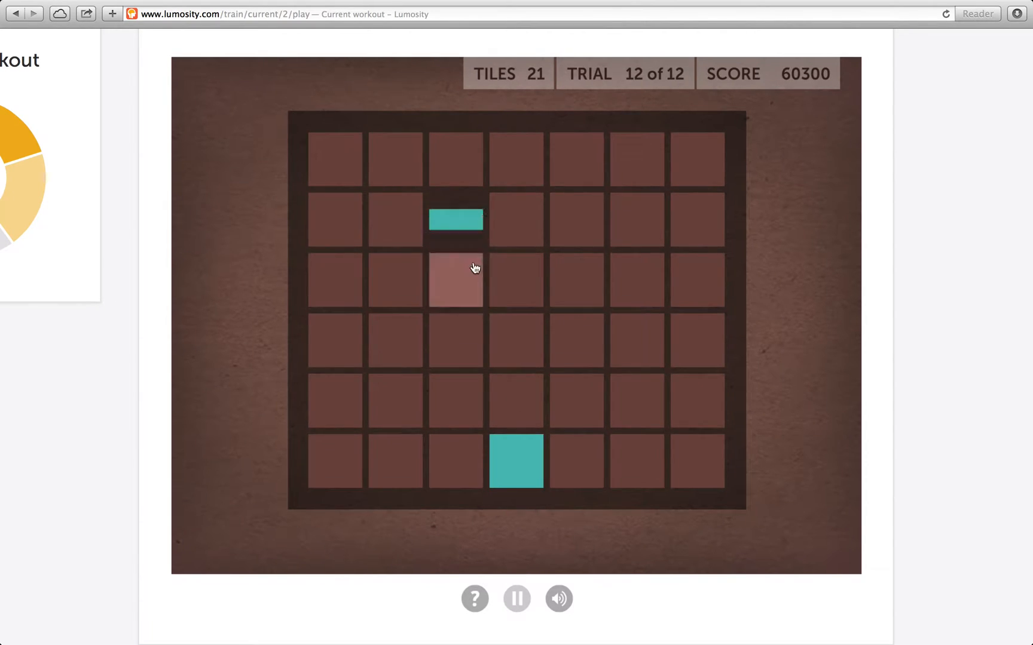
pyautogui.click(638, 343)
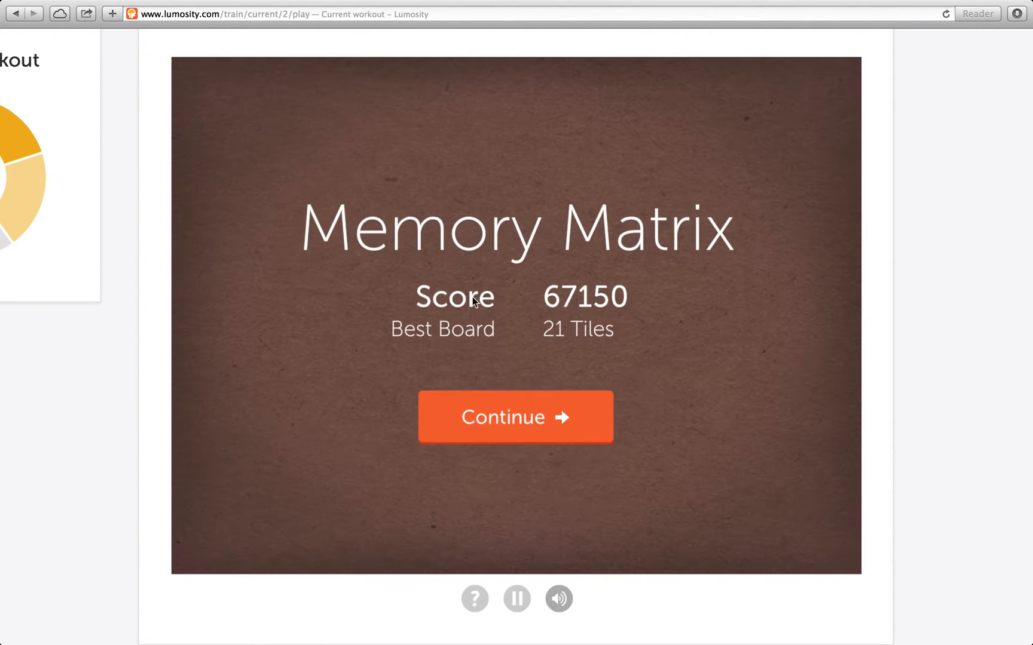
pyautogui.moveTo(439, 432)
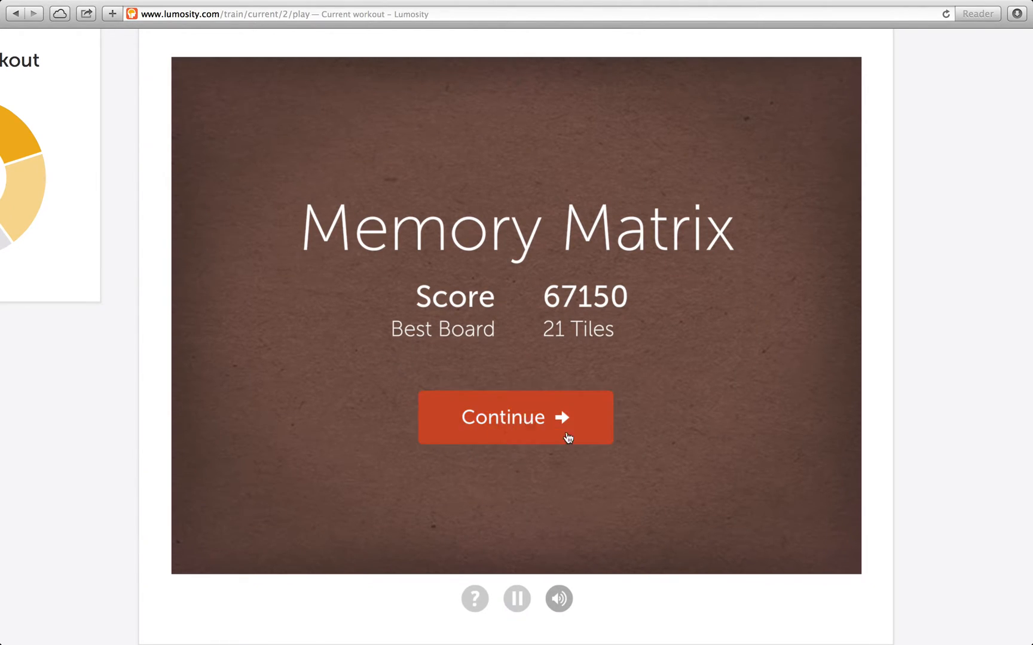
# - Continue past the Memory Matrix results to Spatial Speed Match
pyautogui.click(515, 417)
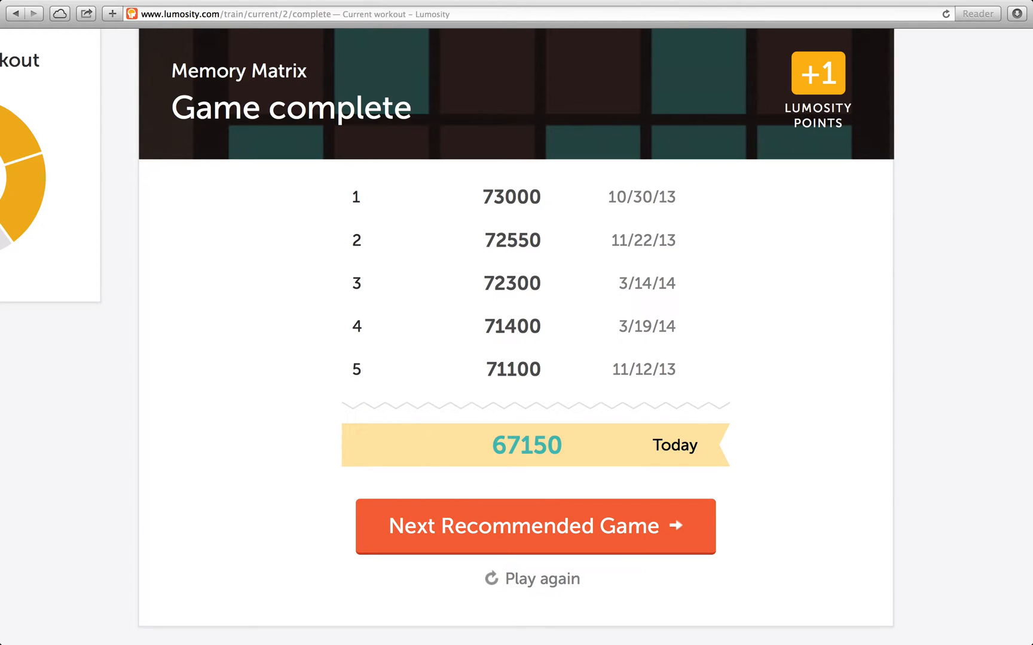
pyautogui.moveTo(444, 529)
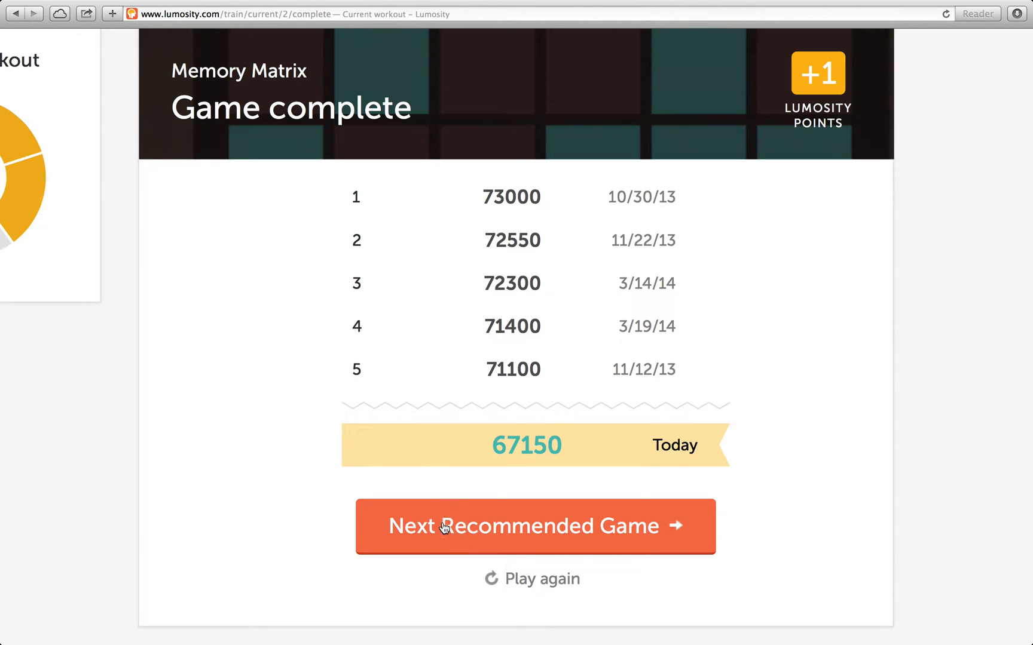
pyautogui.click(536, 527)
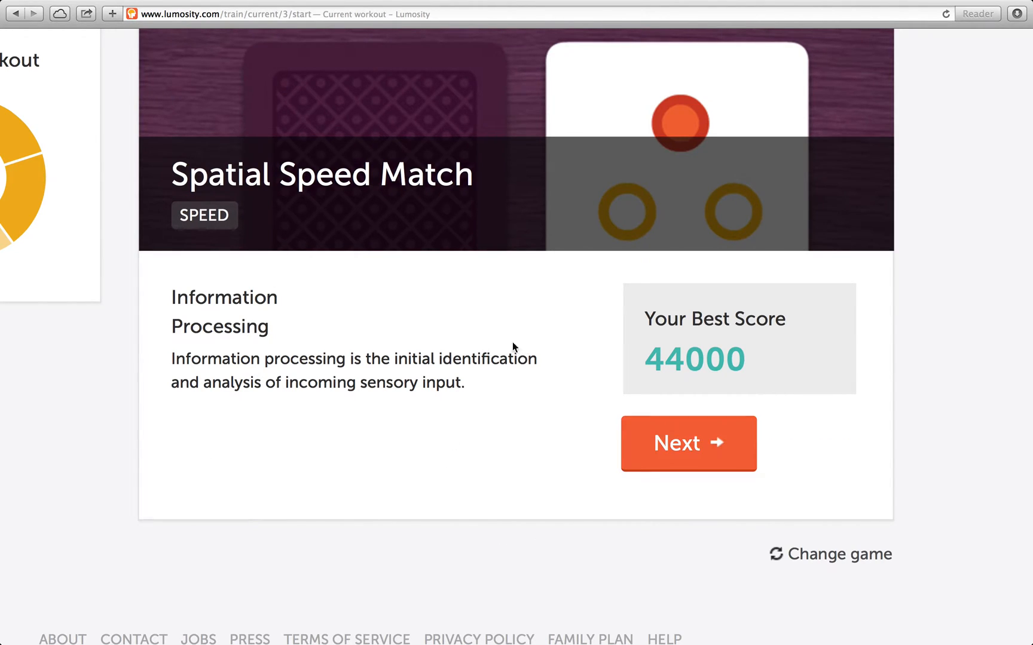
# - Start Spatial Speed Match and answer the first few match cards
pyautogui.click(688, 443)
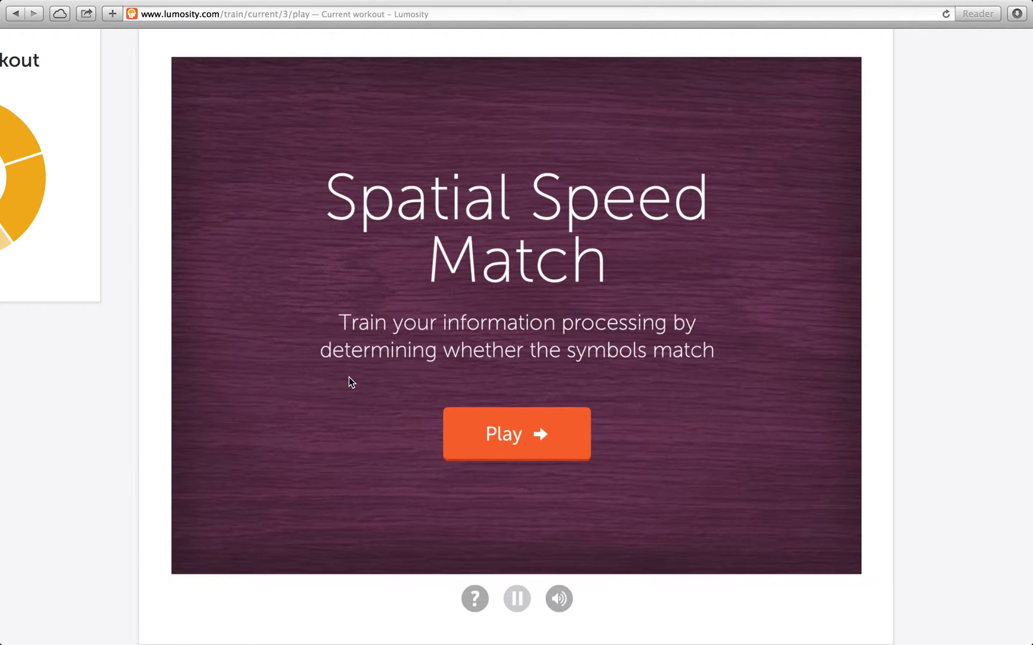
pyautogui.click(516, 434)
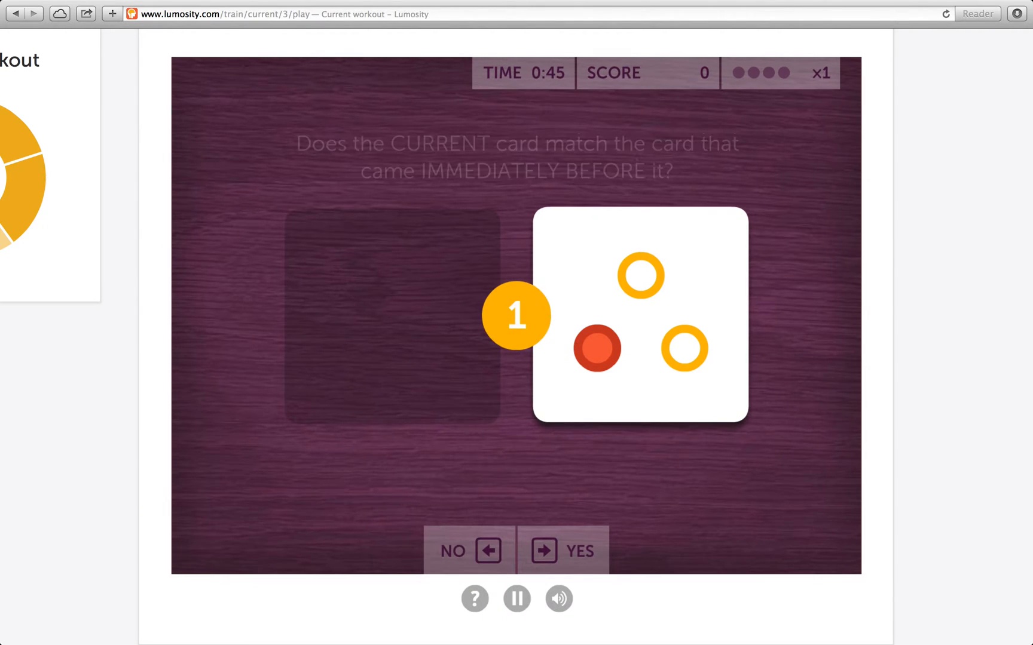
pyautogui.click(562, 551)
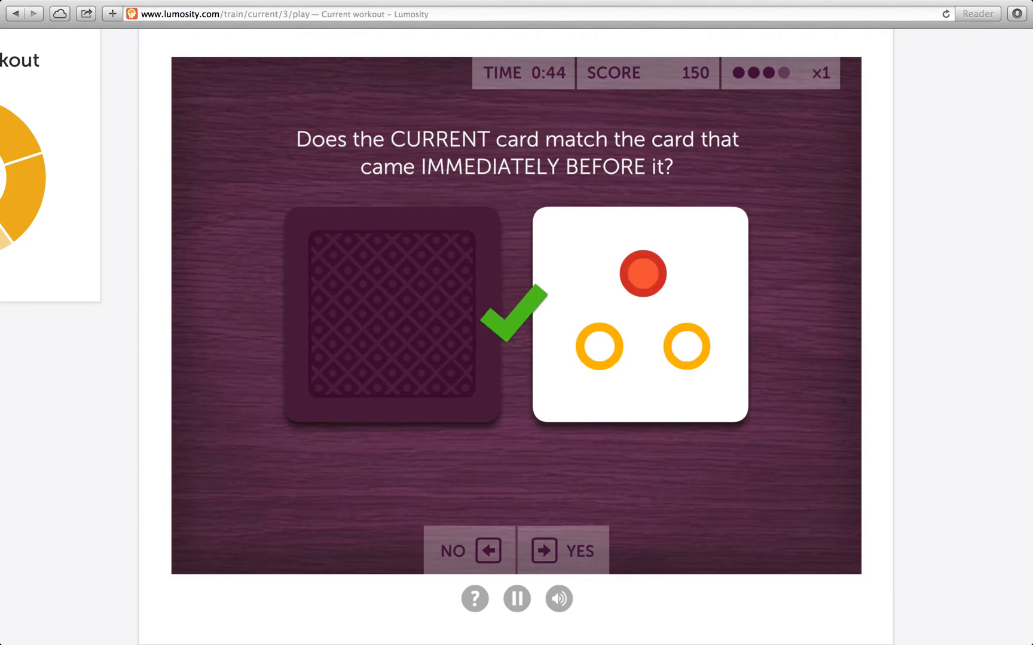
pyautogui.click(562, 550)
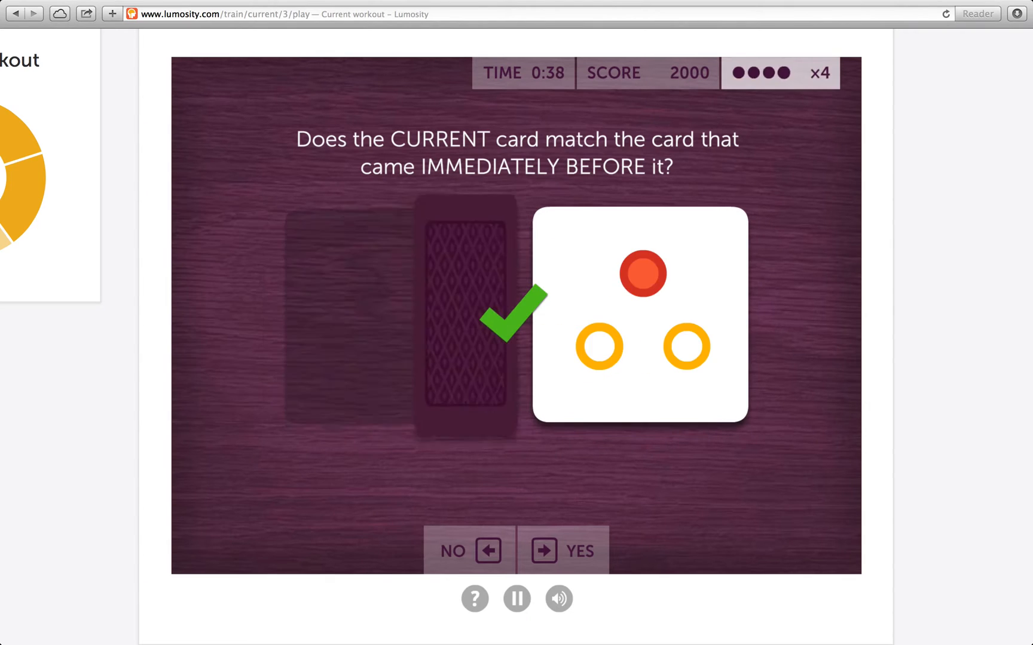
pyautogui.click(544, 550)
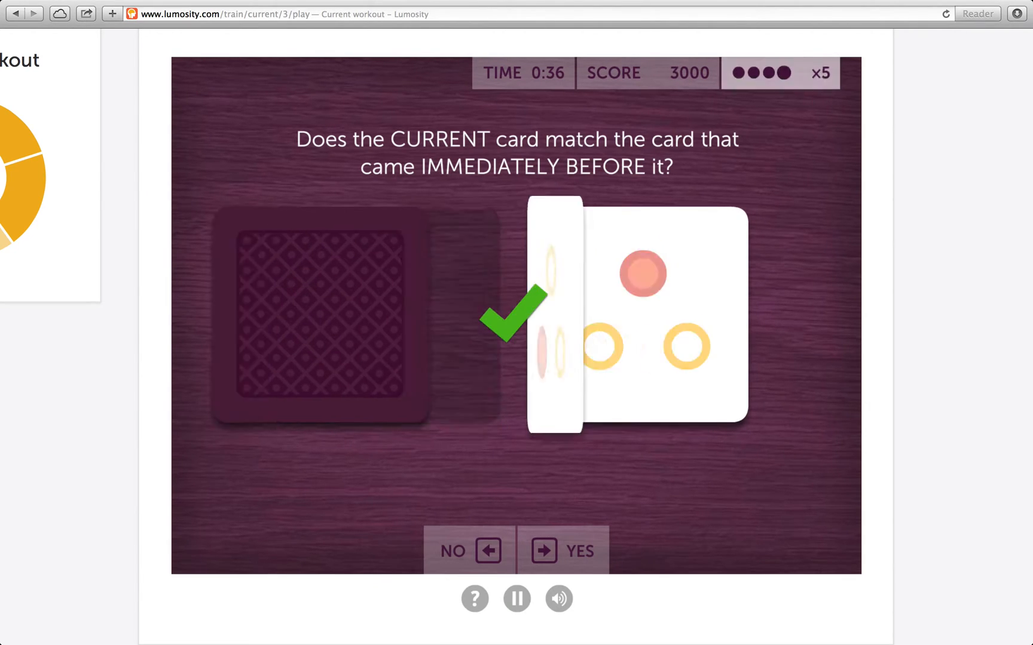
pyautogui.click(545, 550)
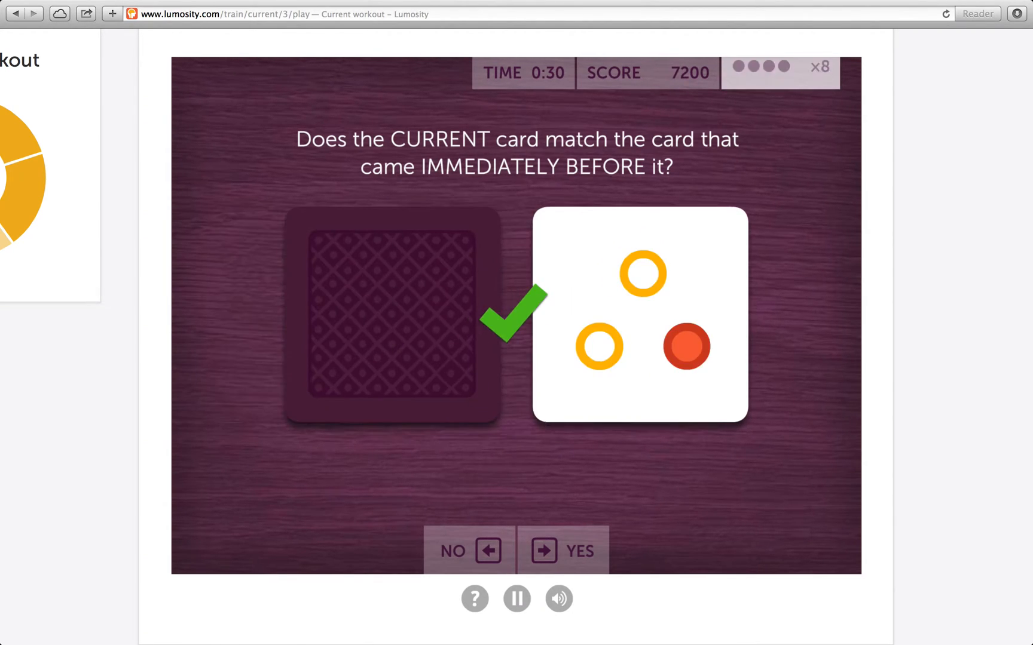
# - Answer the remaining cards until time ends, scoring 36300 with 86 of 87 correct
pyautogui.click(562, 551)
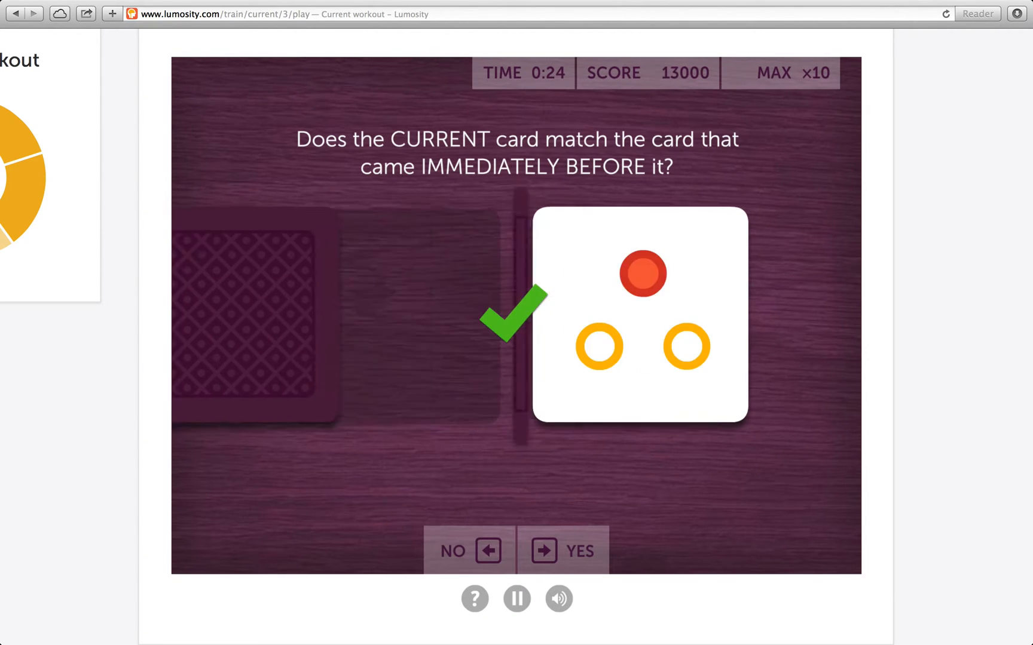
pyautogui.click(562, 551)
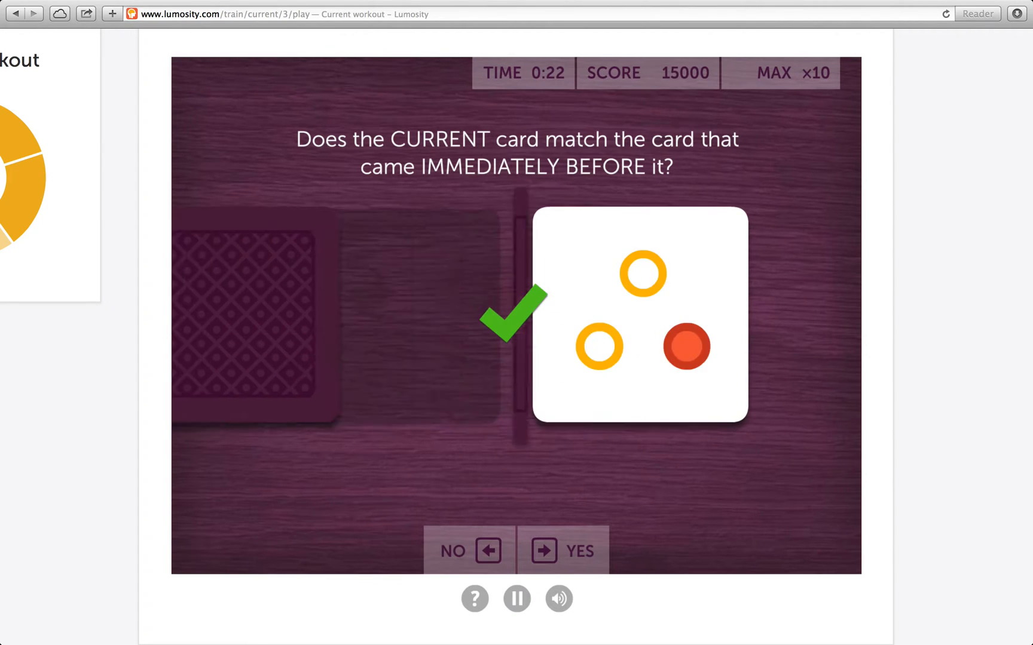
pyautogui.click(561, 550)
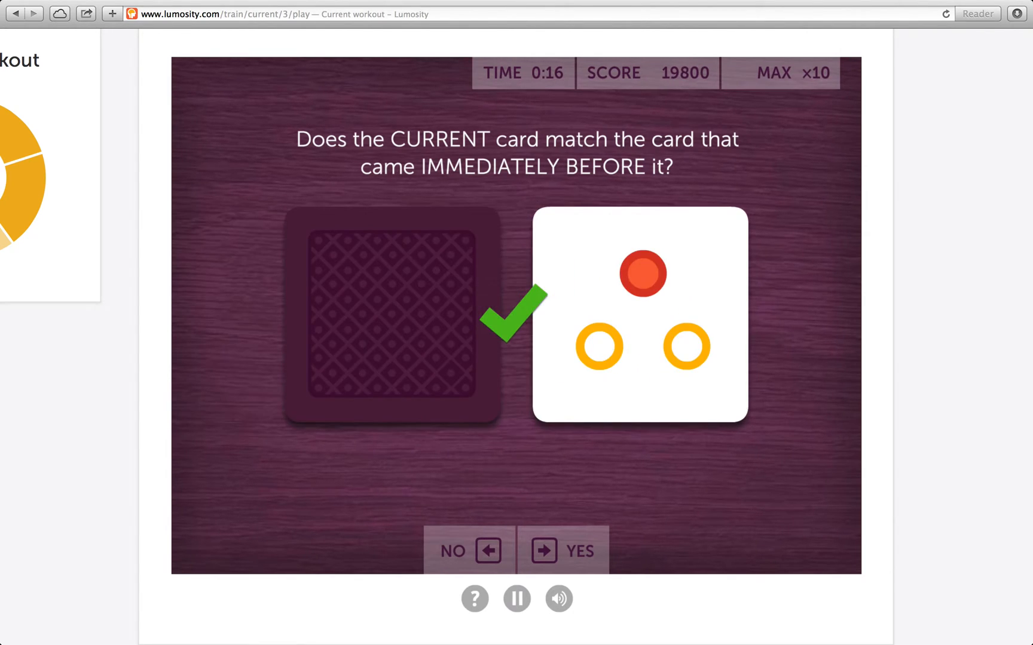
pyautogui.click(562, 551)
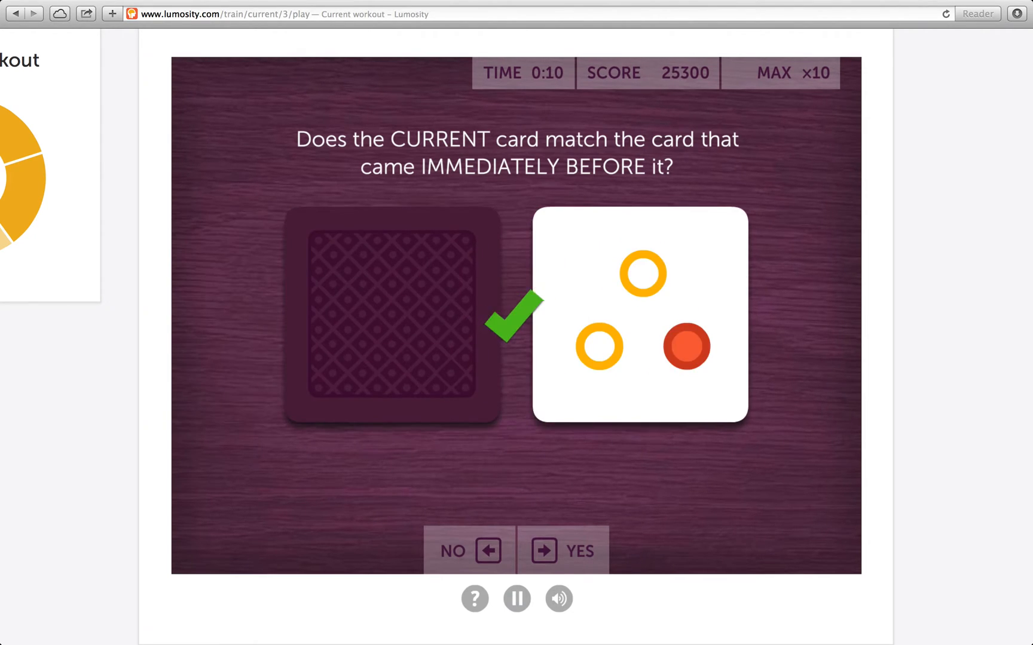
pyautogui.click(545, 550)
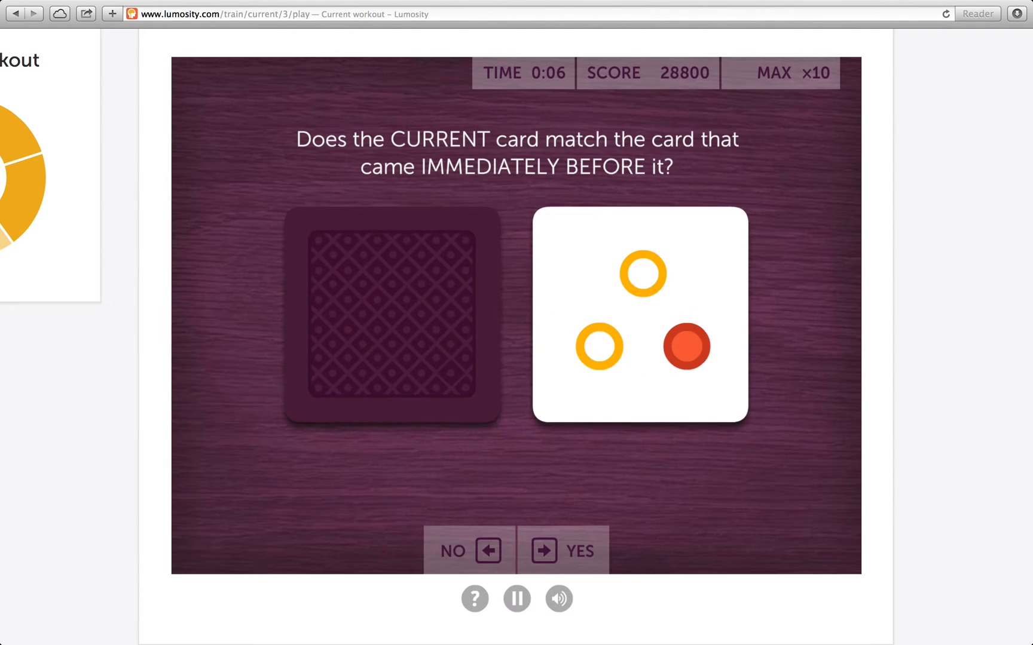
pyautogui.click(562, 551)
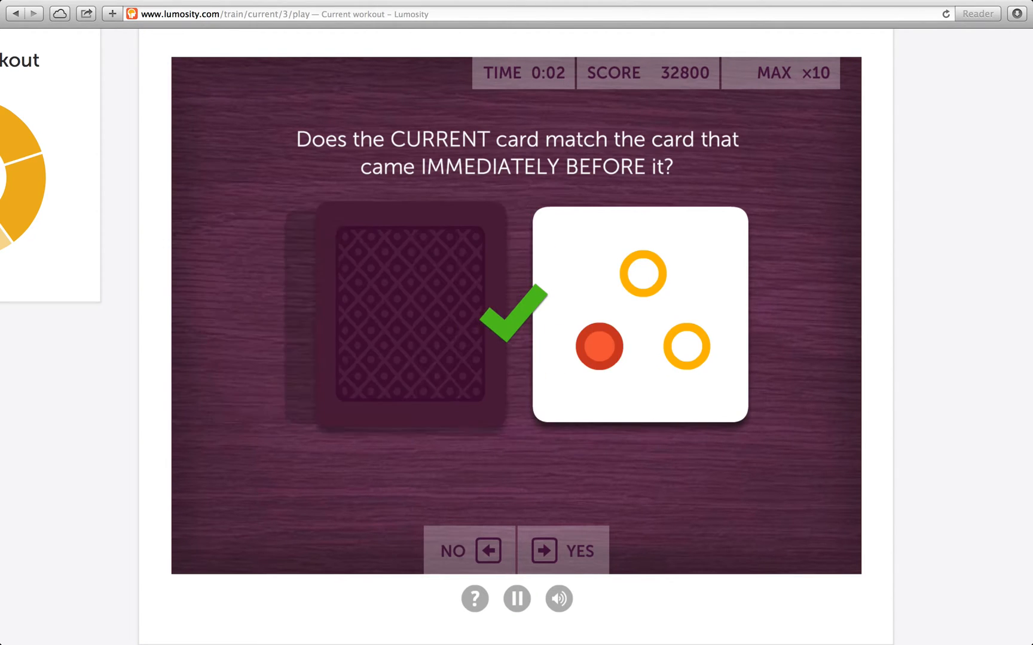
pyautogui.click(563, 551)
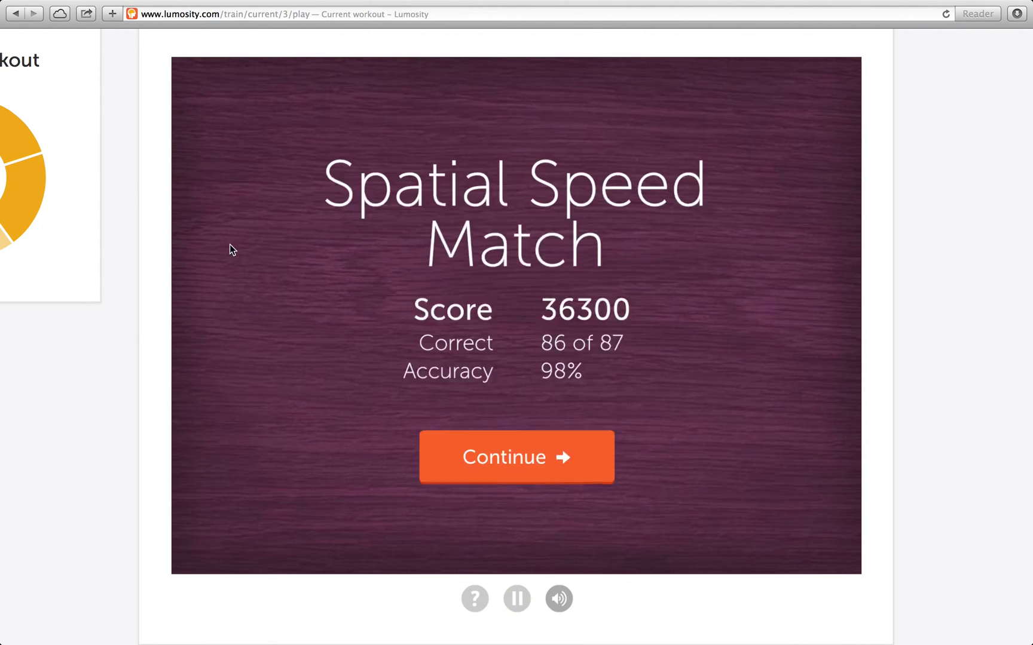
# - Move past the Spatial Speed Match results to the Ebb and Flow intro screen
pyautogui.click(517, 457)
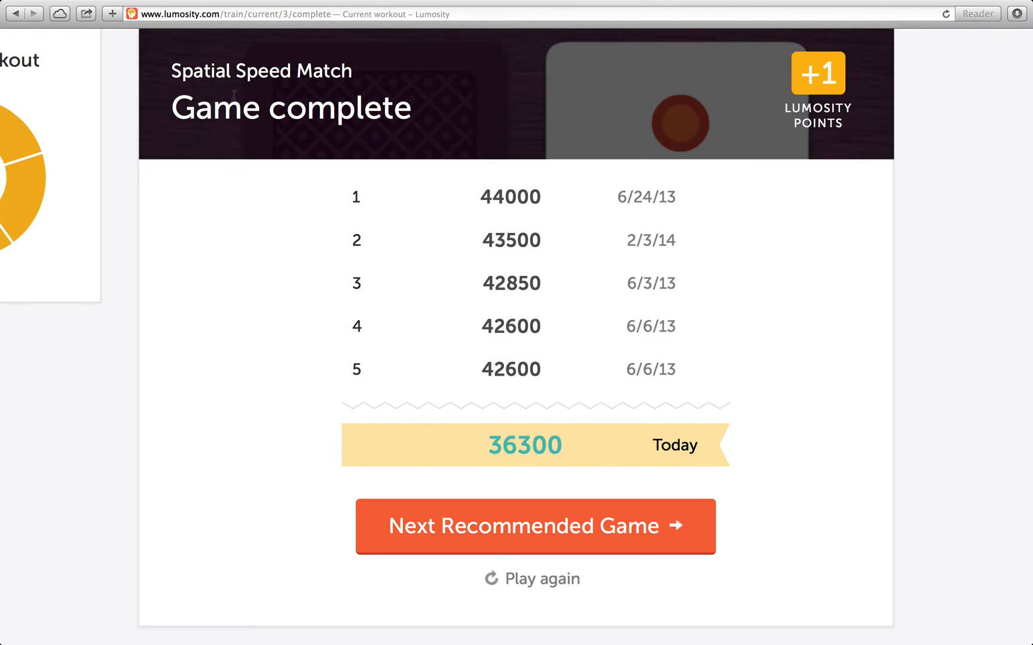
pyautogui.moveTo(282, 561)
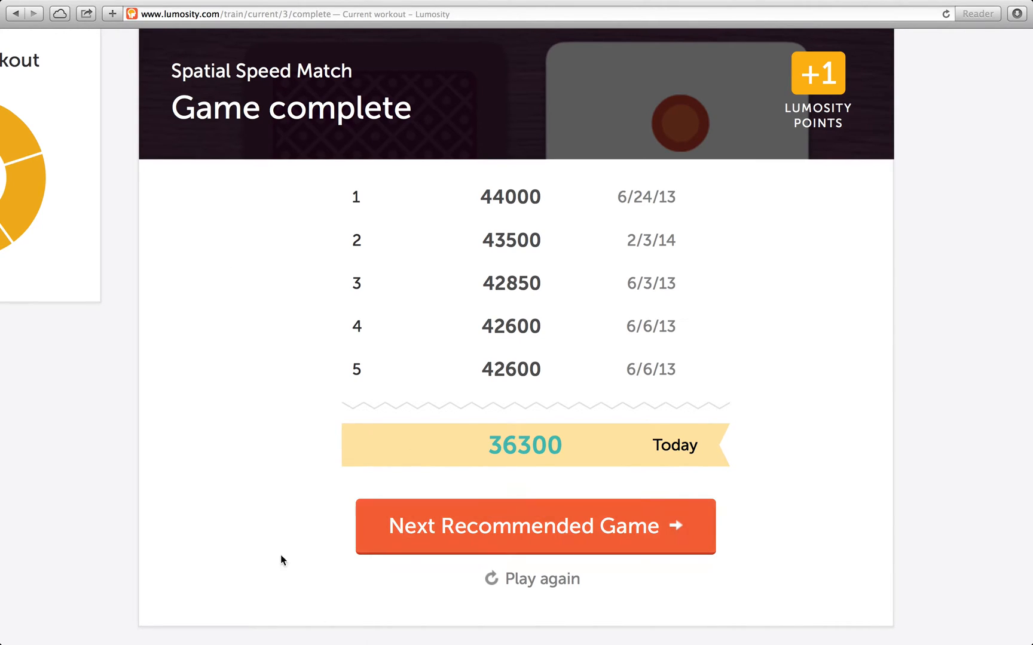
pyautogui.click(535, 527)
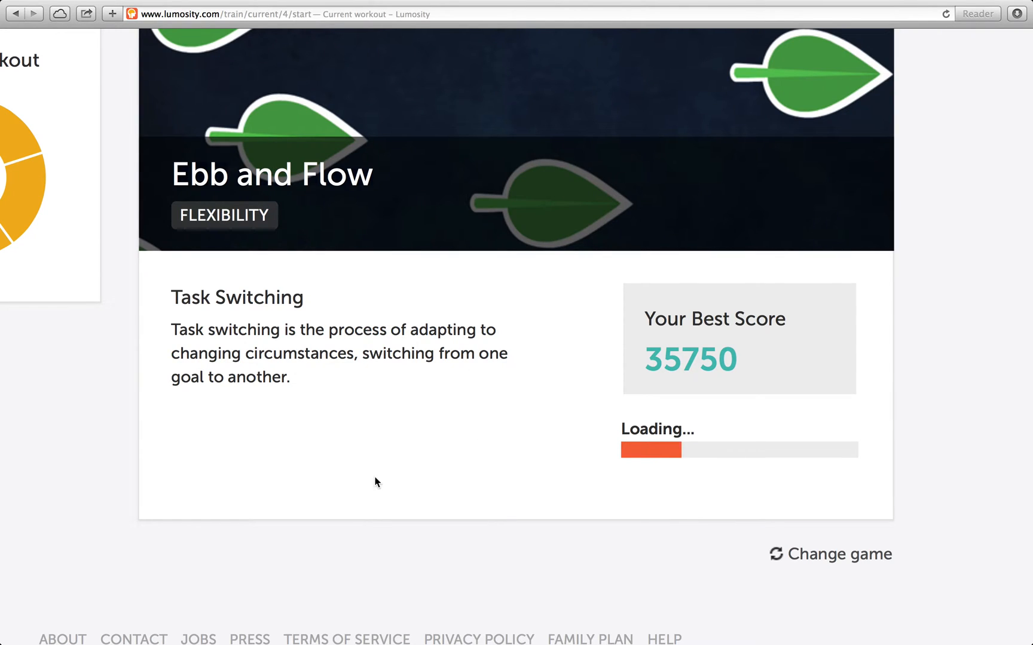
pyautogui.moveTo(582, 475)
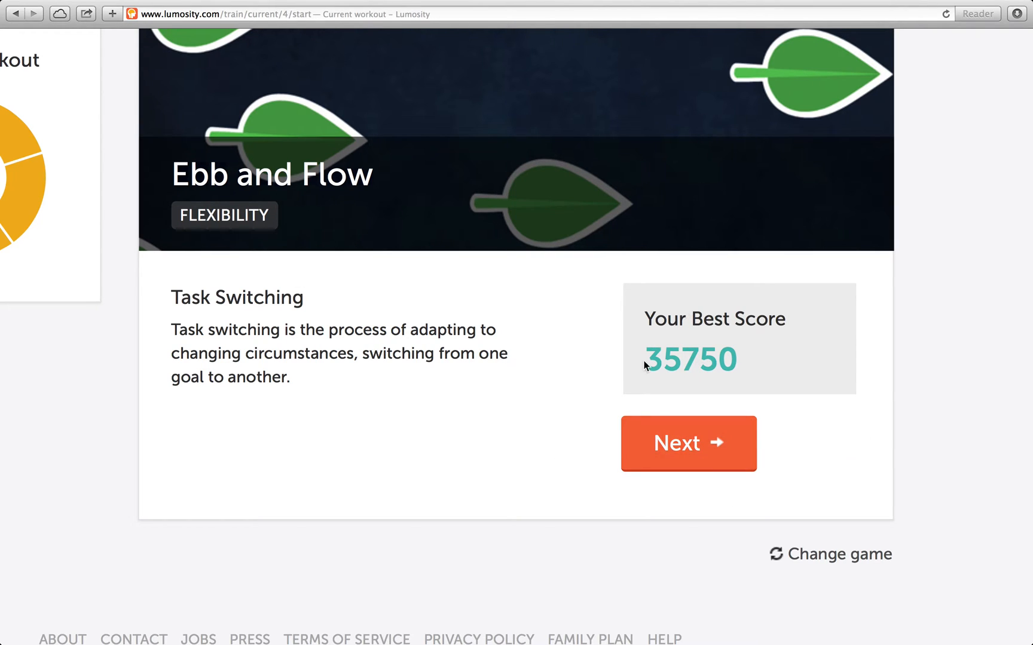
pyautogui.click(688, 443)
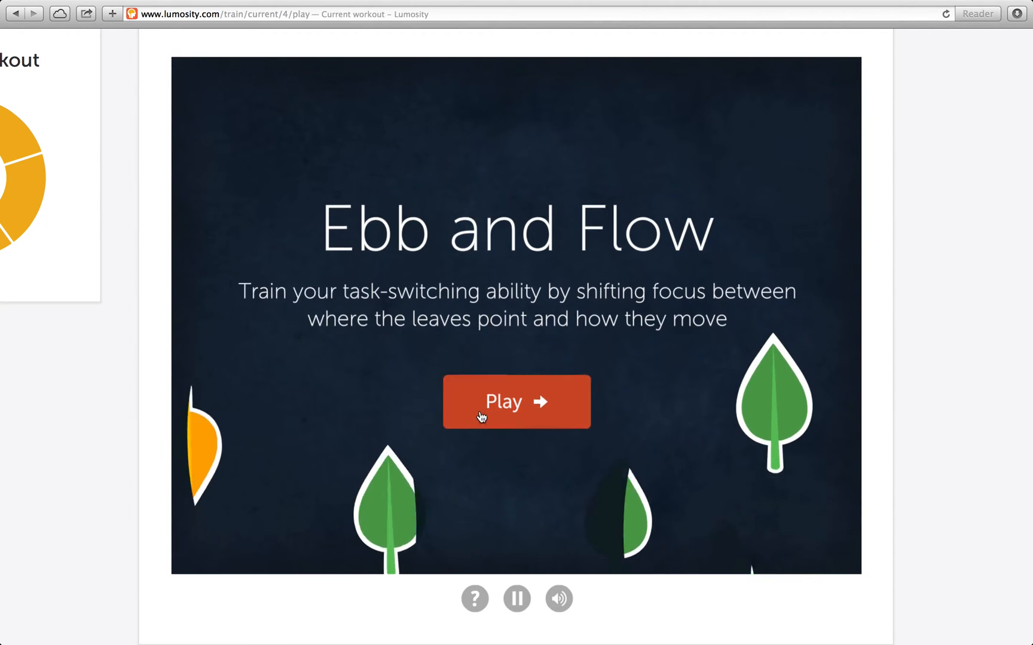
# - Play Ebb and Flow to the end, scoring 31700 with 78 of 83 correct
pyautogui.click(516, 402)
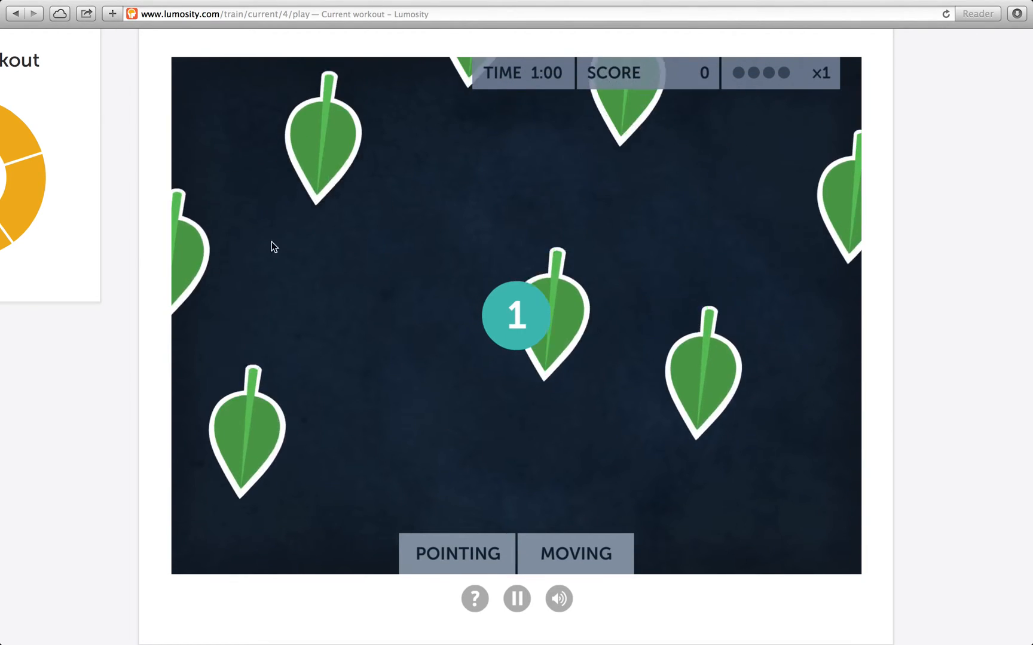
pyautogui.click(517, 317)
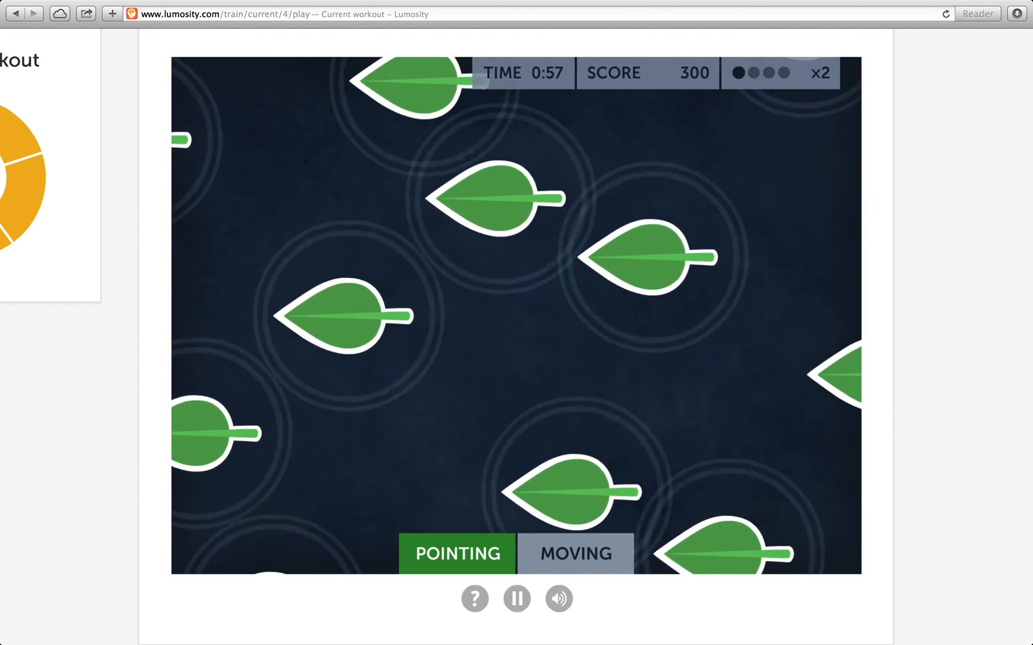
pyautogui.click(575, 553)
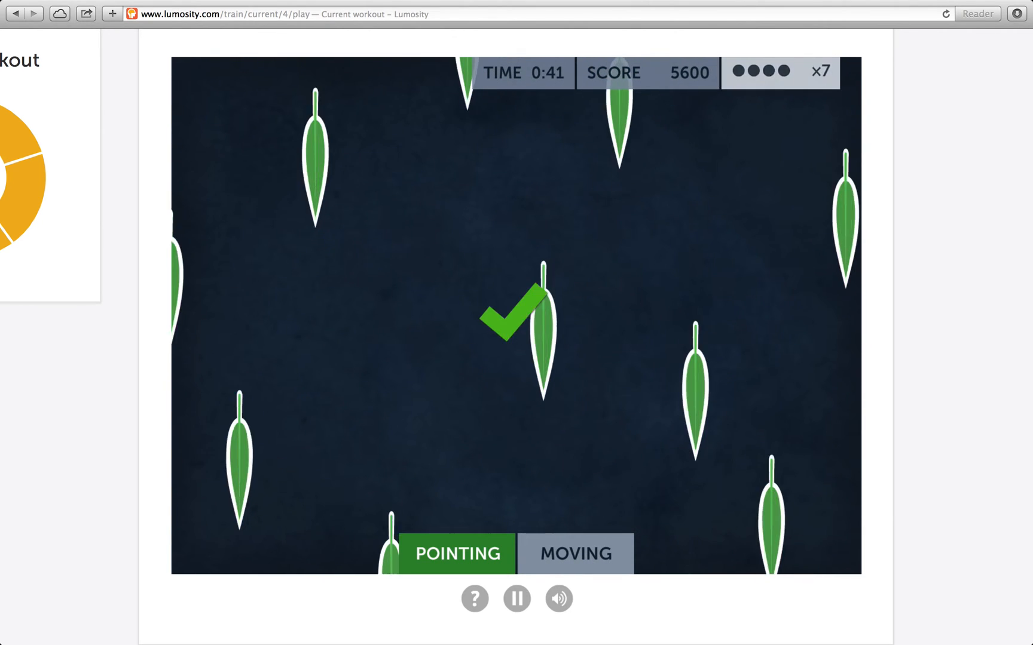
pyautogui.click(574, 553)
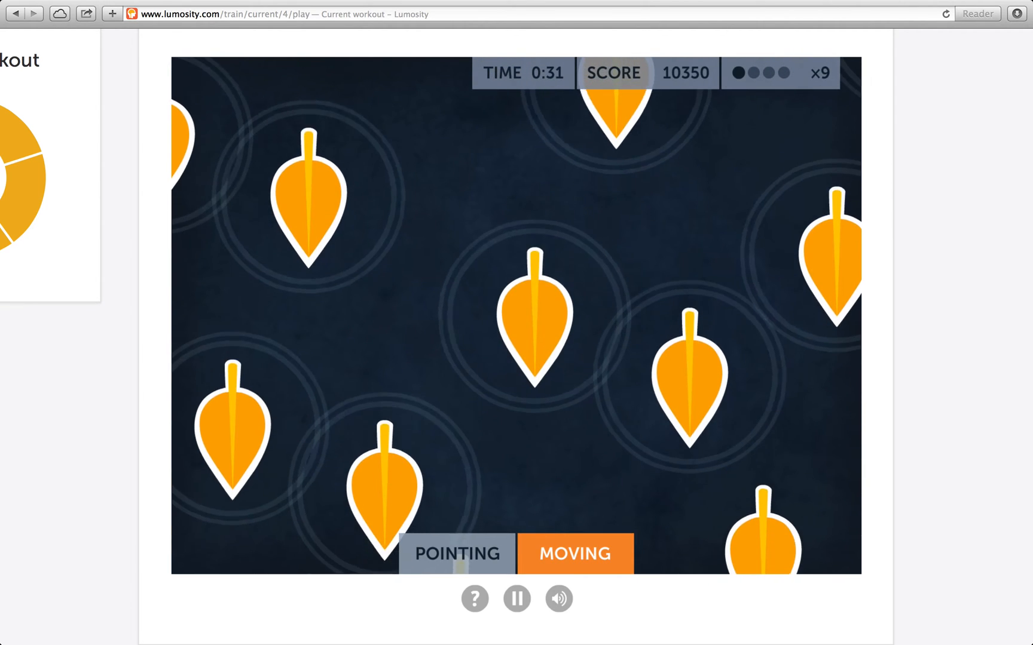
pyautogui.click(514, 317)
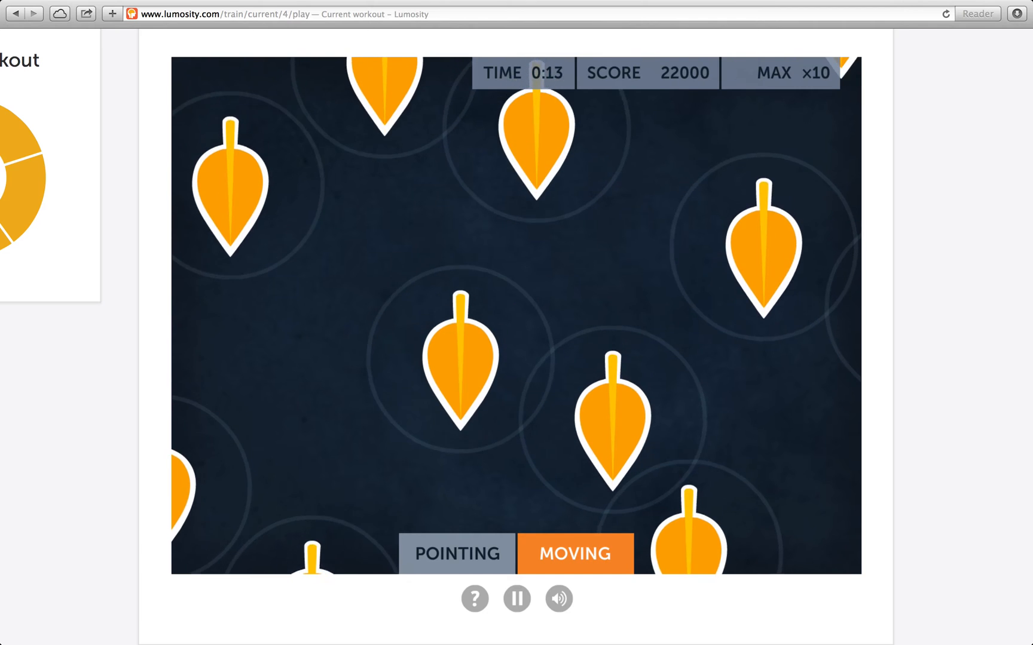
pyautogui.click(456, 553)
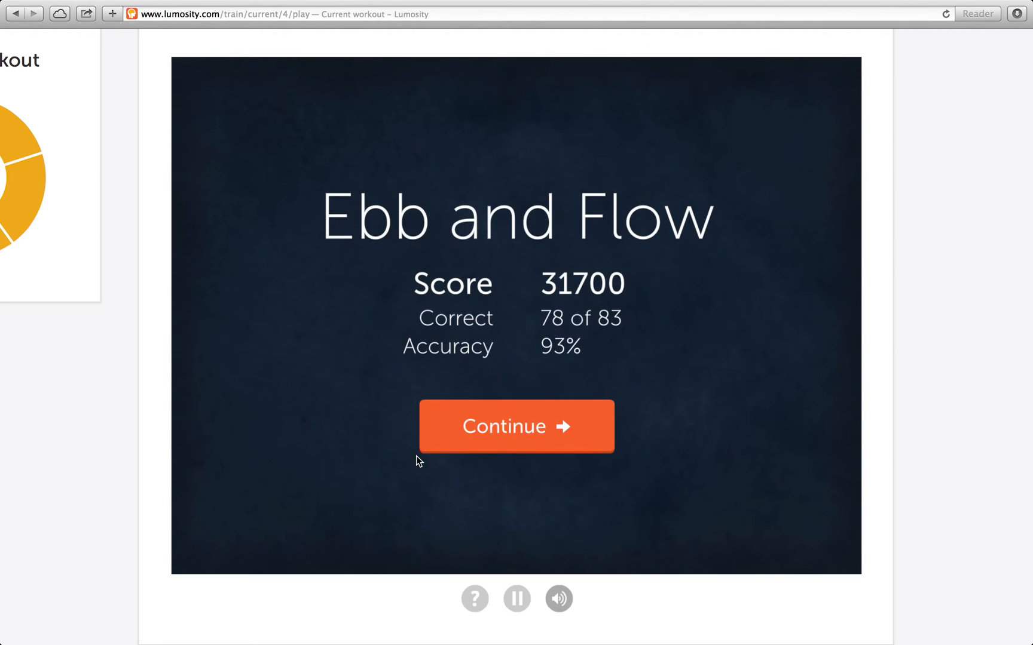
# - Leave the Ebb and Flow score screen and load Eagle Eye as the next game
pyautogui.click(516, 426)
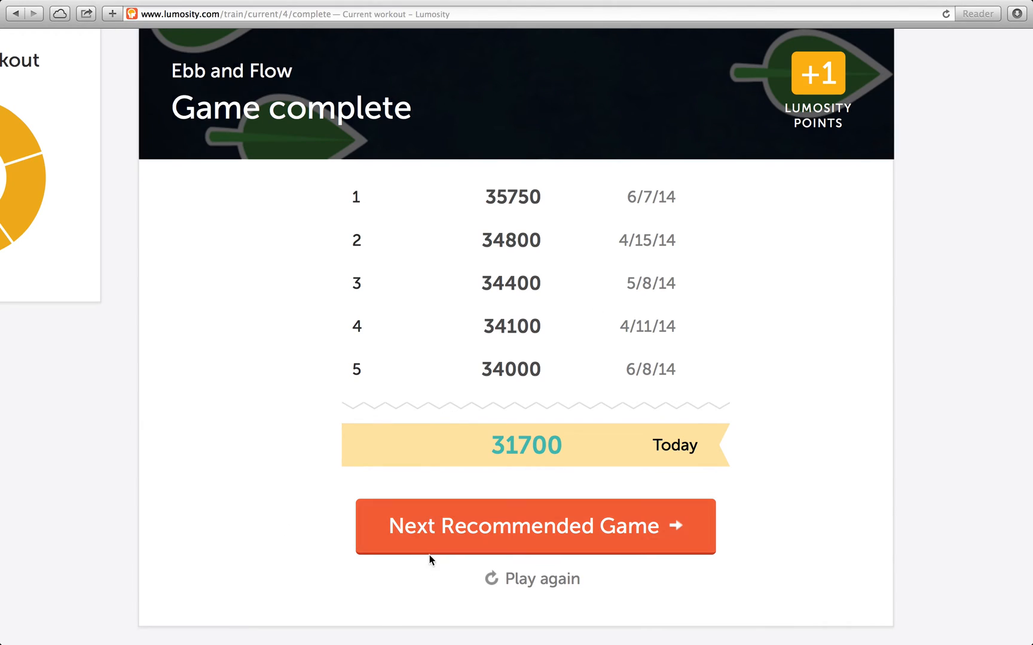
pyautogui.click(534, 527)
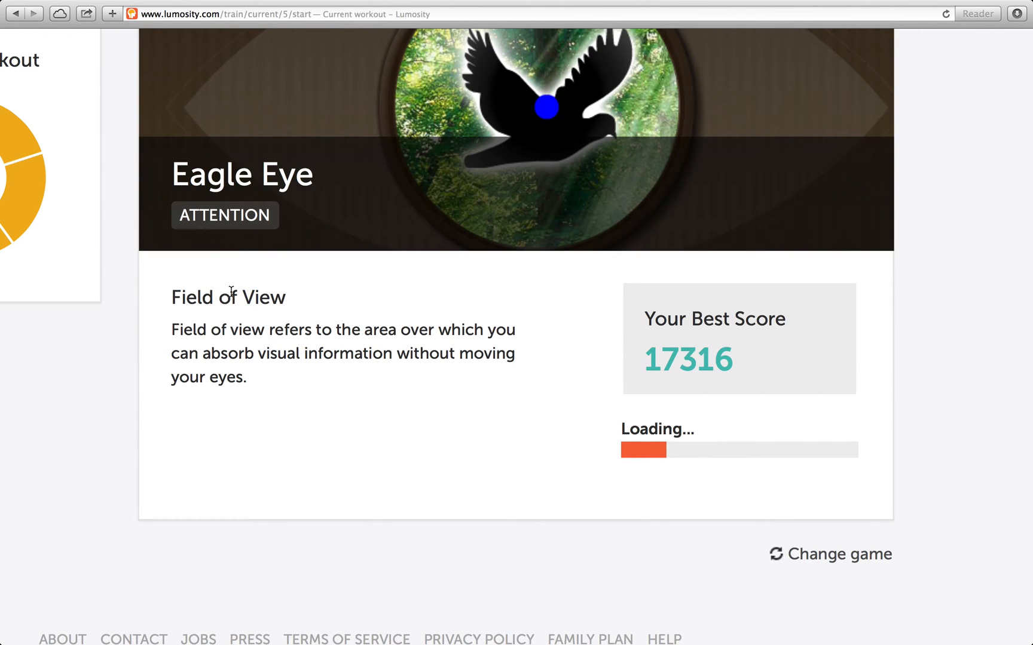
pyautogui.moveTo(663, 354)
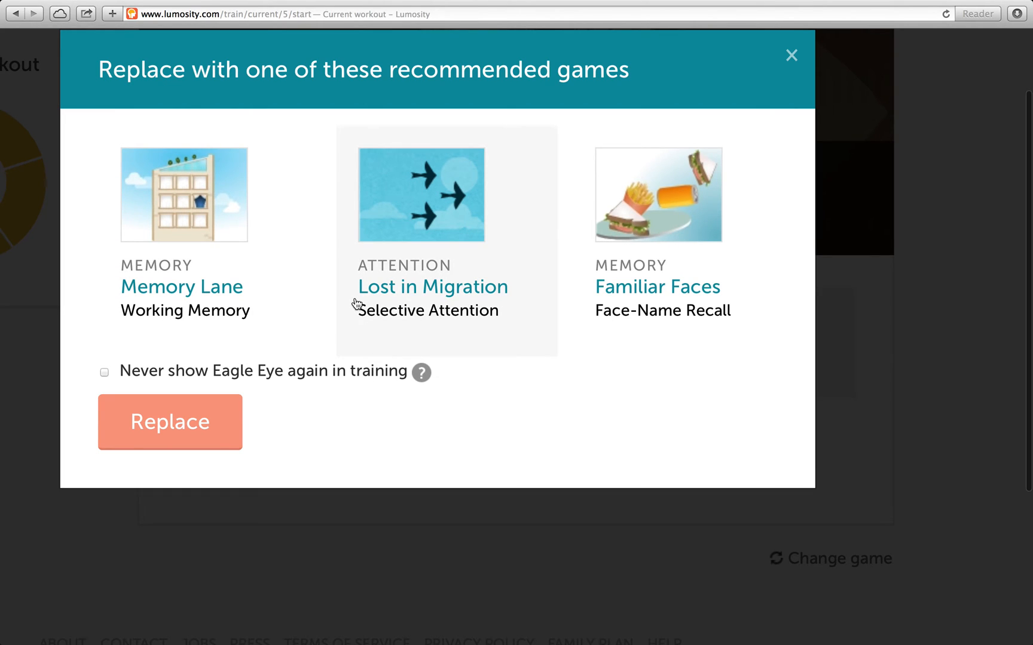
pyautogui.moveTo(329, 288)
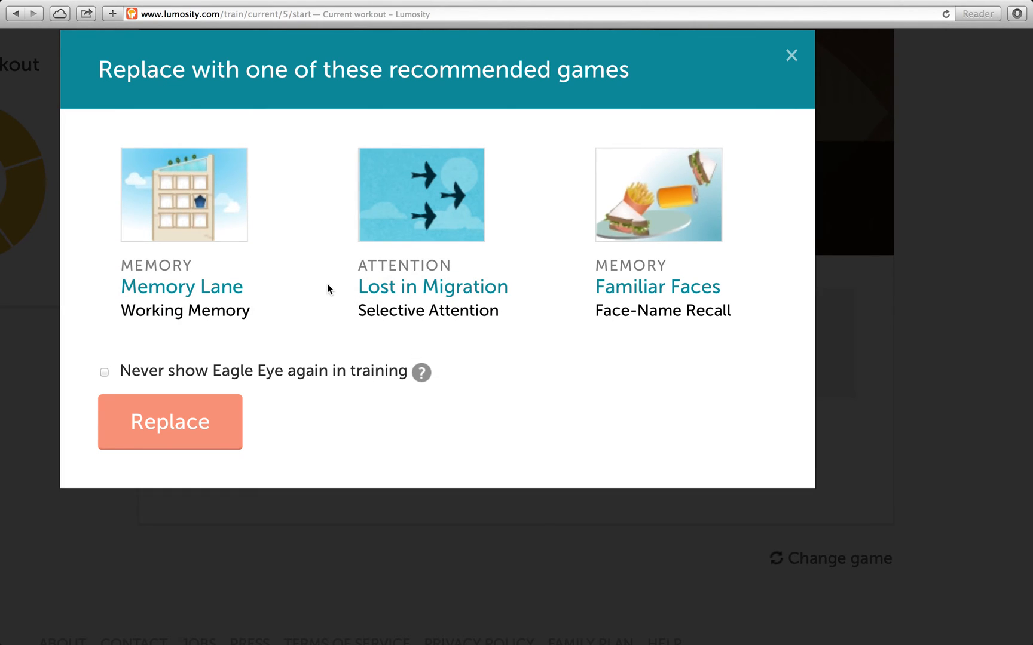
# - Replace Eagle Eye with Lost in Migration and reach its intro screen
pyautogui.click(420, 197)
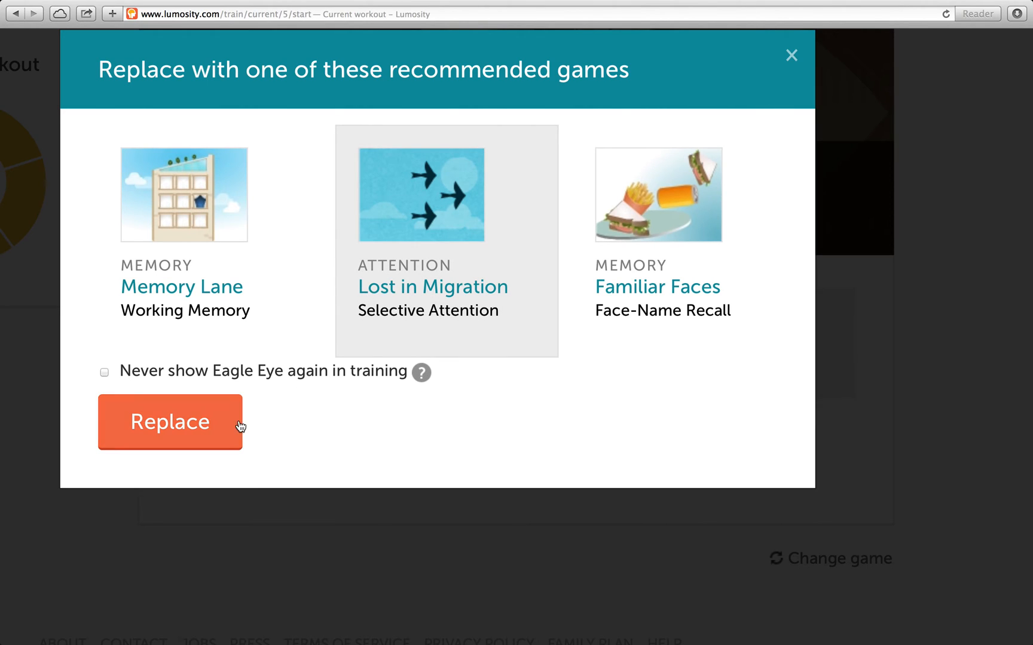
pyautogui.click(170, 422)
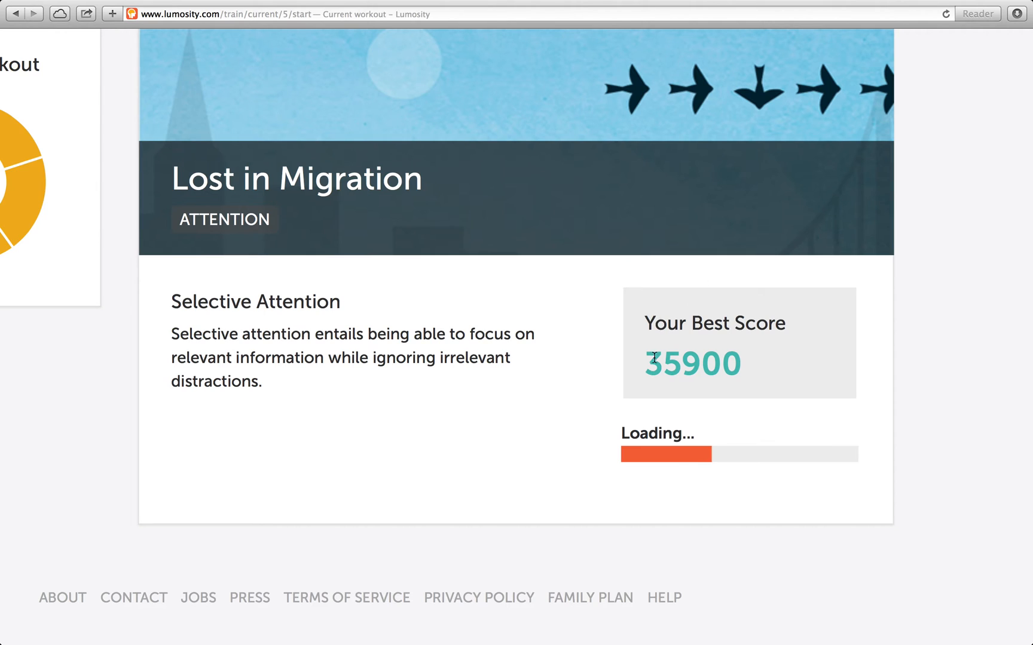
pyautogui.moveTo(956, 395)
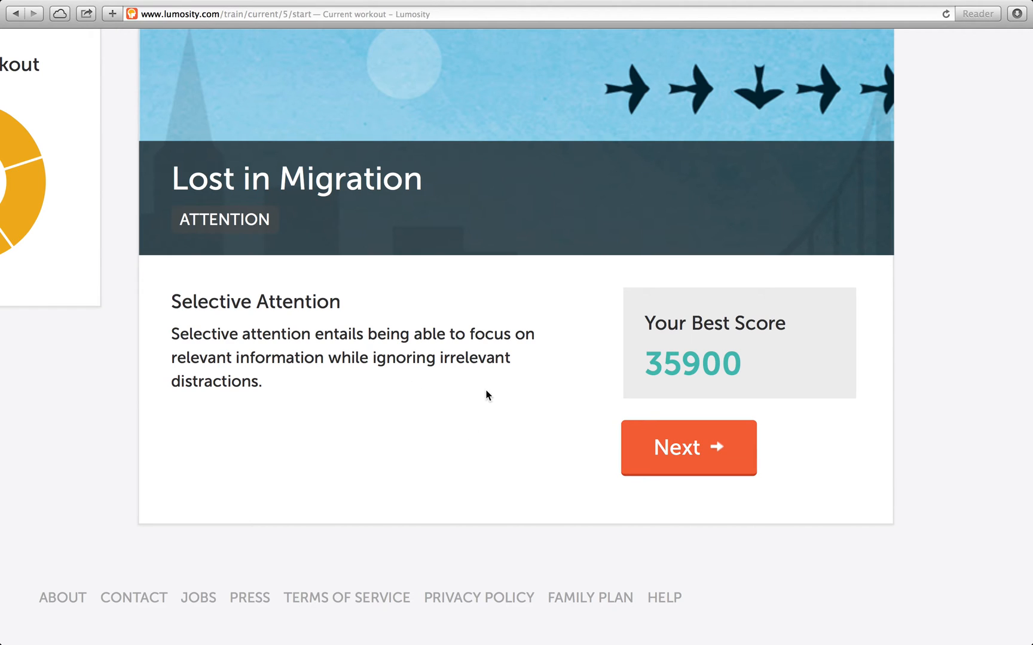
pyautogui.click(688, 447)
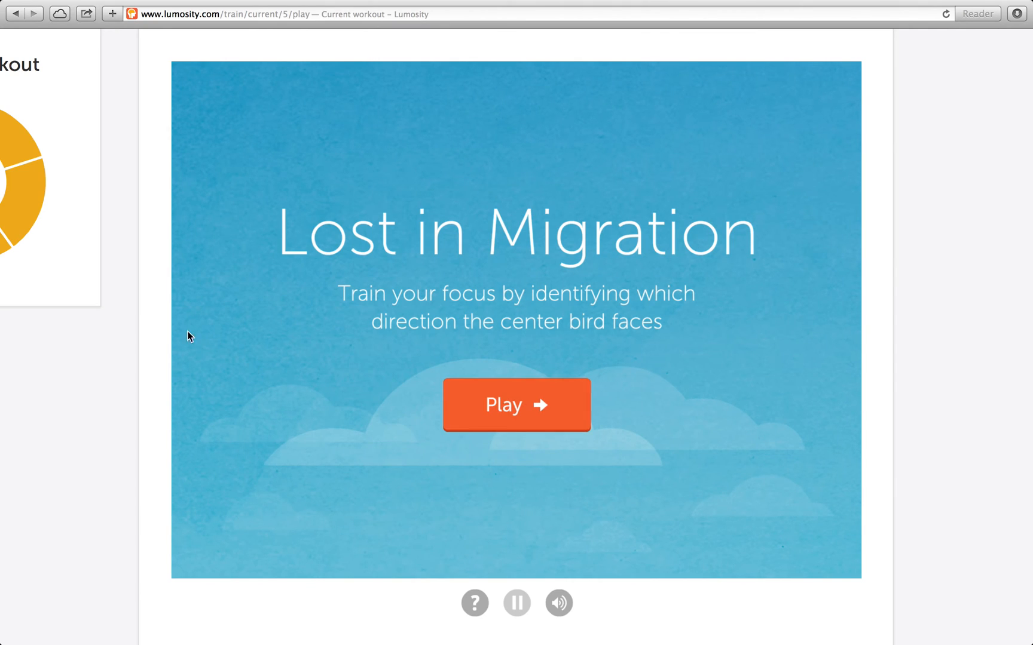
pyautogui.moveTo(803, 302)
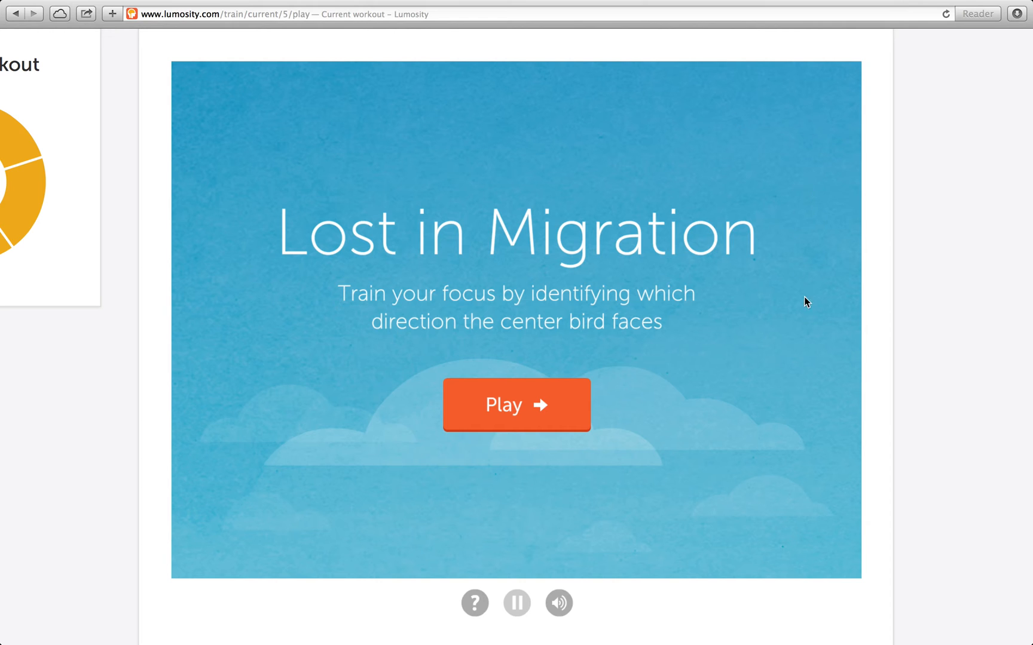
# - Play Lost in Migration, scoring 32250 with 80 of 84 correct (95%)
pyautogui.click(517, 405)
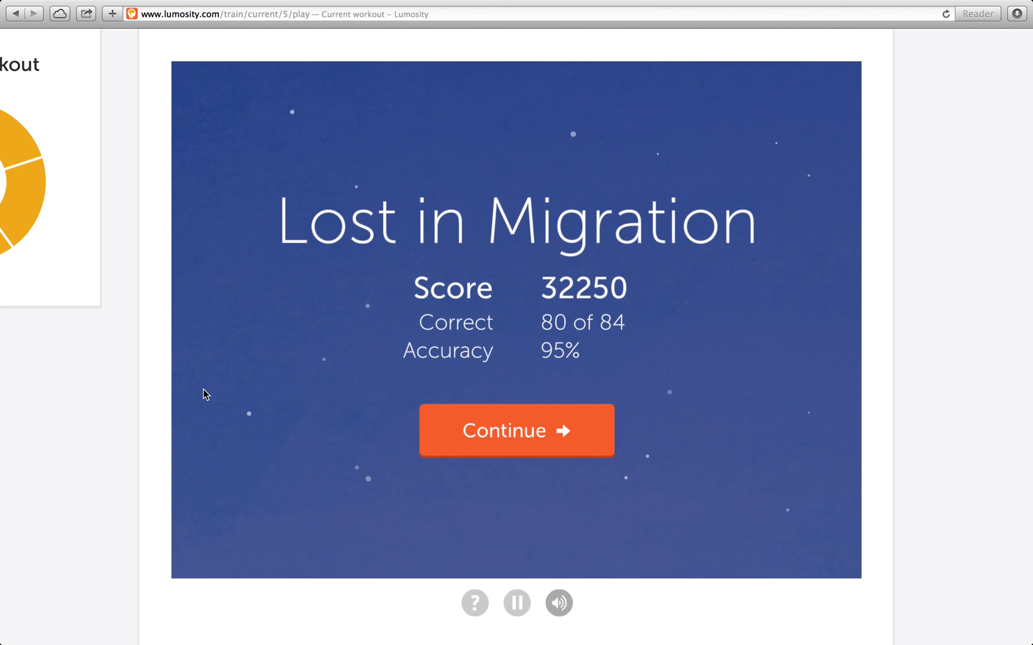
pyautogui.moveTo(349, 448)
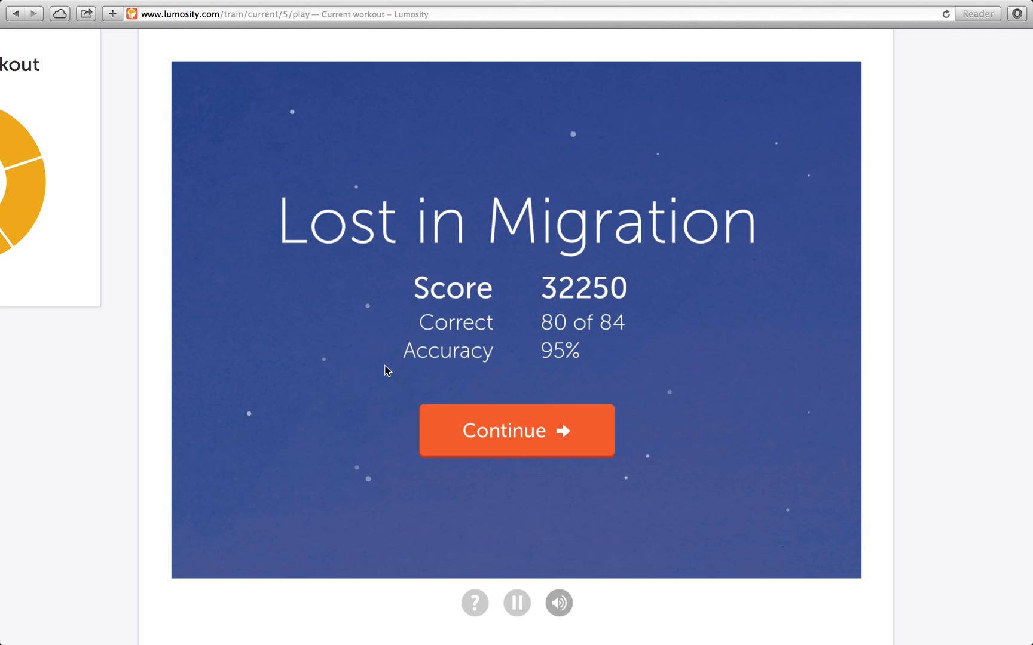
# - Move past the Lost in Migration score to the five-game, 10-point workout summary
pyautogui.click(516, 430)
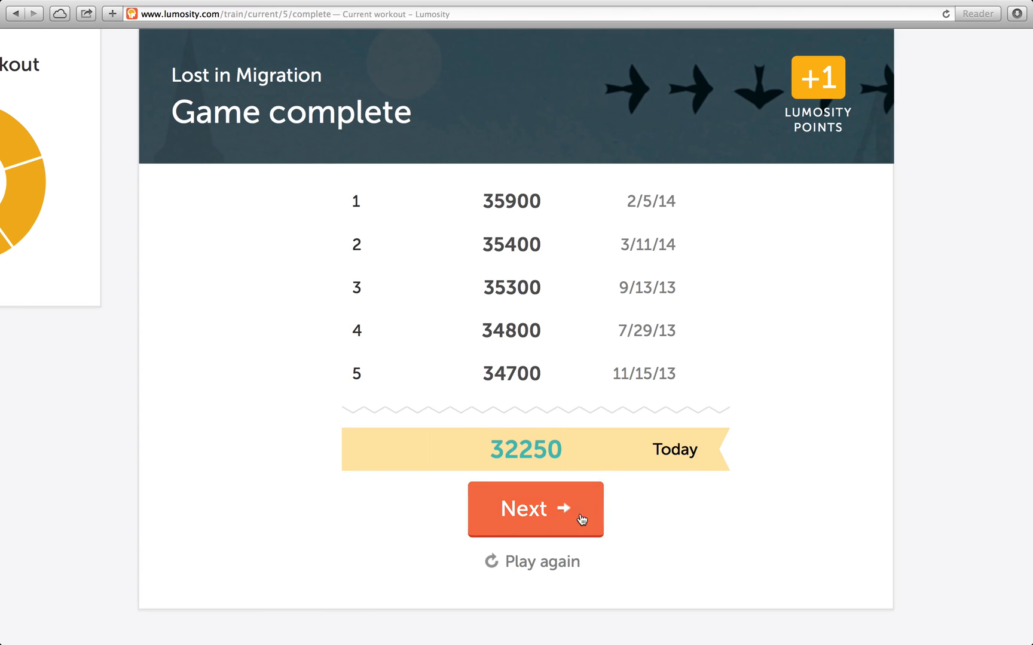
pyautogui.click(535, 509)
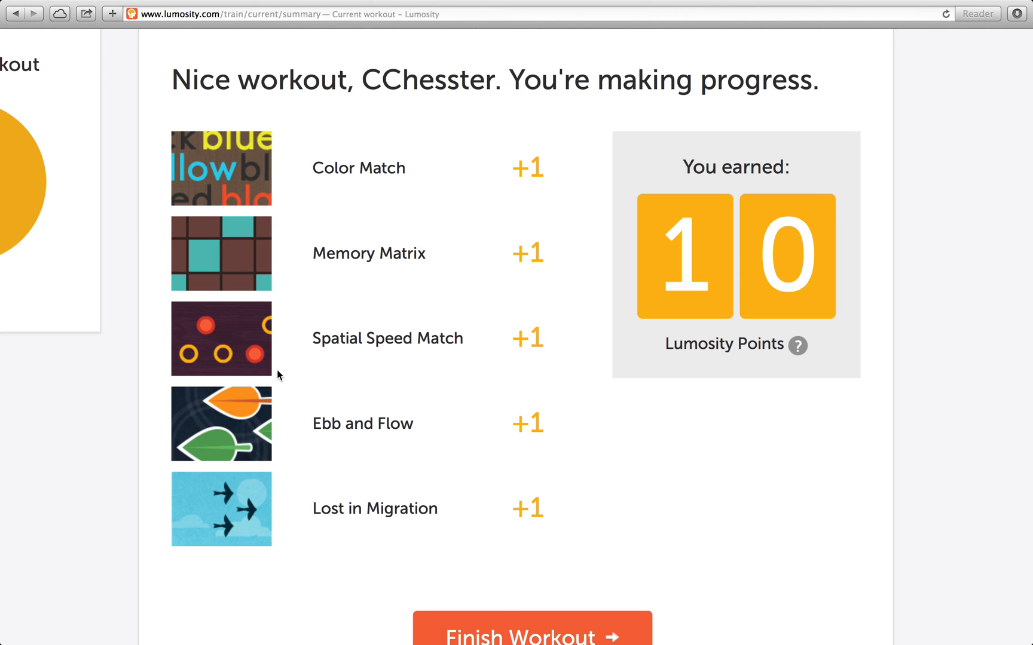
pyautogui.moveTo(476, 605)
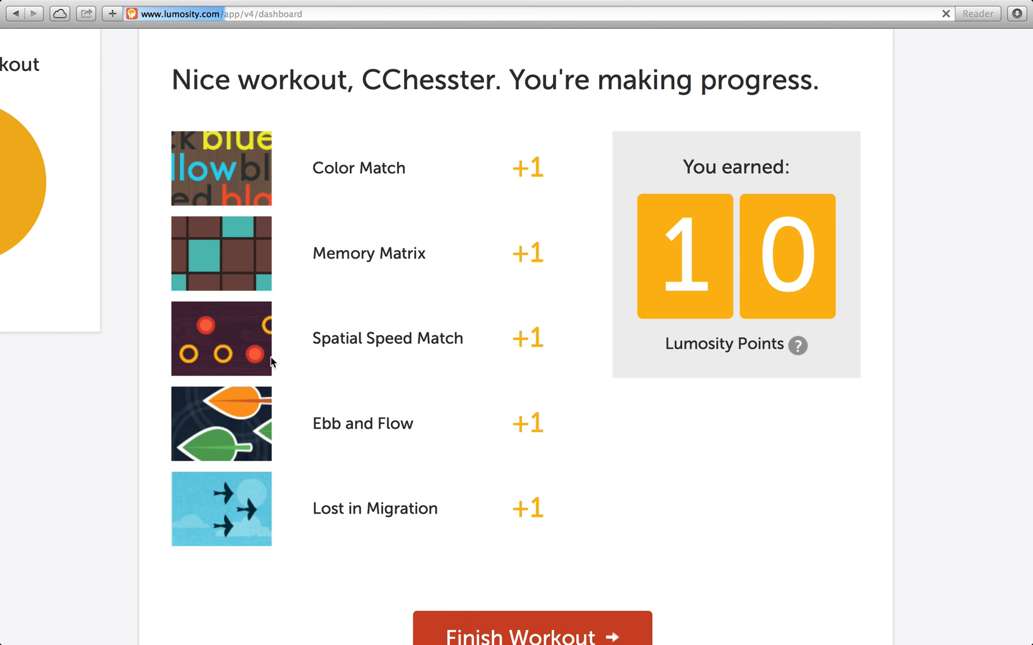
# - Finish the workout and return to the Home dashboard showing the continued streak
pyautogui.click(532, 642)
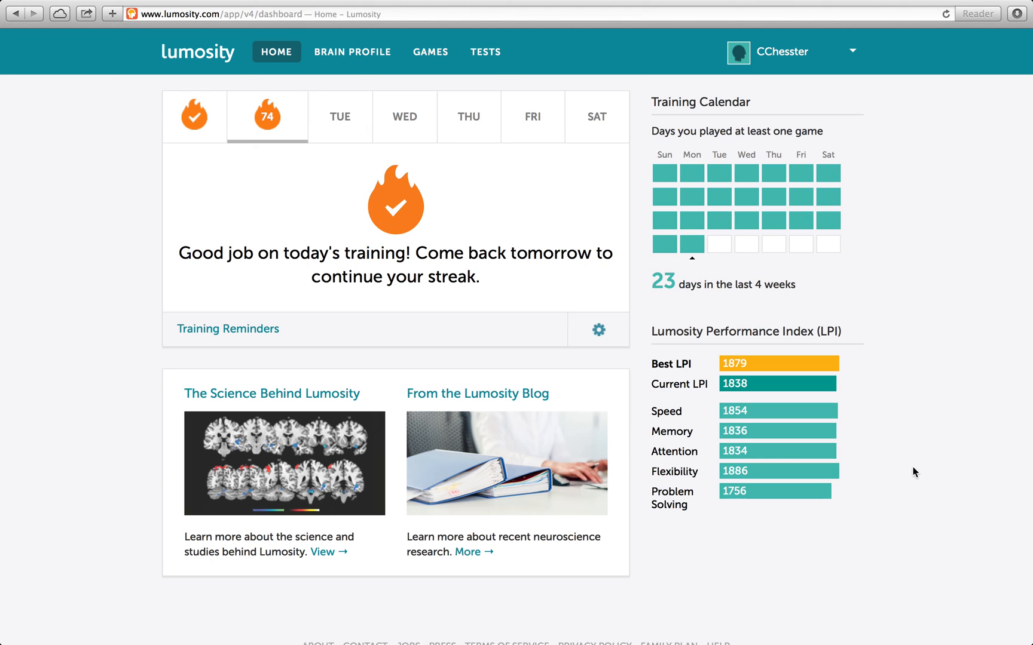
pyautogui.moveTo(728, 390)
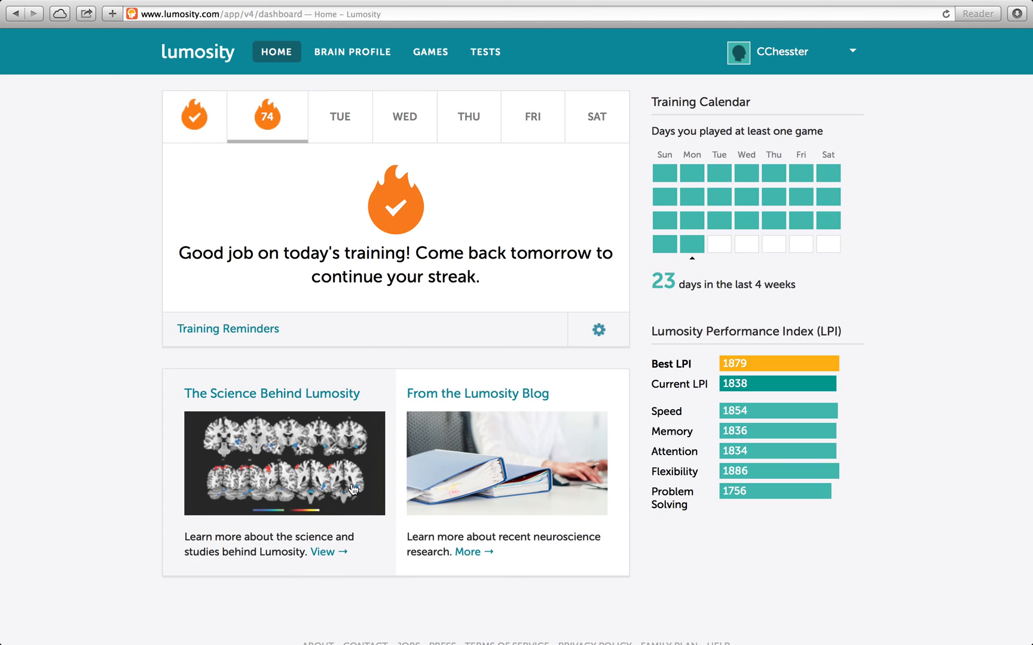
pyautogui.moveTo(534, 224)
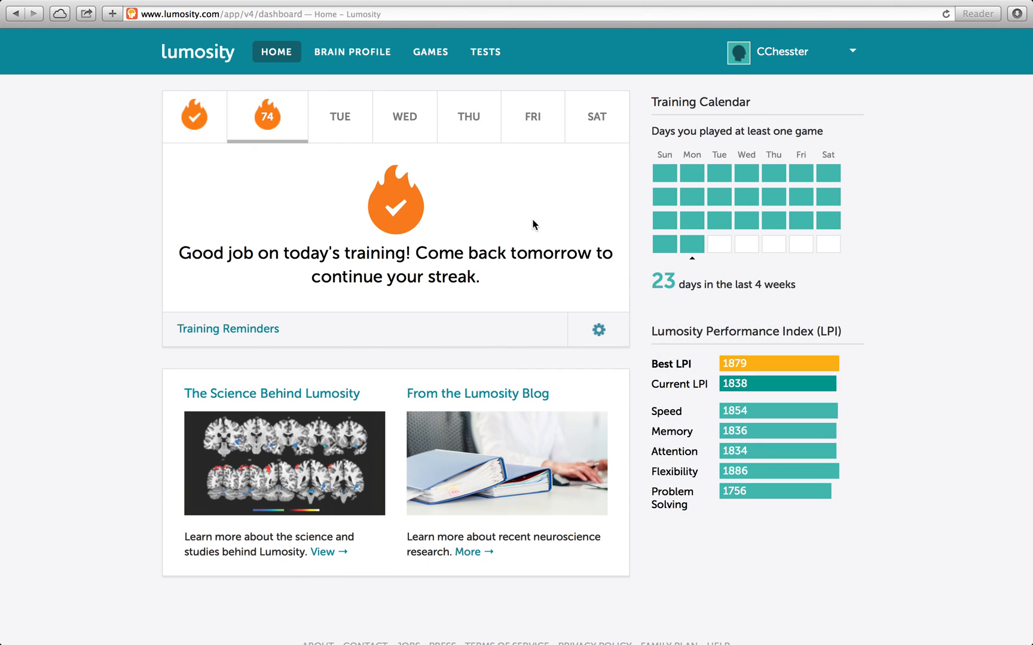